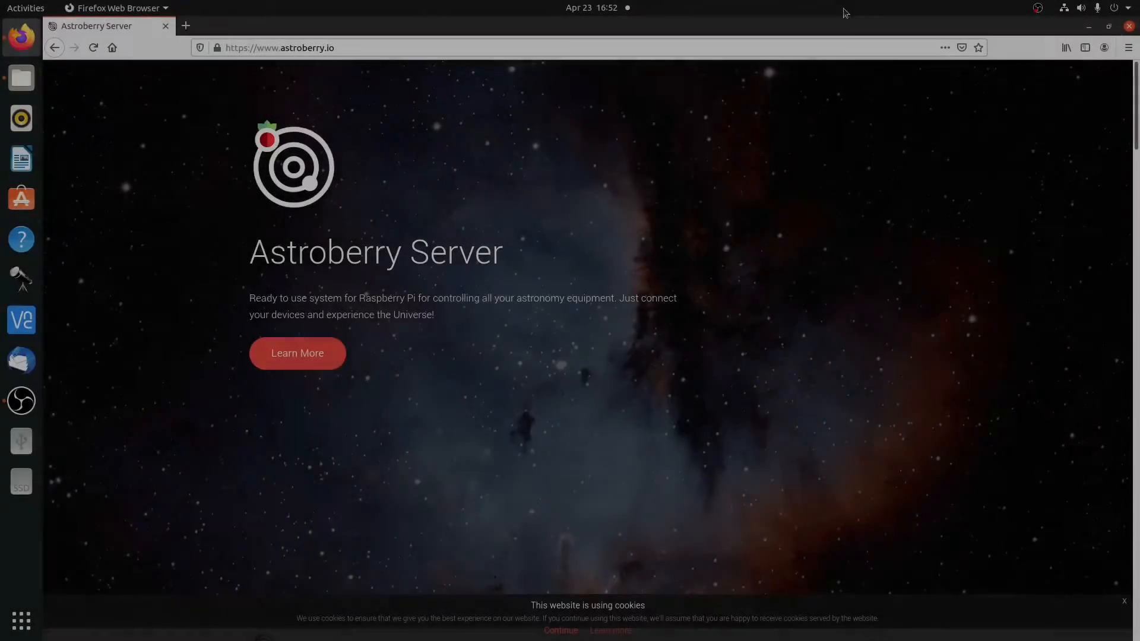
Step: Browse the Astrometry.net homepage's About section and recent images, then return to the Astroberry site
scroll("down", 3)
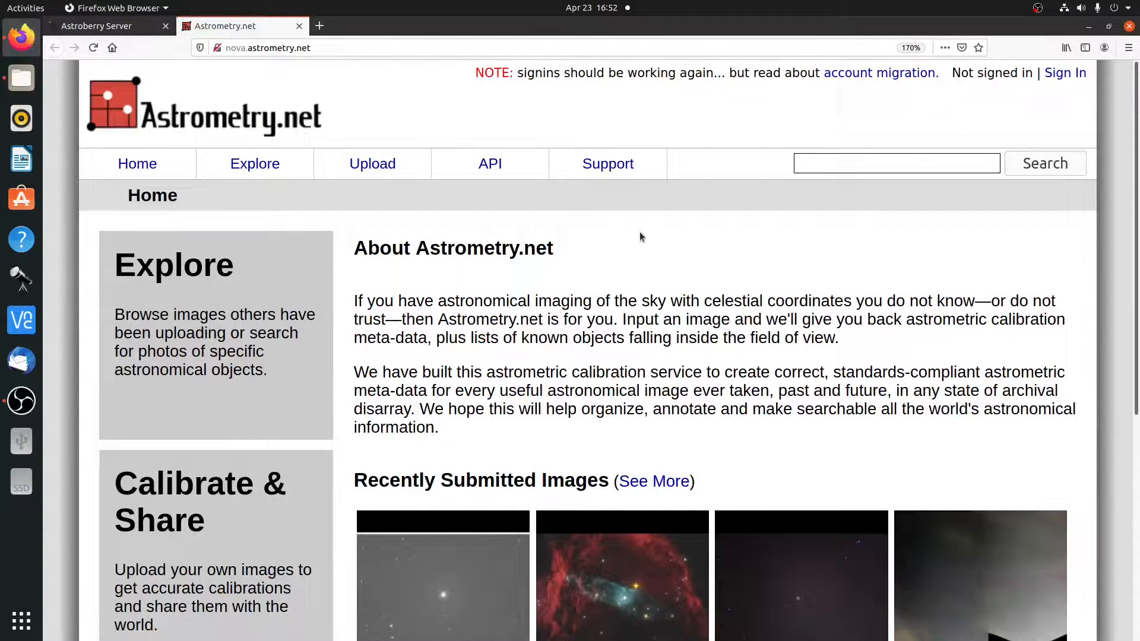
mouse_move(663, 239)
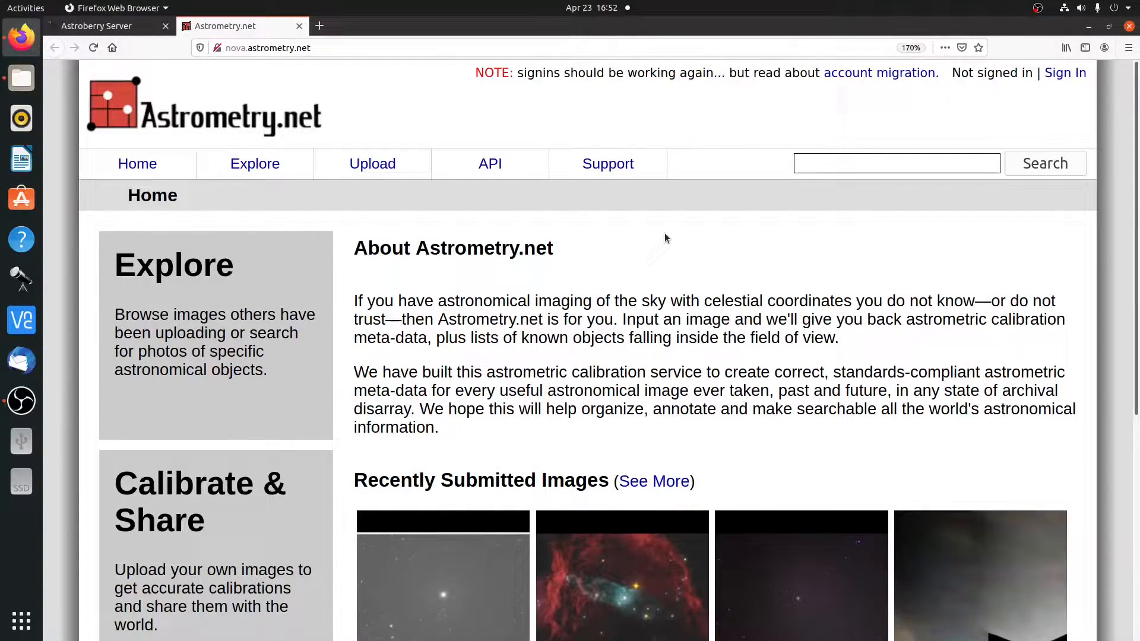
scroll("down", 3)
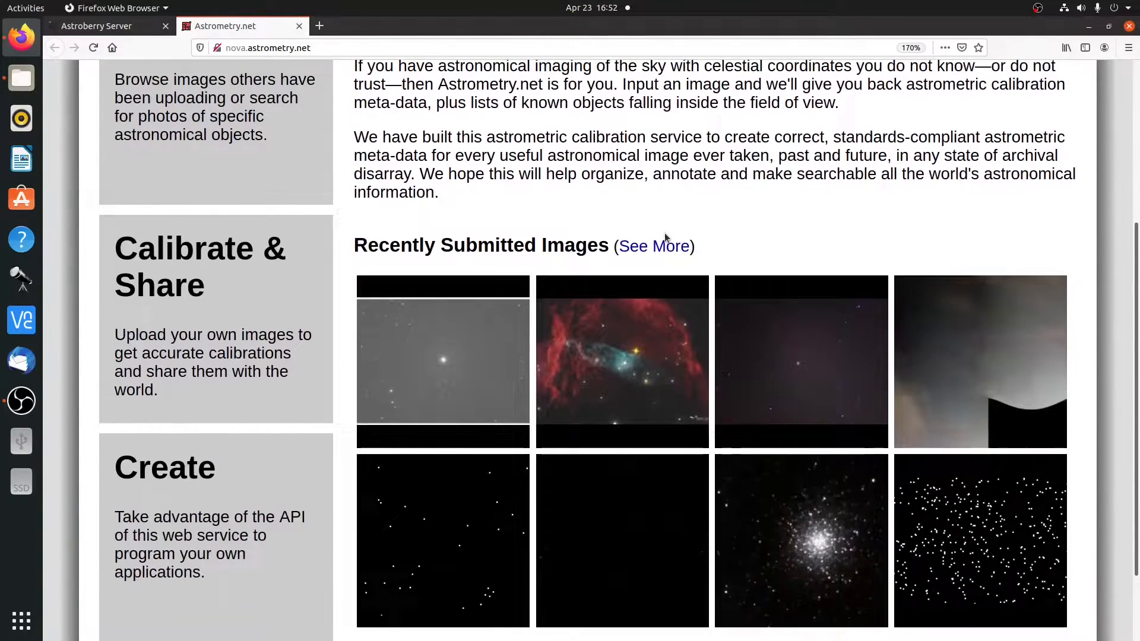
scroll("up", 3)
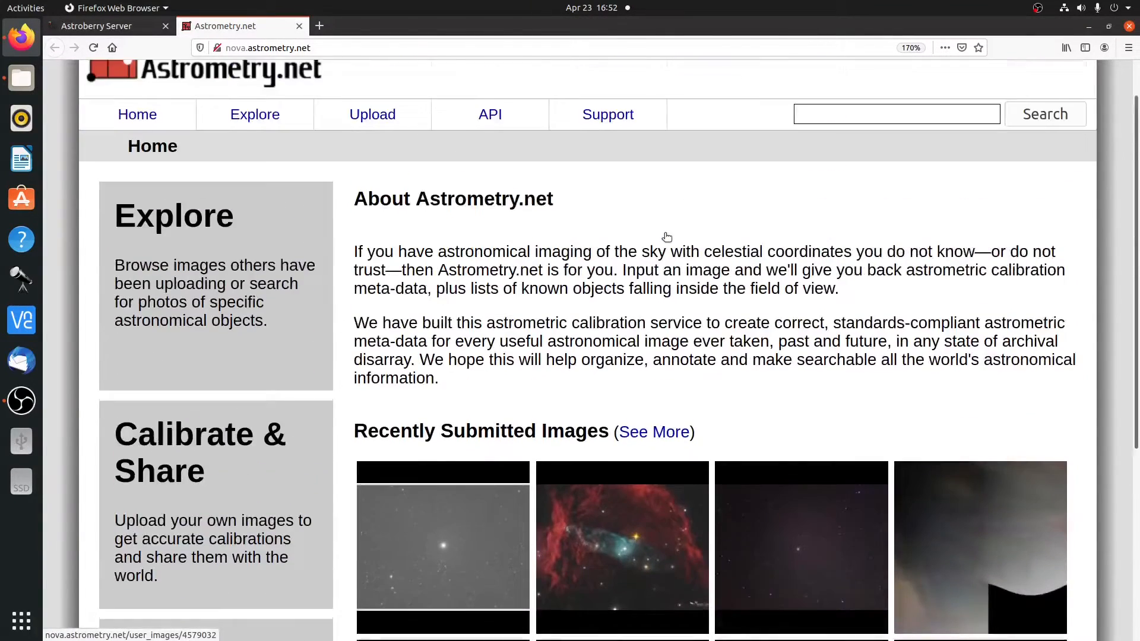
scroll("up", 3)
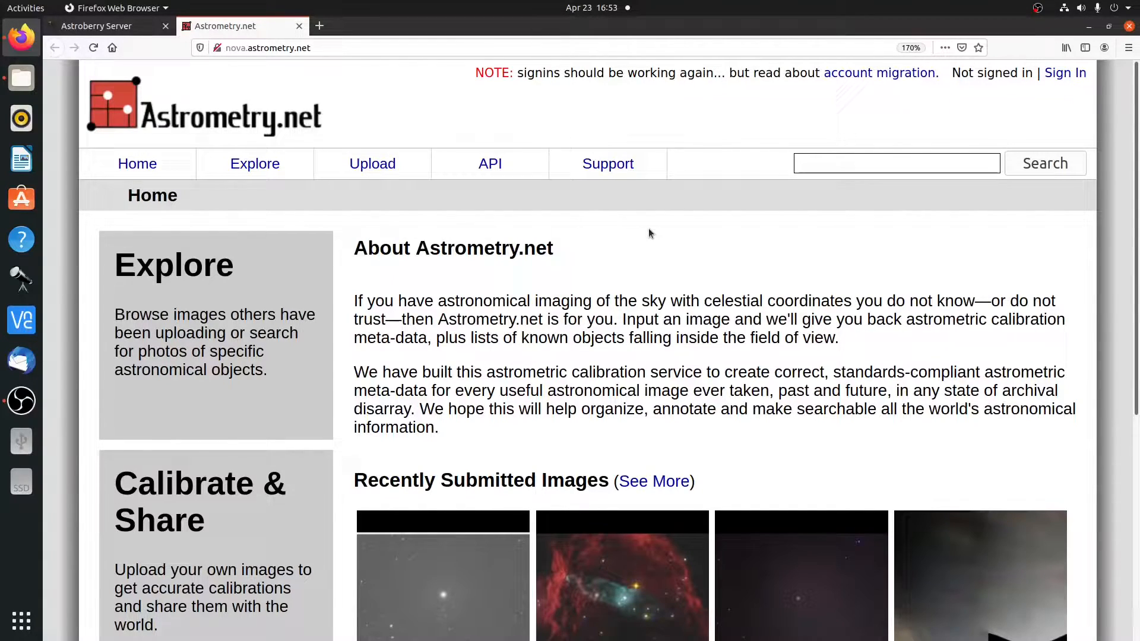
mouse_move(1038, 9)
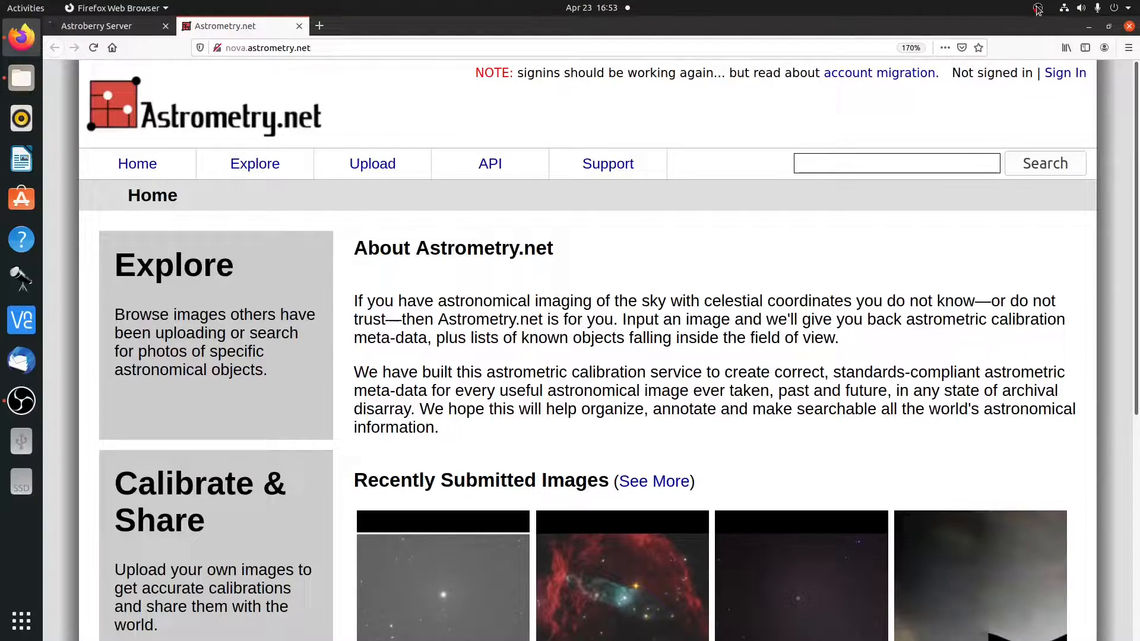
left_click(1037, 7)
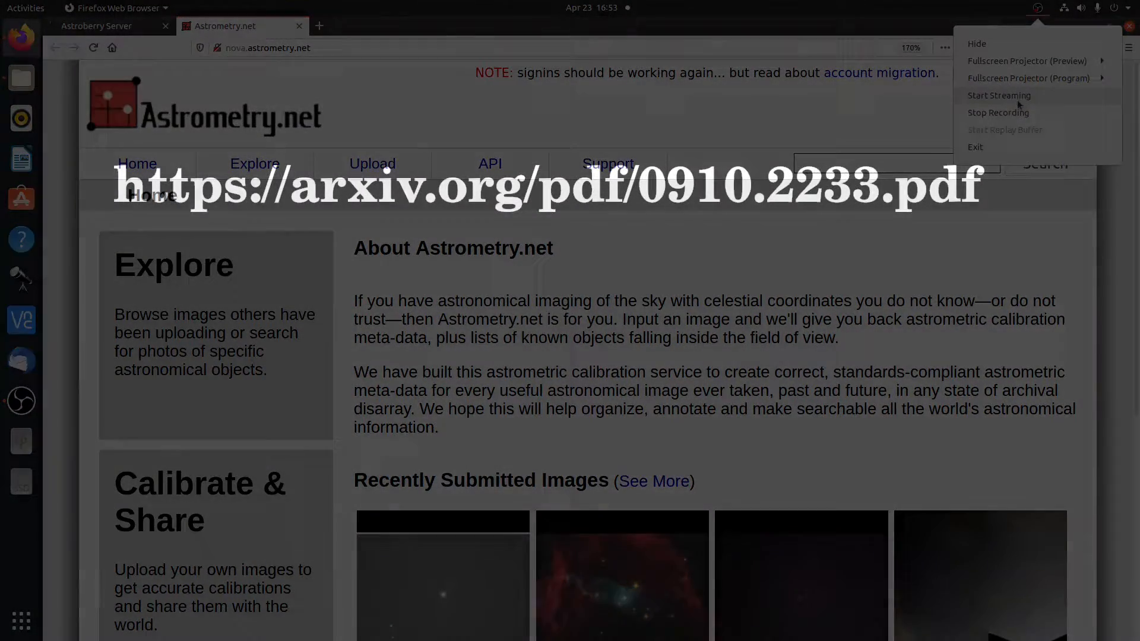
left_click(94, 25)
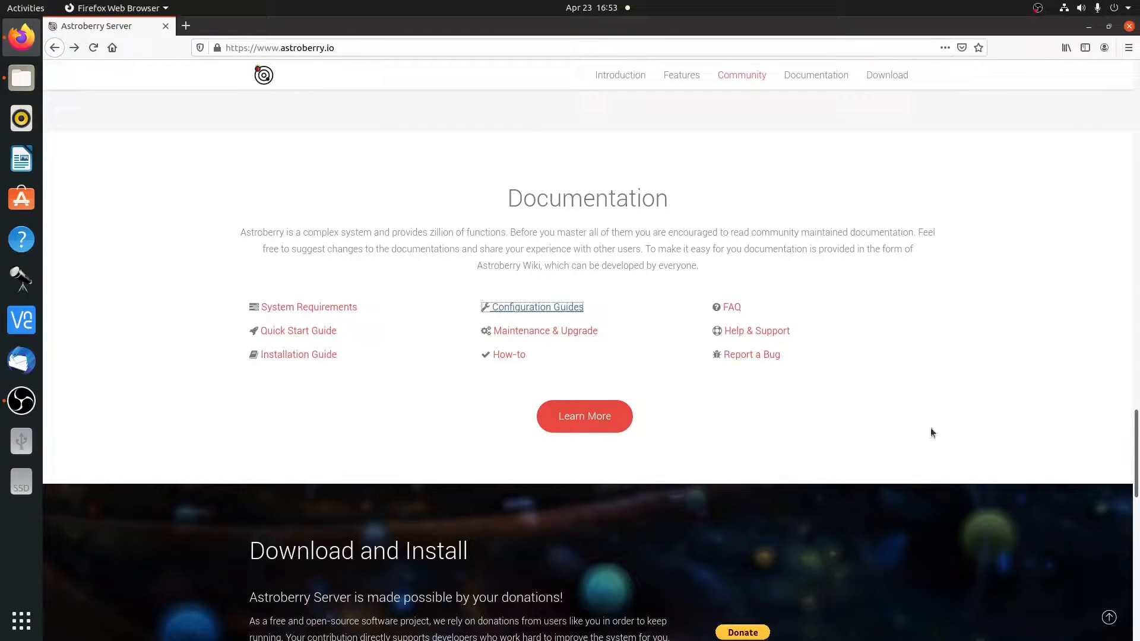
Step: Open Configuration Guides and scroll to the Plate solving and astrometry index files sections
left_click(535, 306)
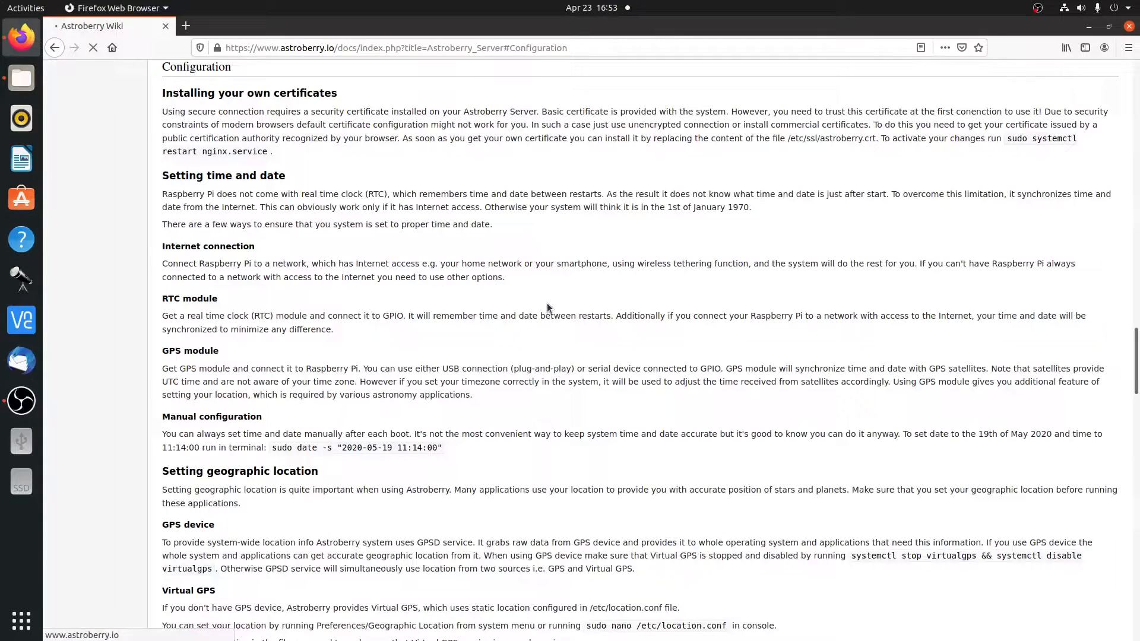
scroll("up", 3)
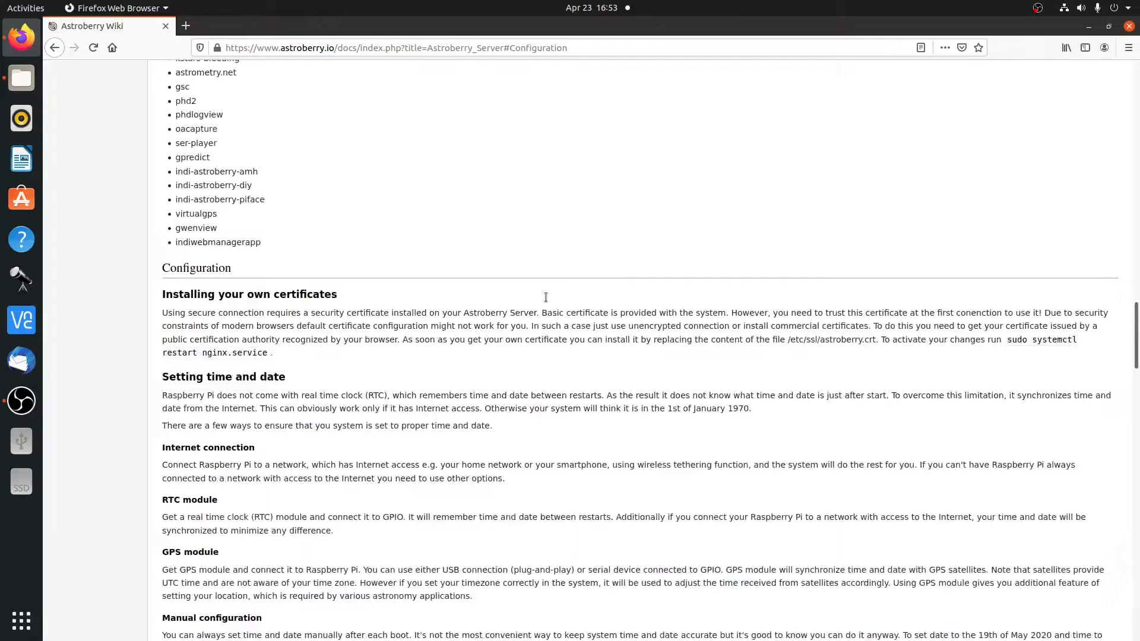
scroll("up", 3)
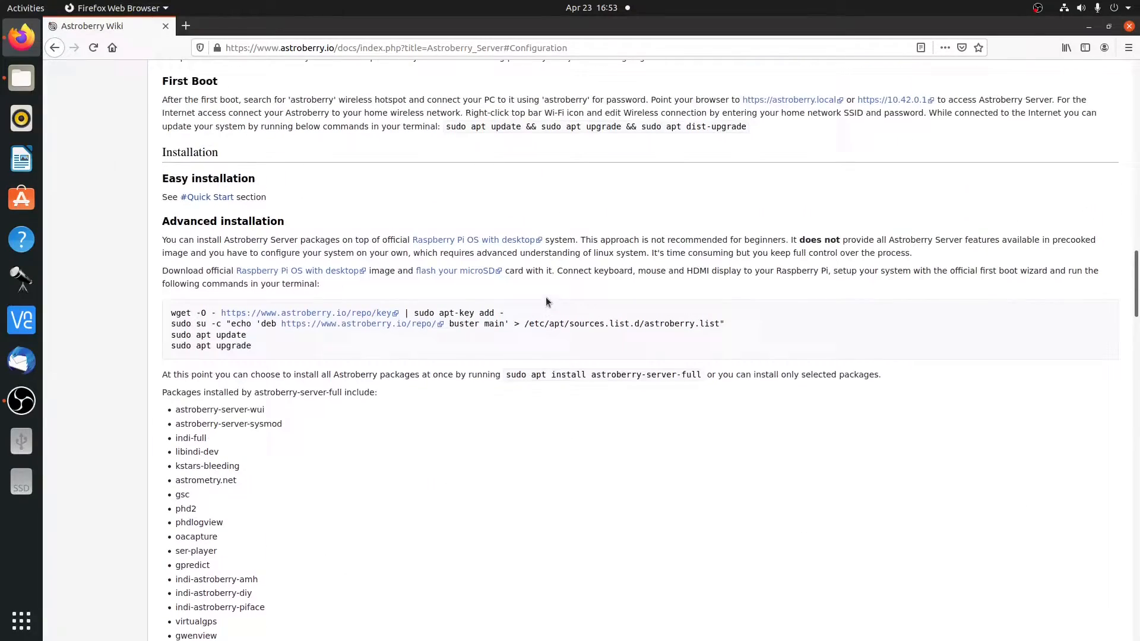
scroll("down", 3)
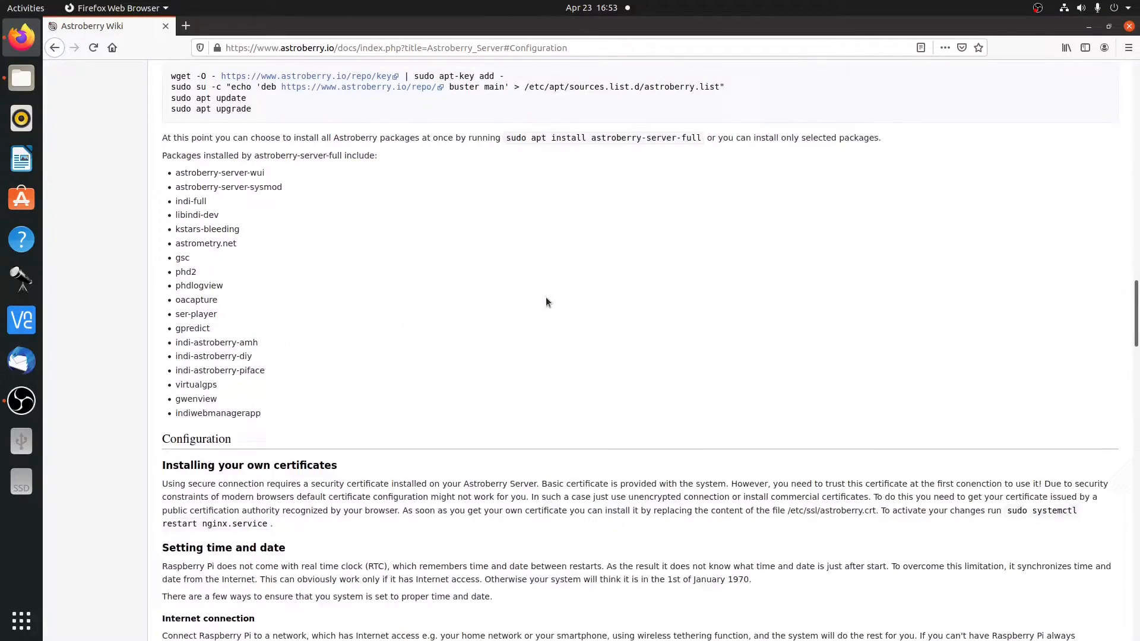
scroll("down", 3)
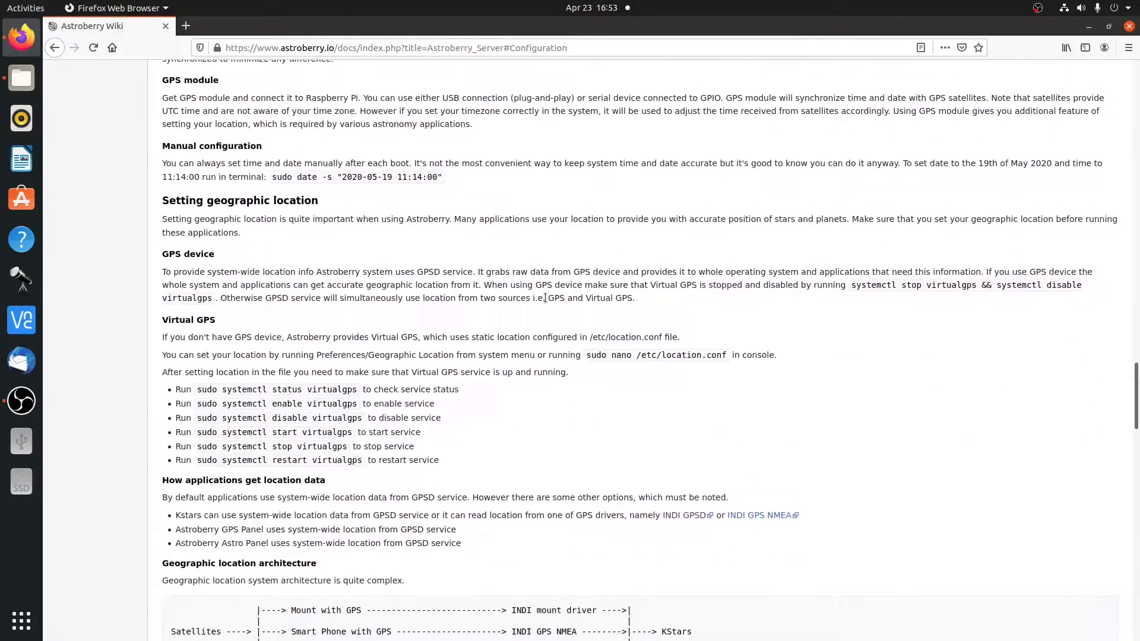
scroll("down", 3)
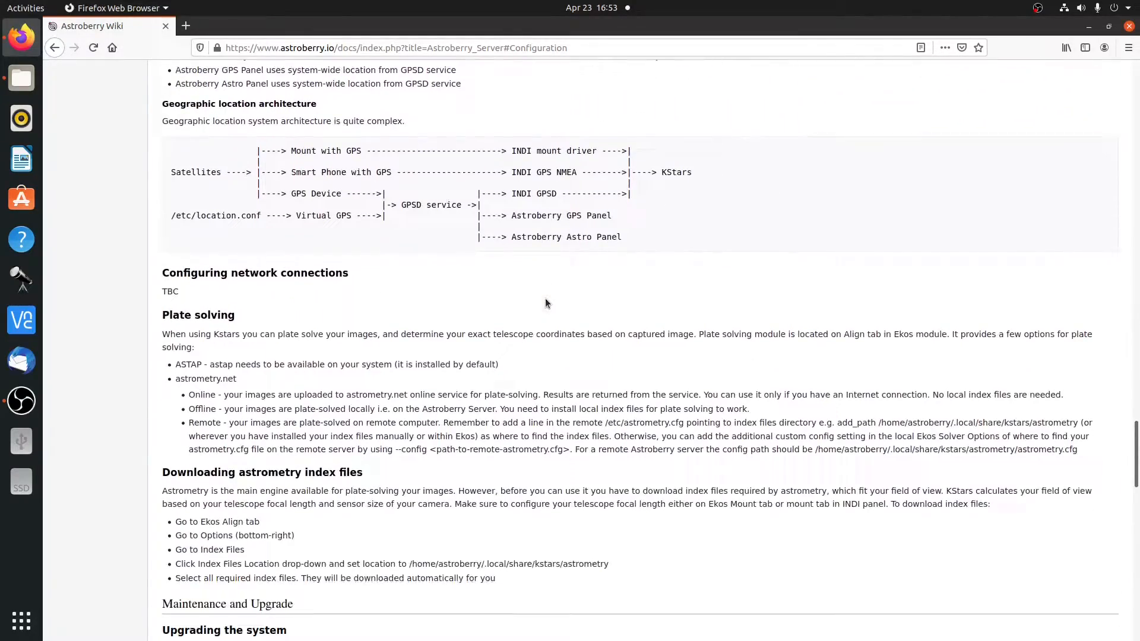
scroll("down", 3)
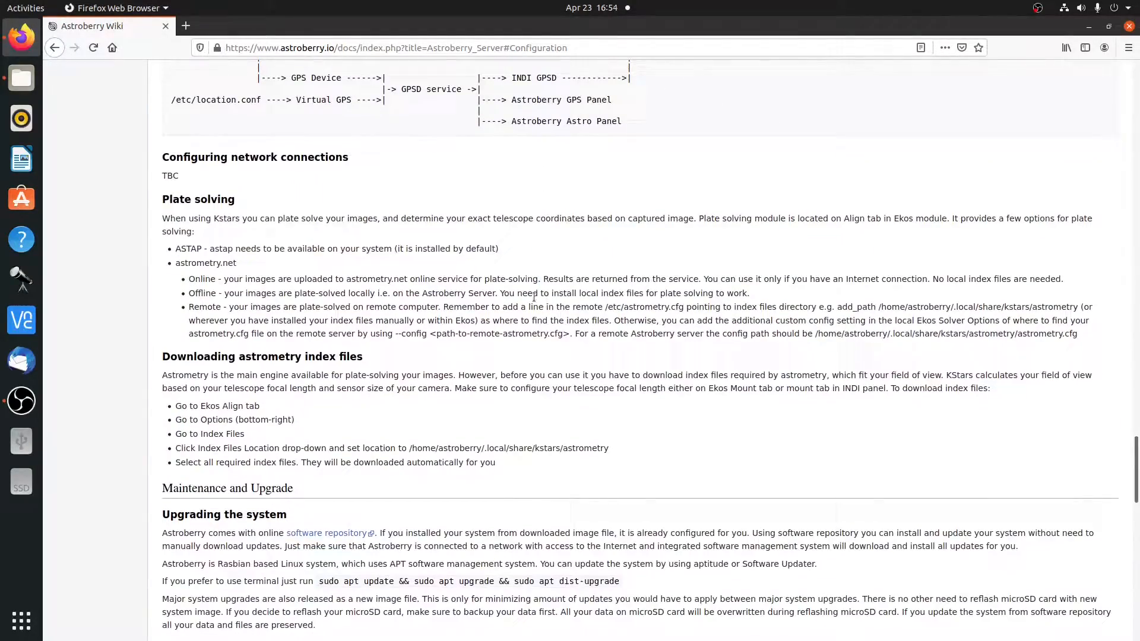
mouse_move(188, 306)
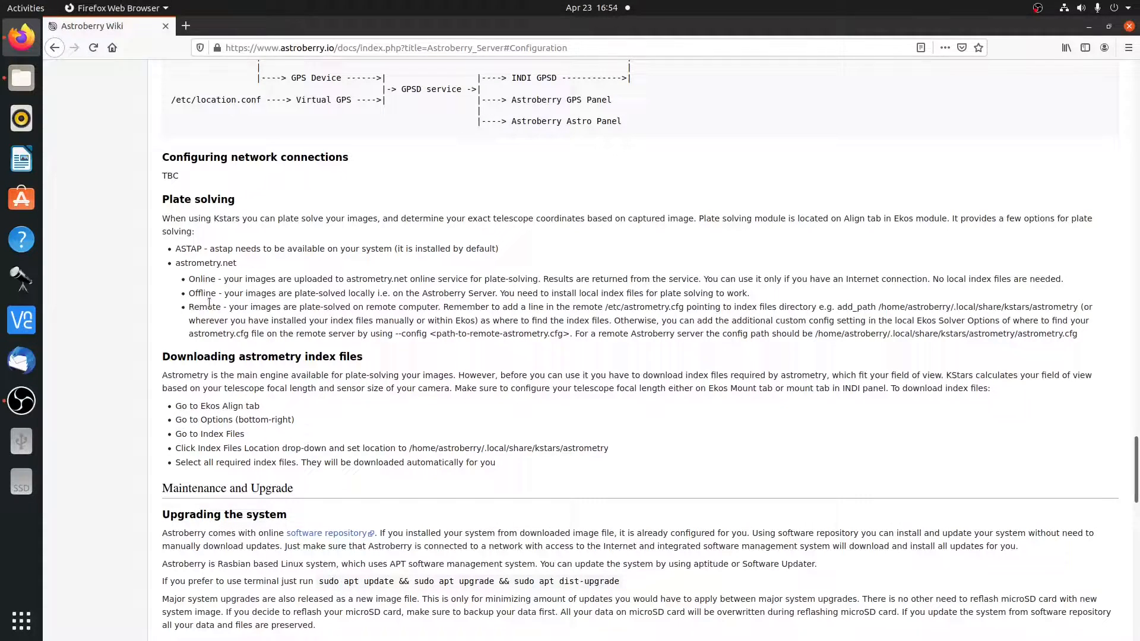
mouse_move(364, 418)
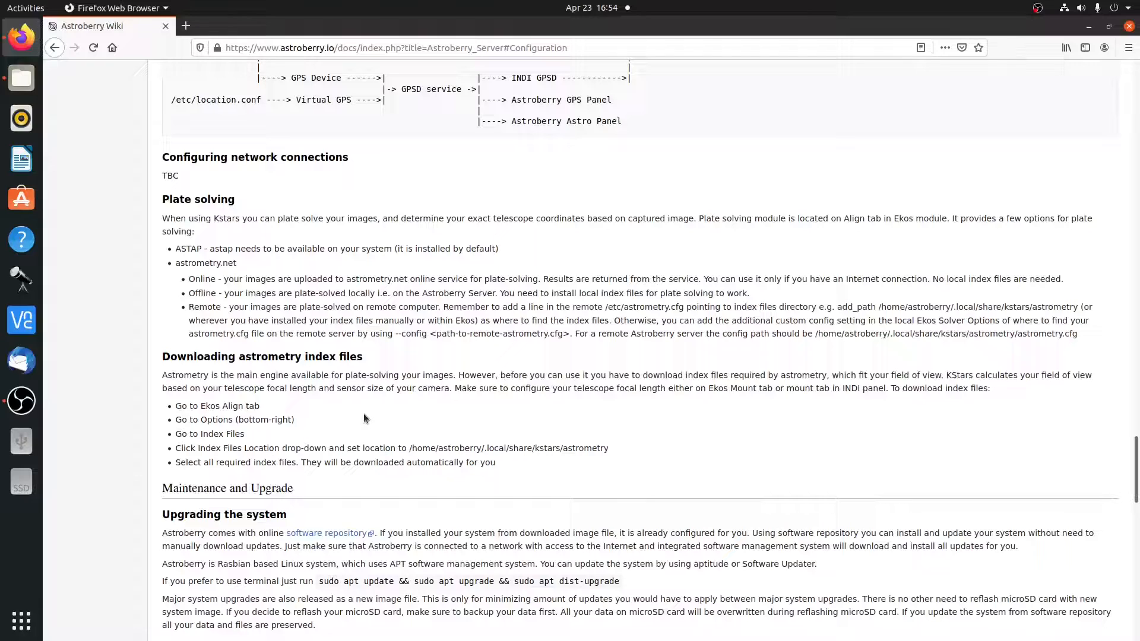
mouse_move(223, 422)
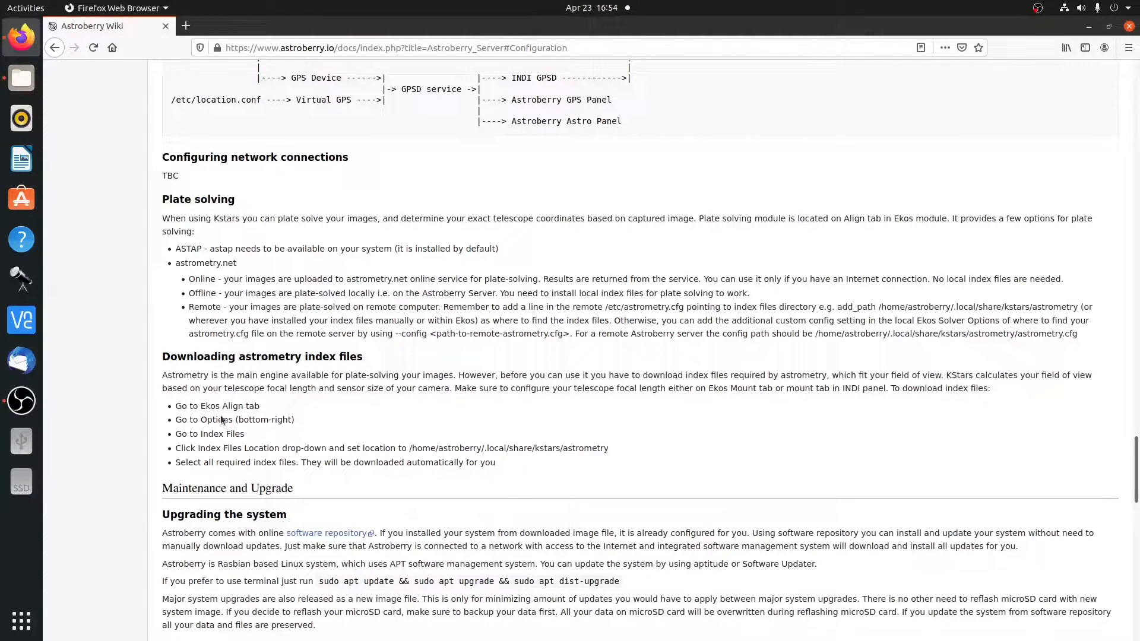
mouse_move(335, 388)
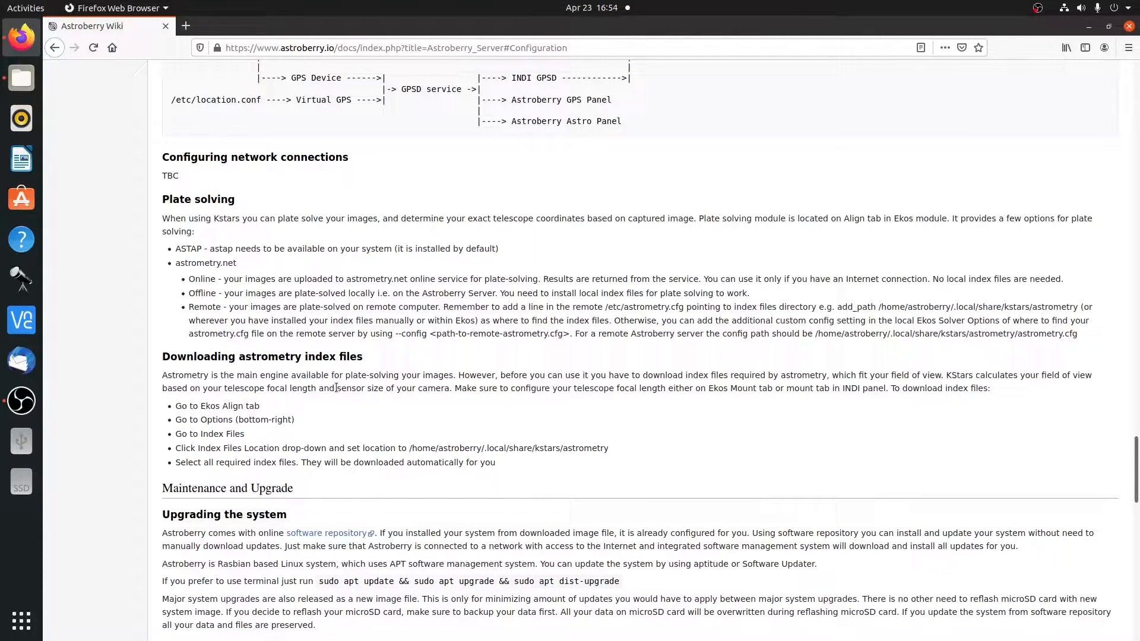
mouse_move(366, 451)
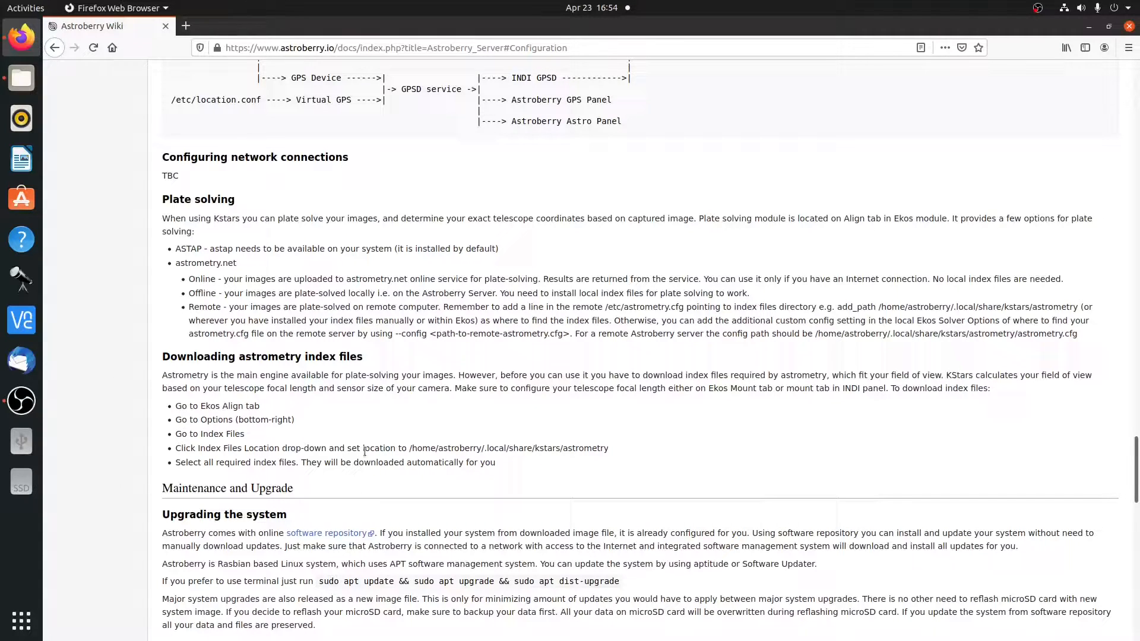
mouse_move(273, 370)
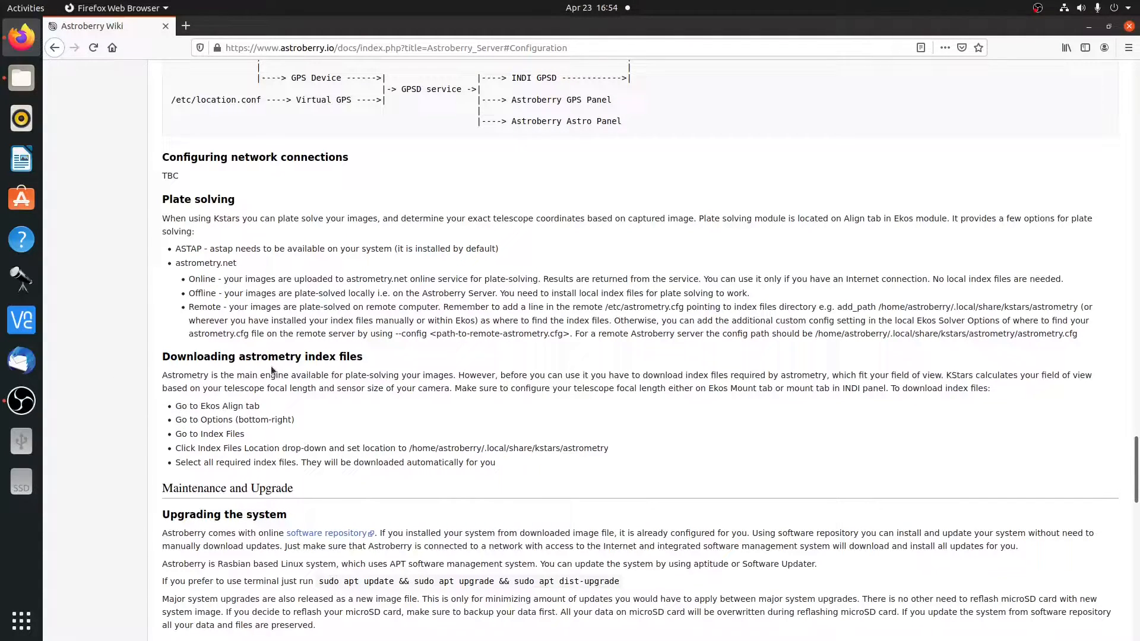
mouse_move(191, 376)
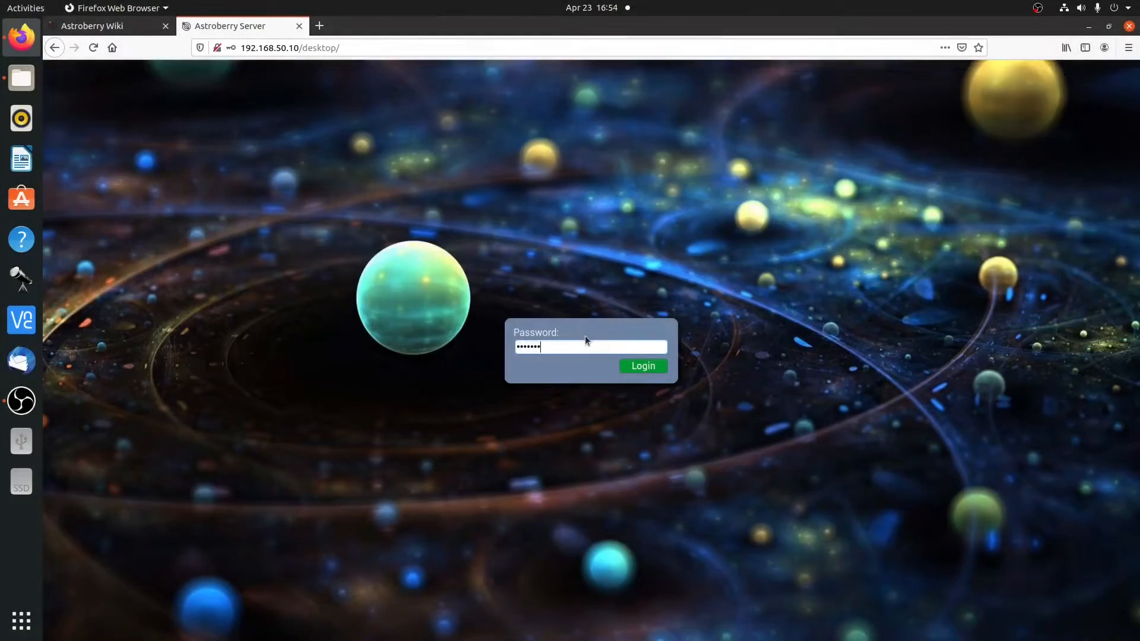
Step: Log in to the Astroberry desktop, decline saving the password, and launch Ekos
left_click(641, 366)
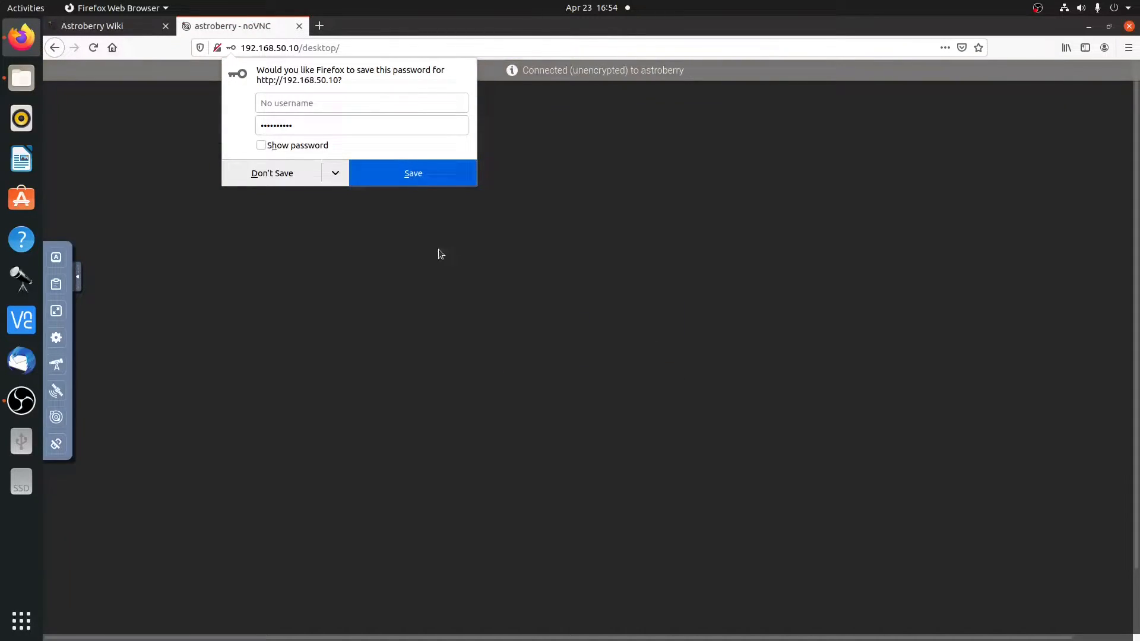
left_click(272, 172)
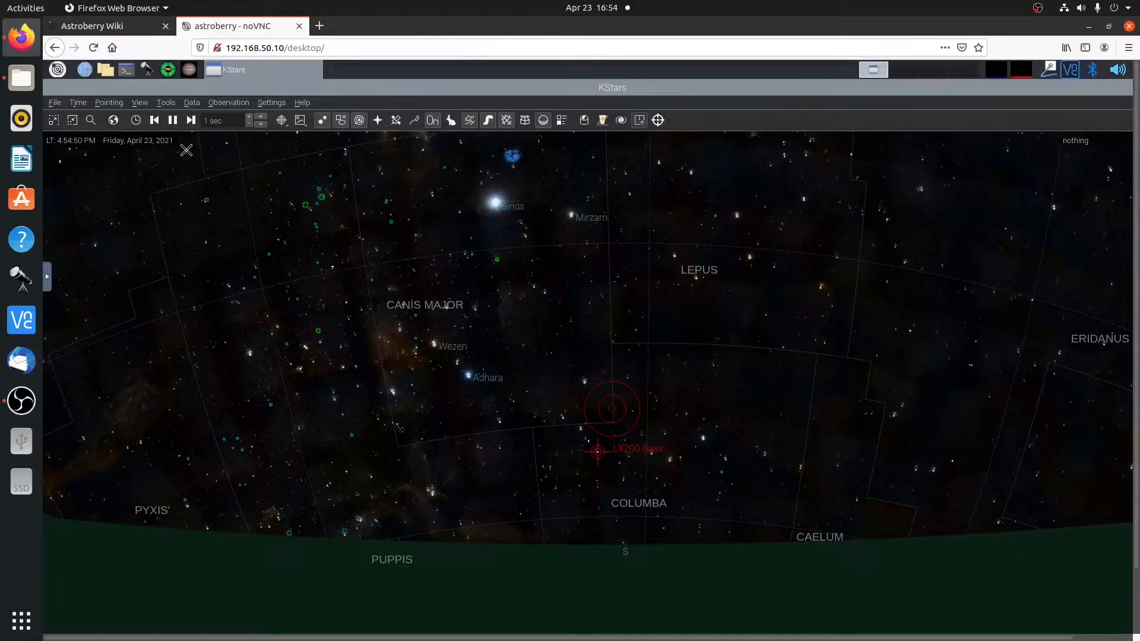
mouse_move(533, 199)
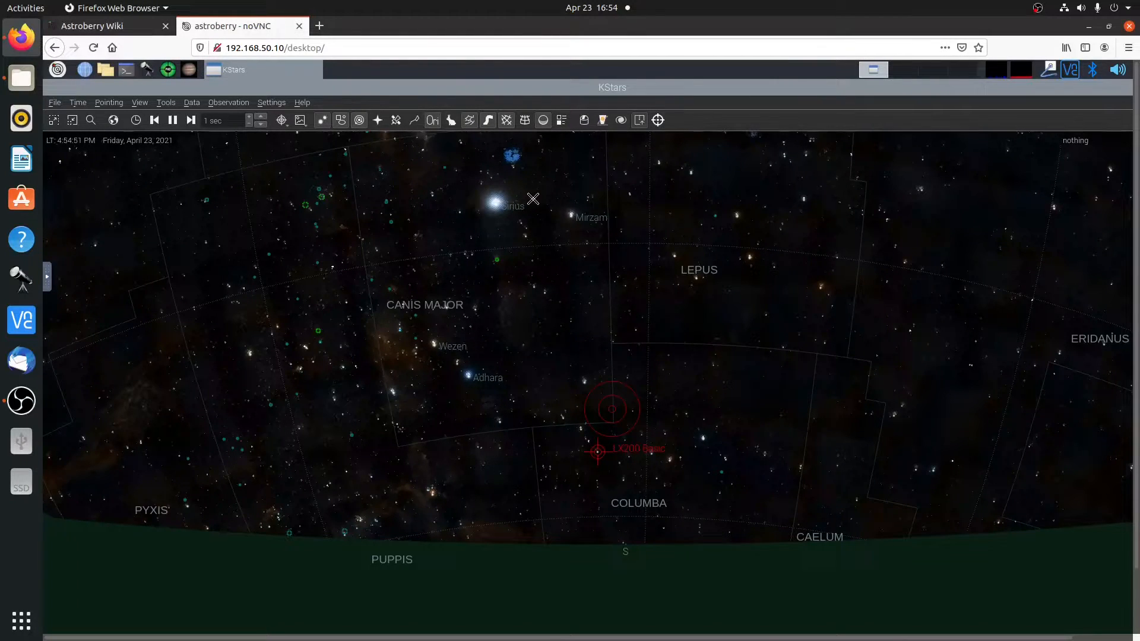
mouse_move(583, 120)
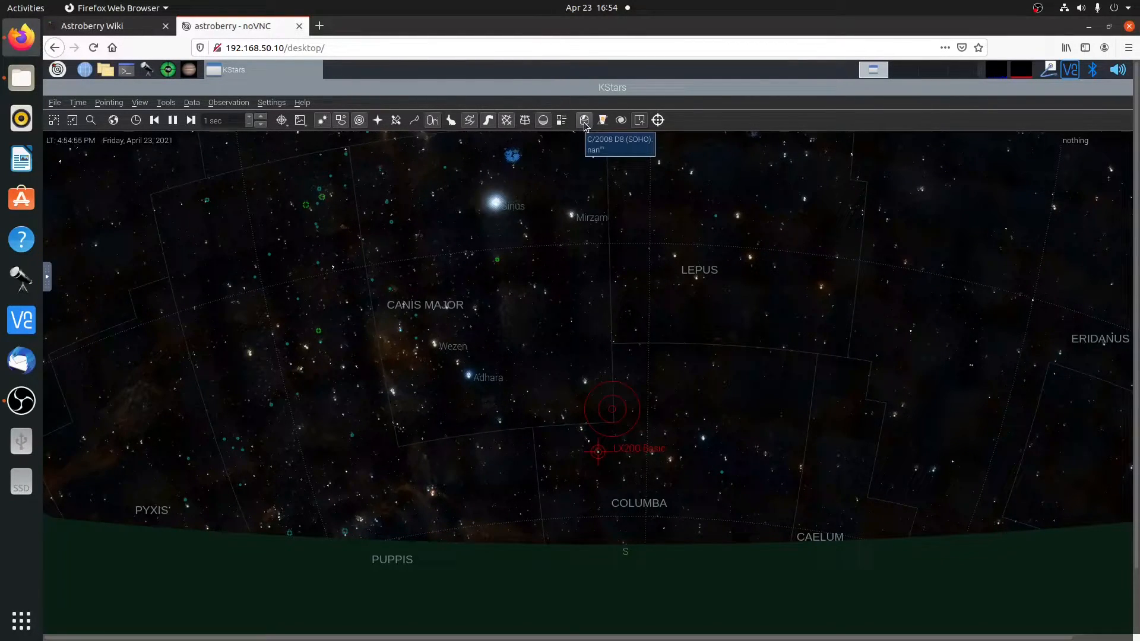
left_click(583, 120)
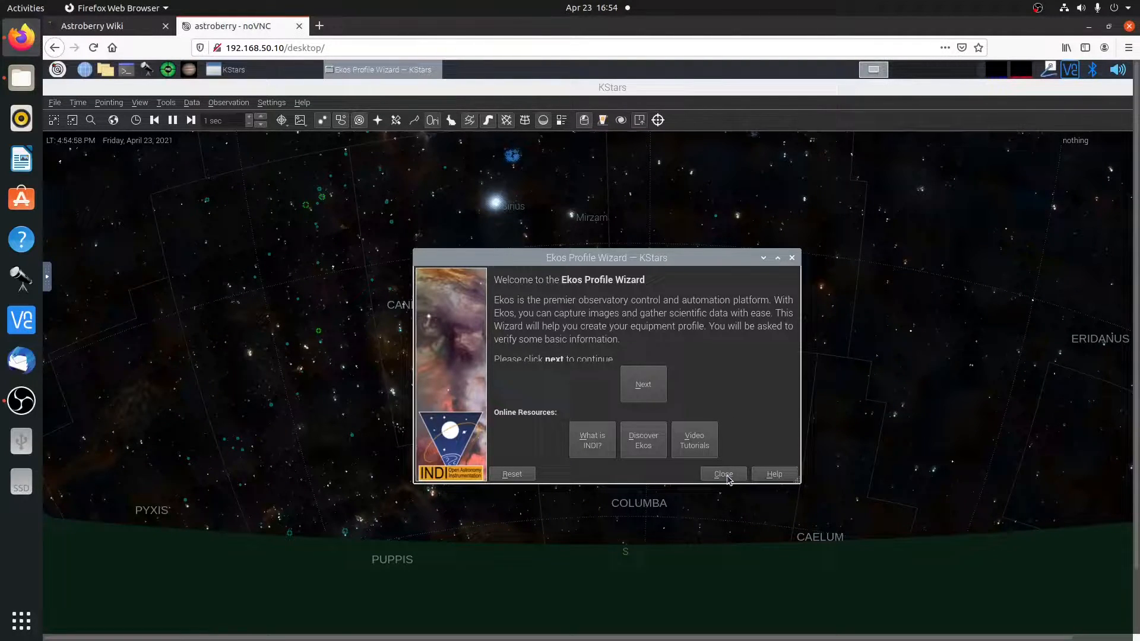
left_click(722, 473)
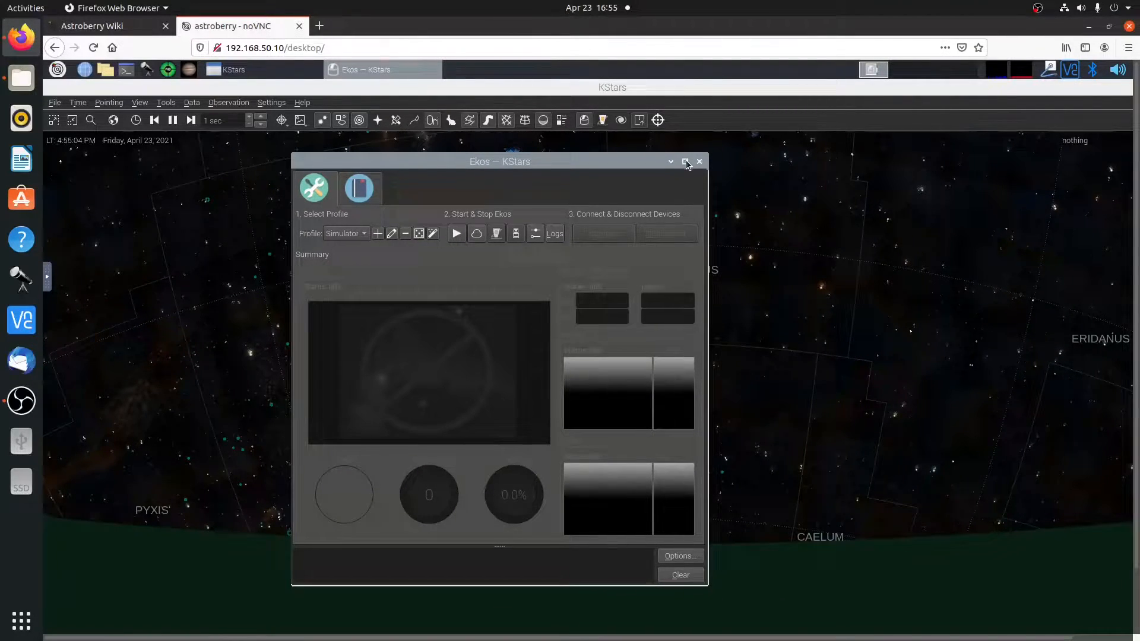
left_click(686, 162)
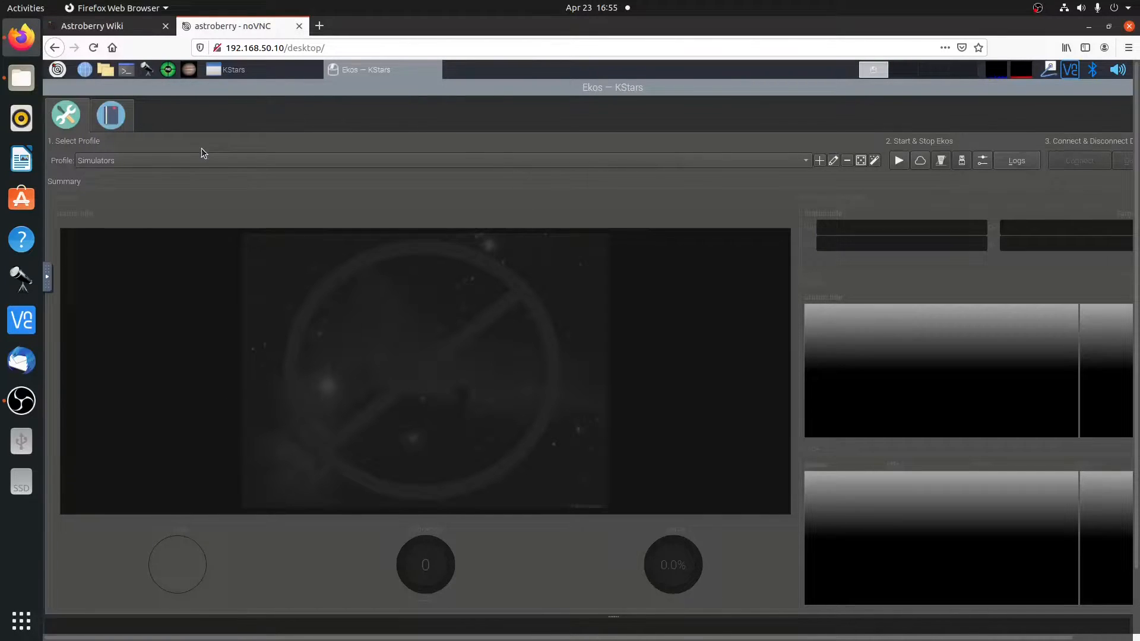
left_click(92, 26)
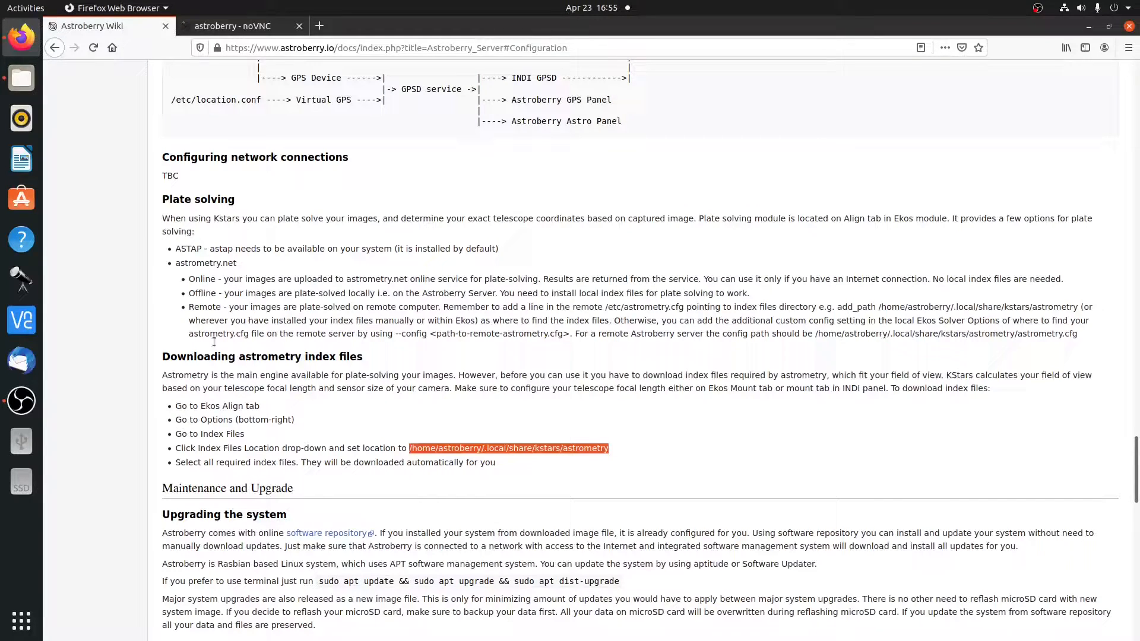
mouse_move(247, 418)
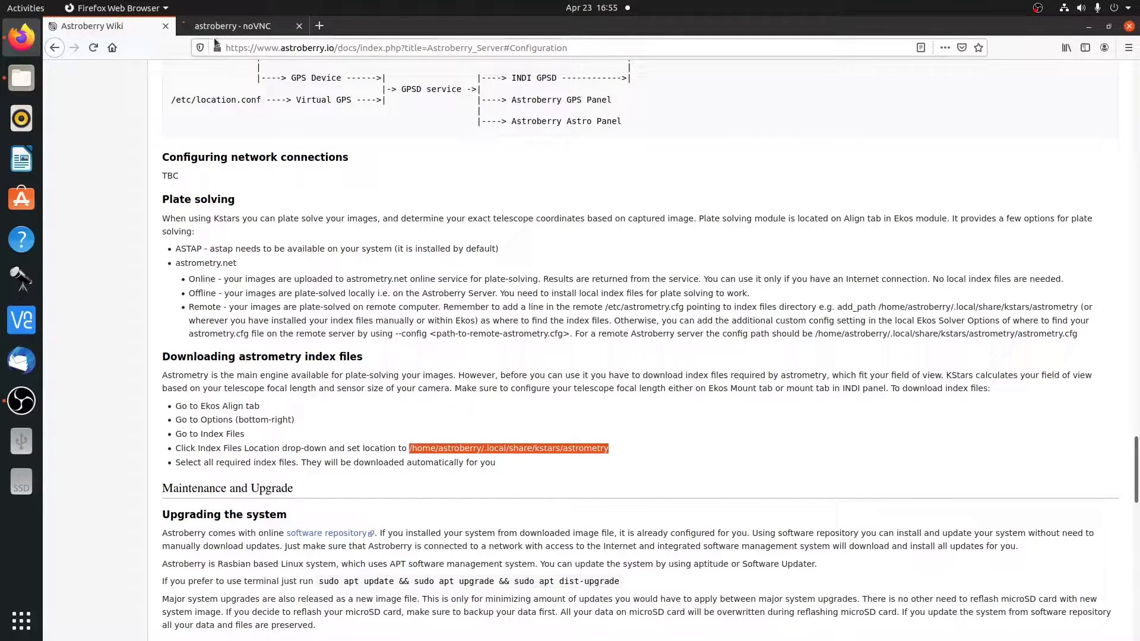
left_click(232, 25)
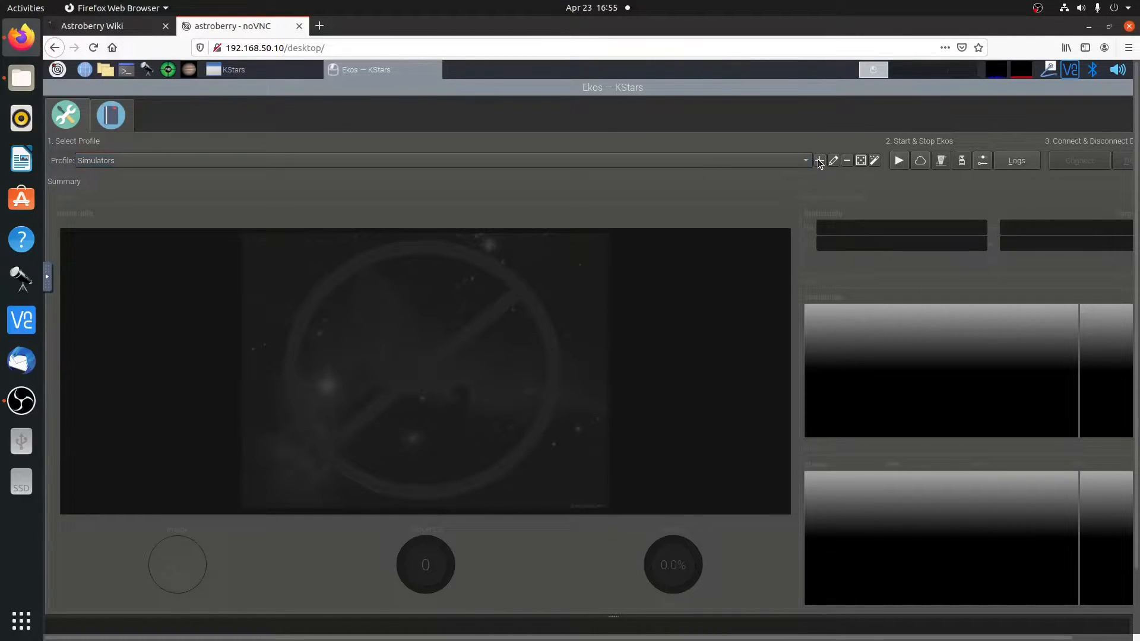
Step: Add an Ekos profile named 'Youtube' with the Meade LX200 Basic mount
left_click(819, 161)
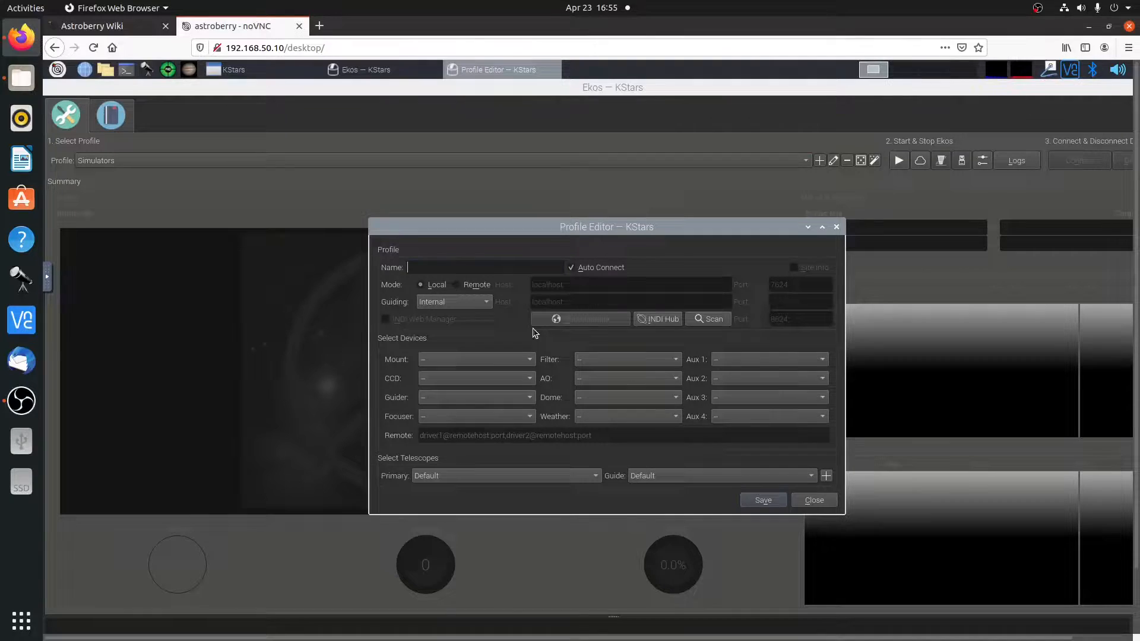
type("Y")
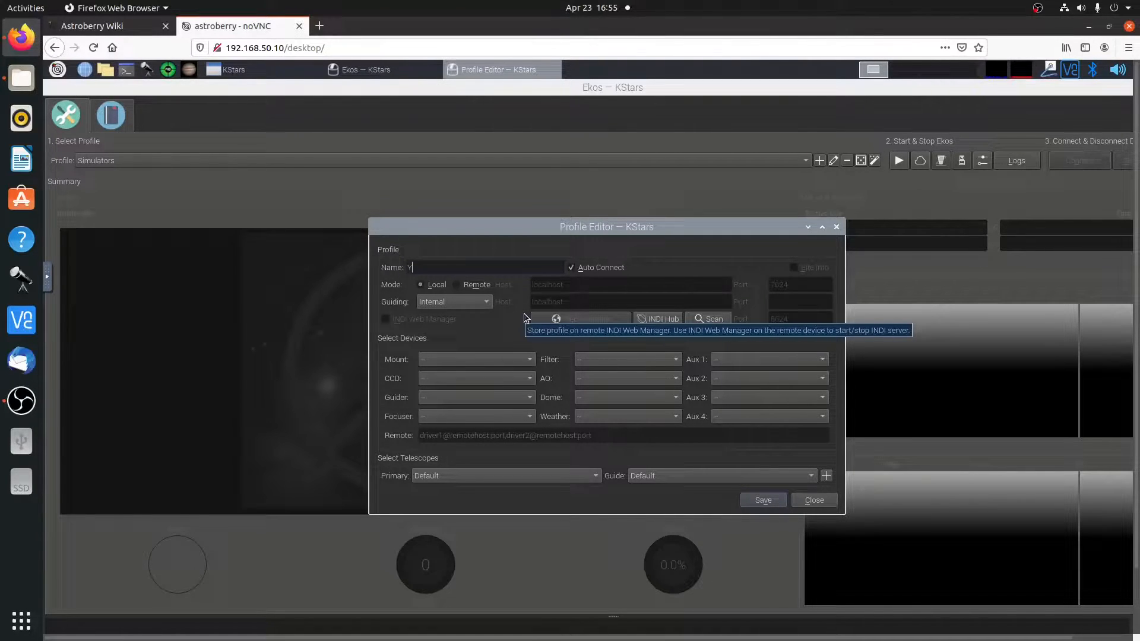
type("outube")
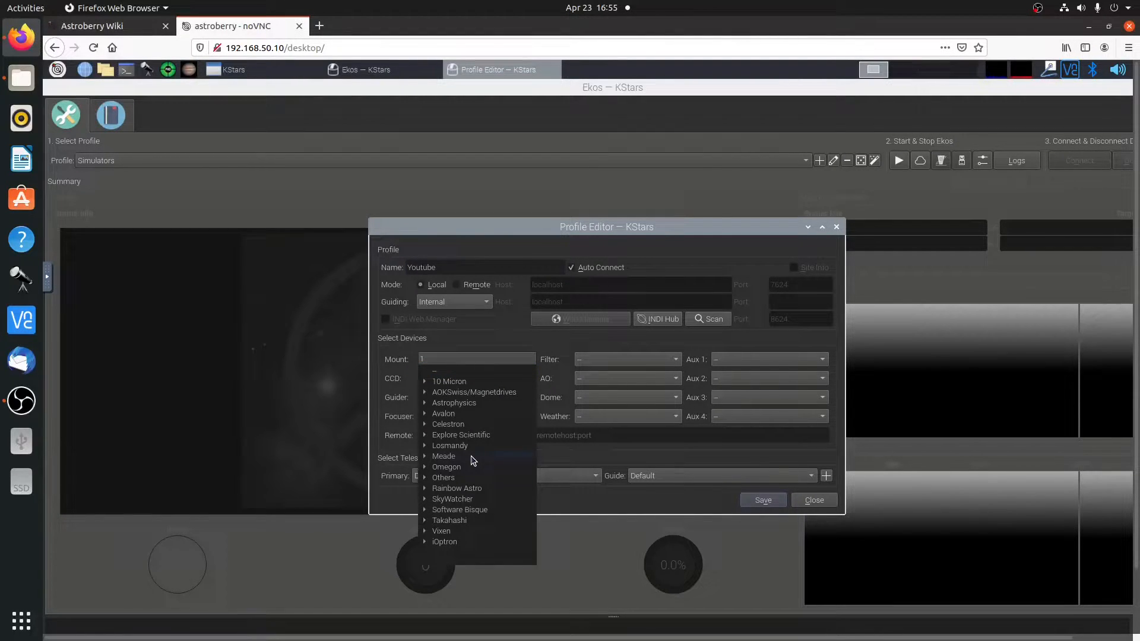
left_click(444, 456)
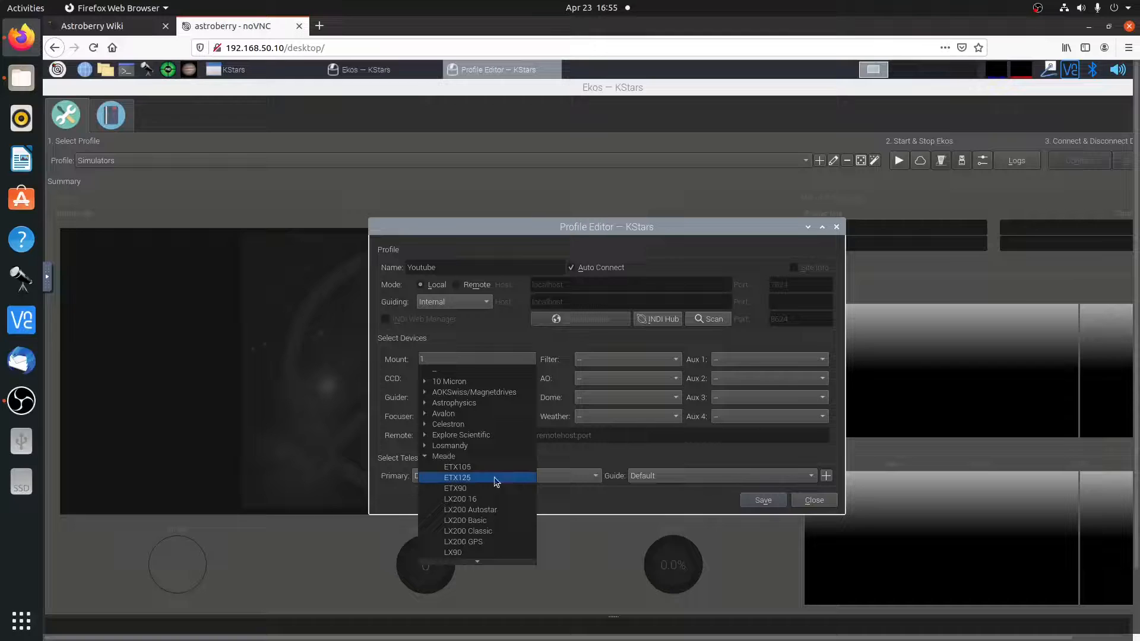
left_click(464, 520)
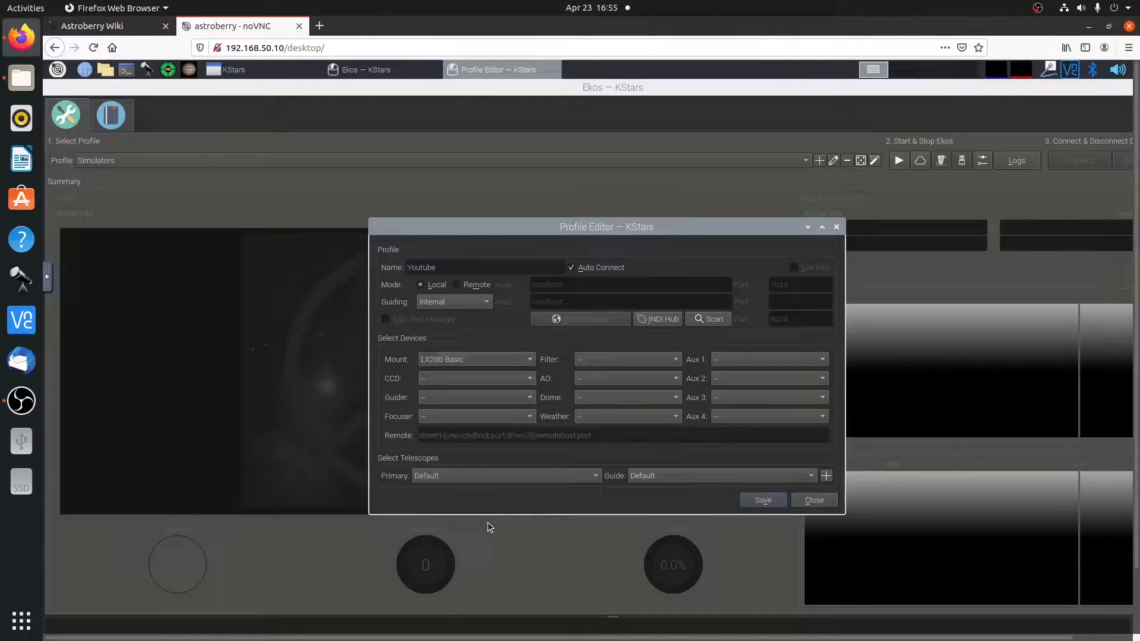
left_click(476, 359)
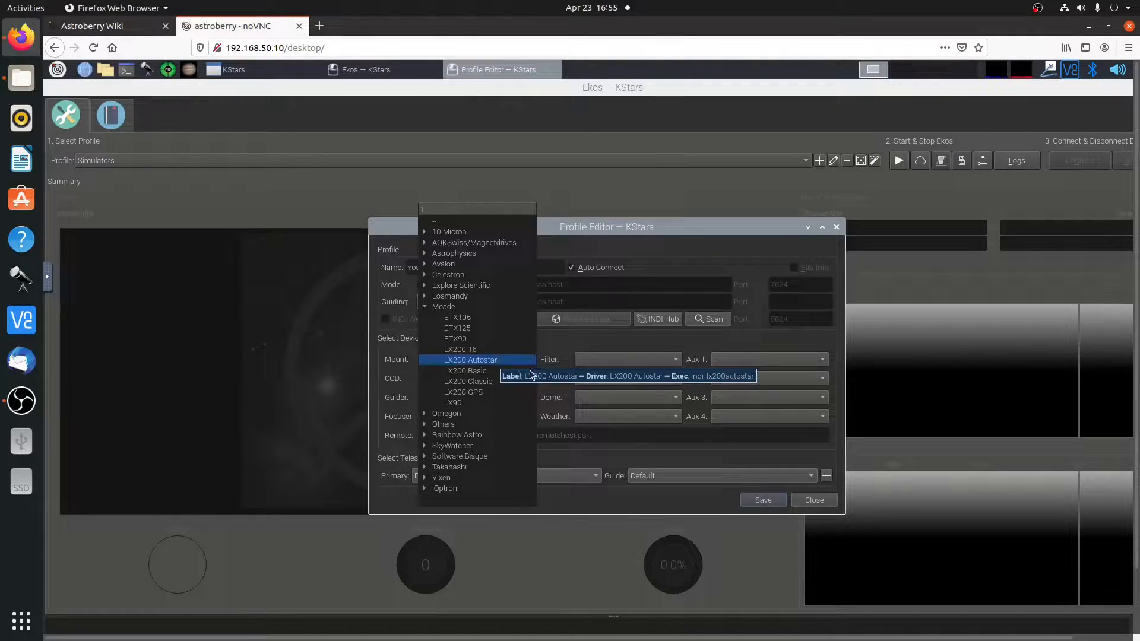
mouse_move(477, 459)
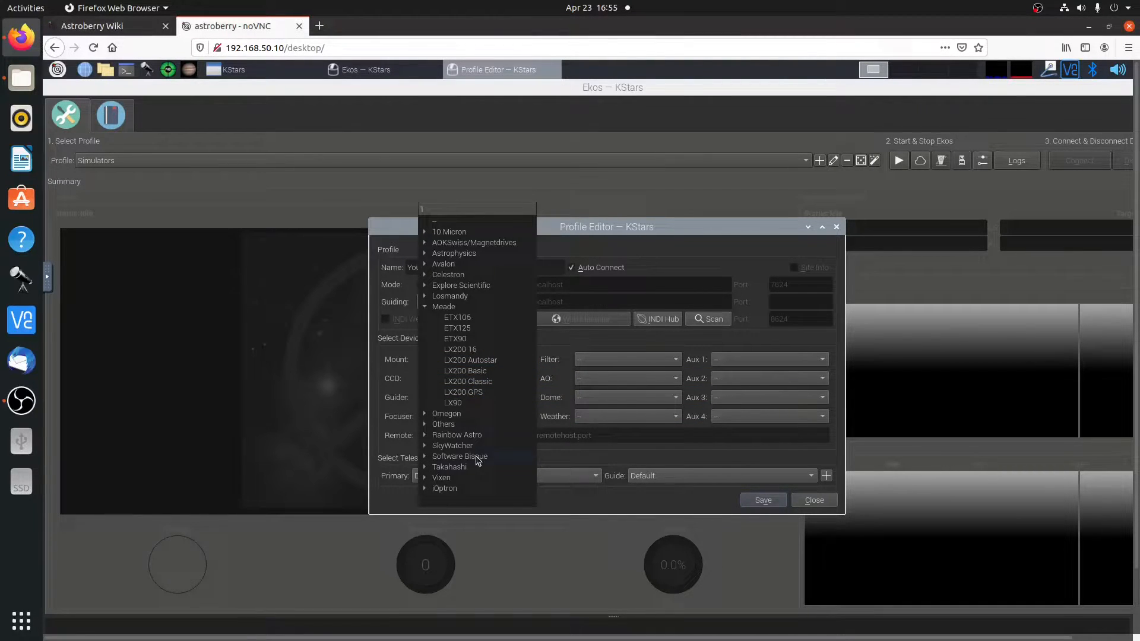
mouse_move(626, 509)
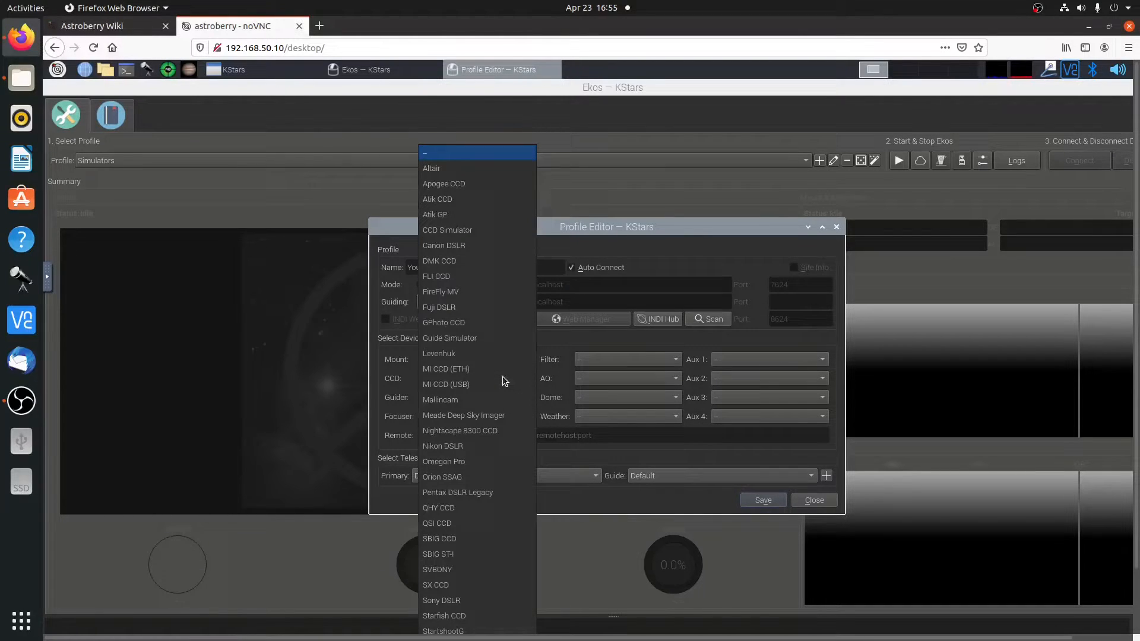
mouse_move(502, 539)
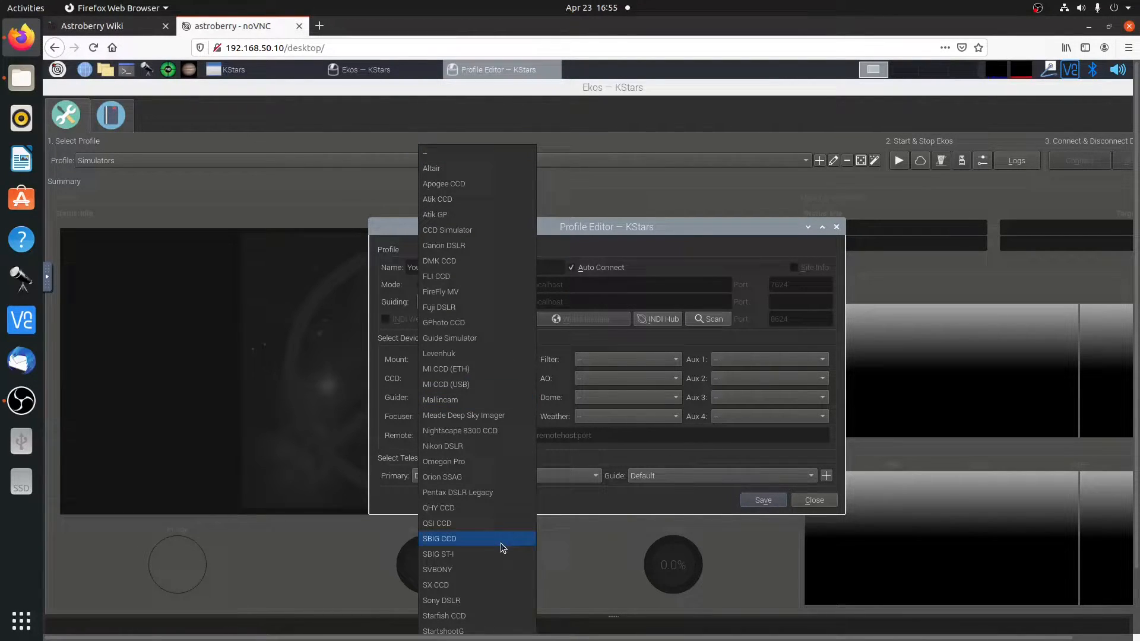
mouse_move(487, 554)
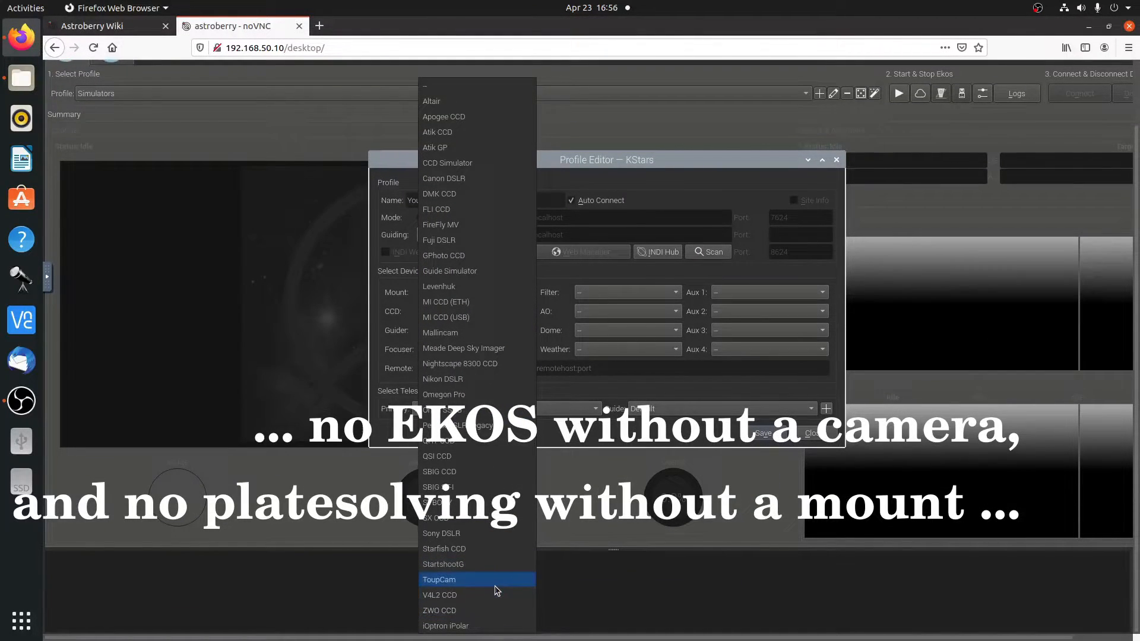
Step: Set CCD to ToupCam and Aux 1 to Astrometry, then save the Youtube profile
left_click(439, 580)
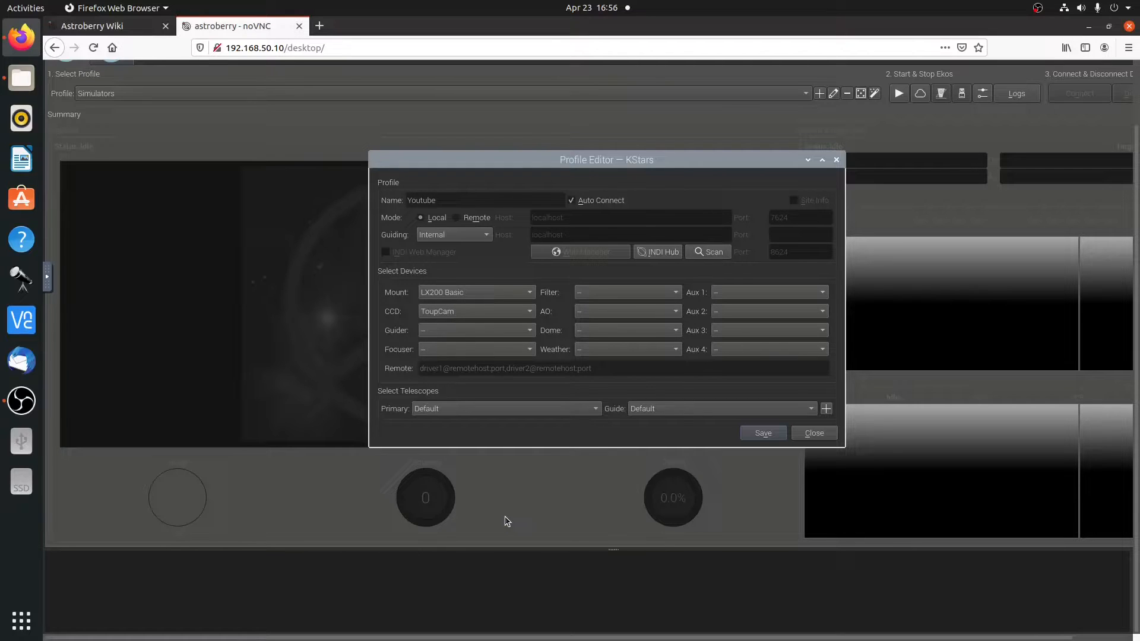
mouse_move(748, 369)
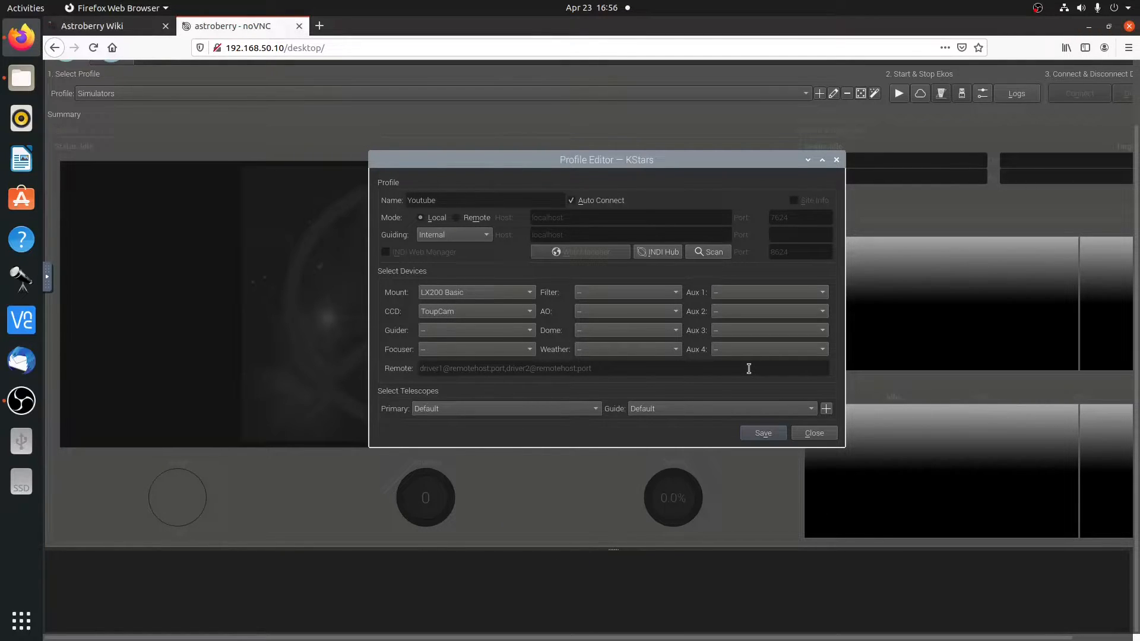
mouse_move(518, 362)
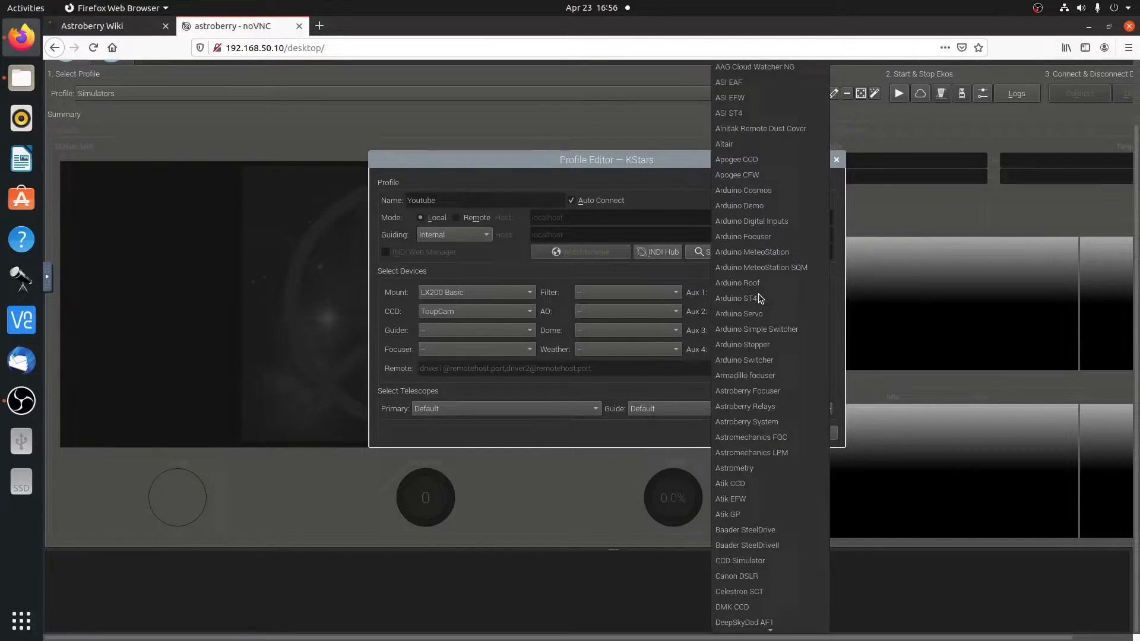
mouse_move(738, 298)
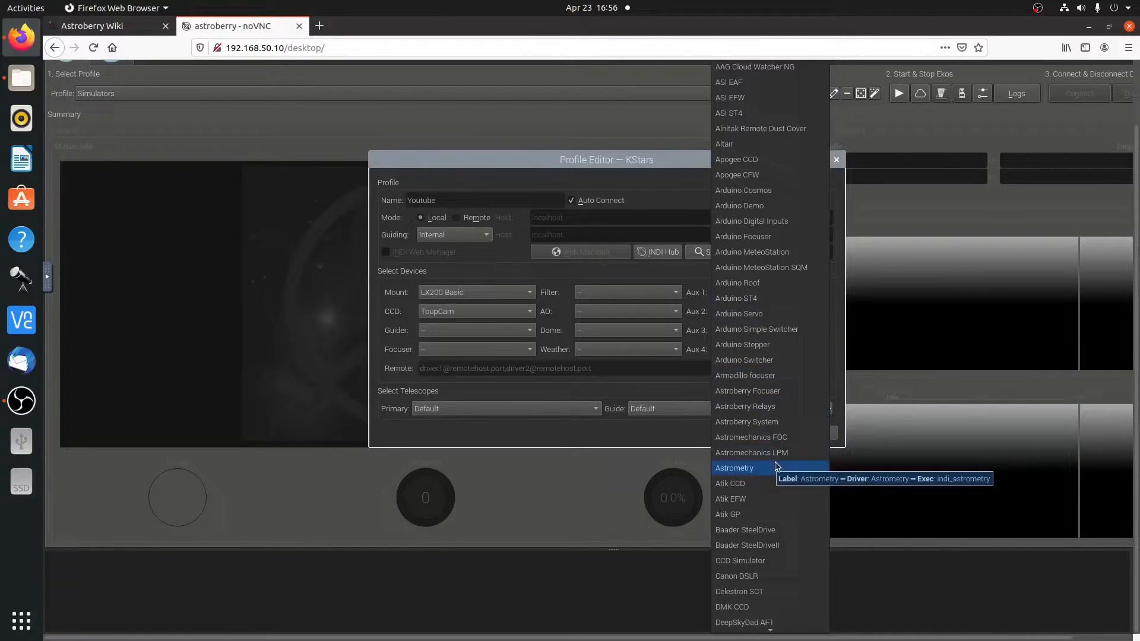
left_click(734, 467)
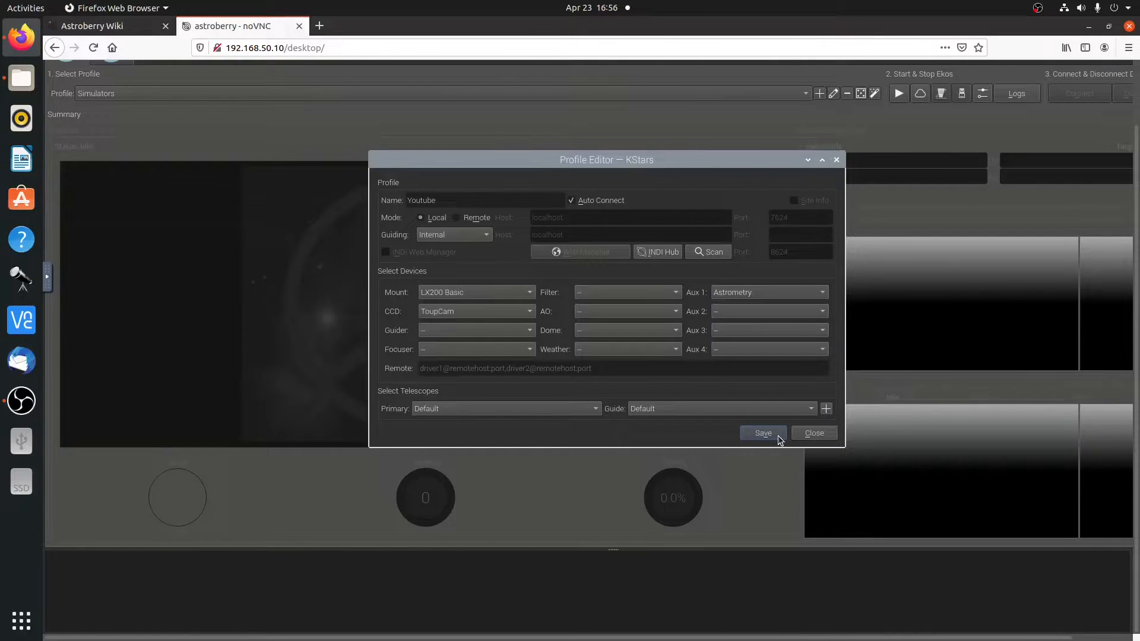
left_click(761, 432)
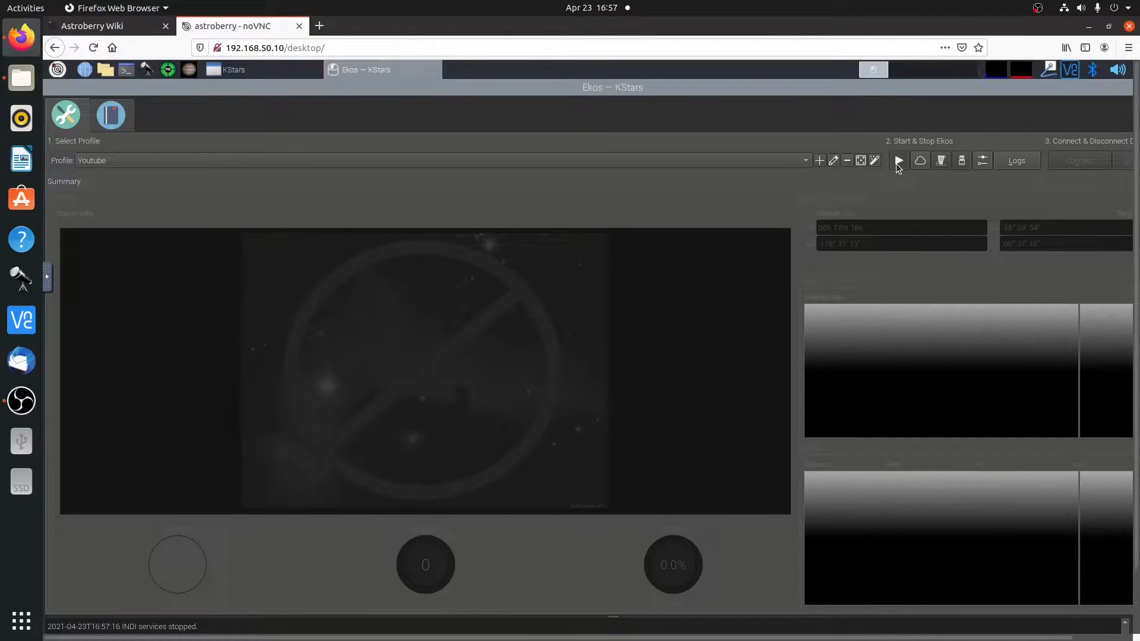
Step: Start Ekos and inspect the LX200 Basic connection, ToupCam and Astrometry tabs in INDI Control Panel
left_click(898, 161)
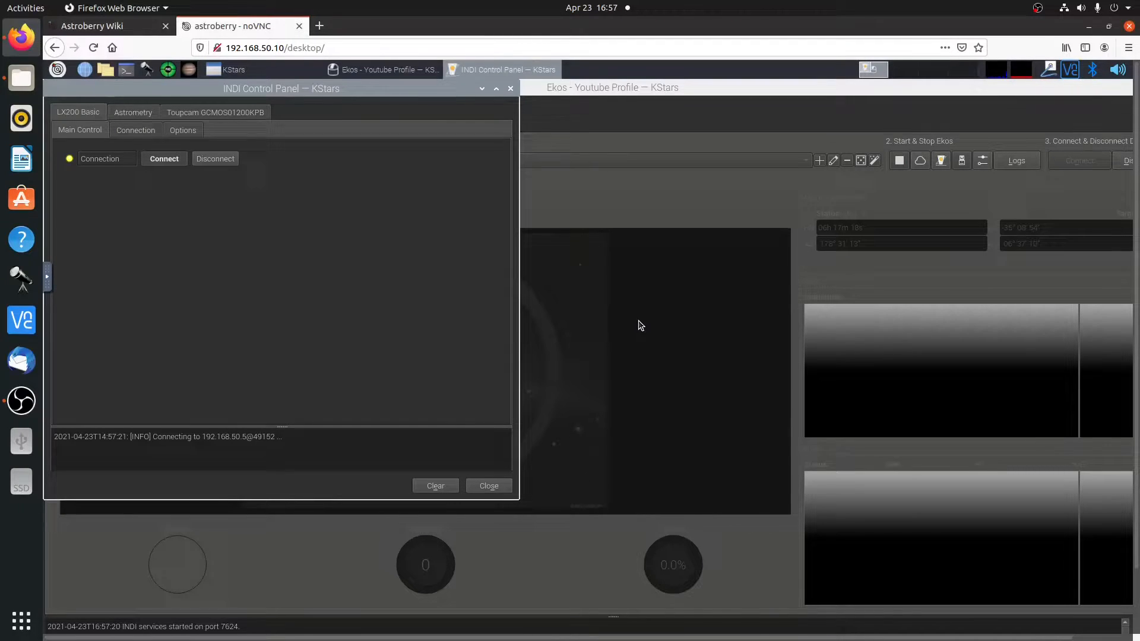
left_click(163, 158)
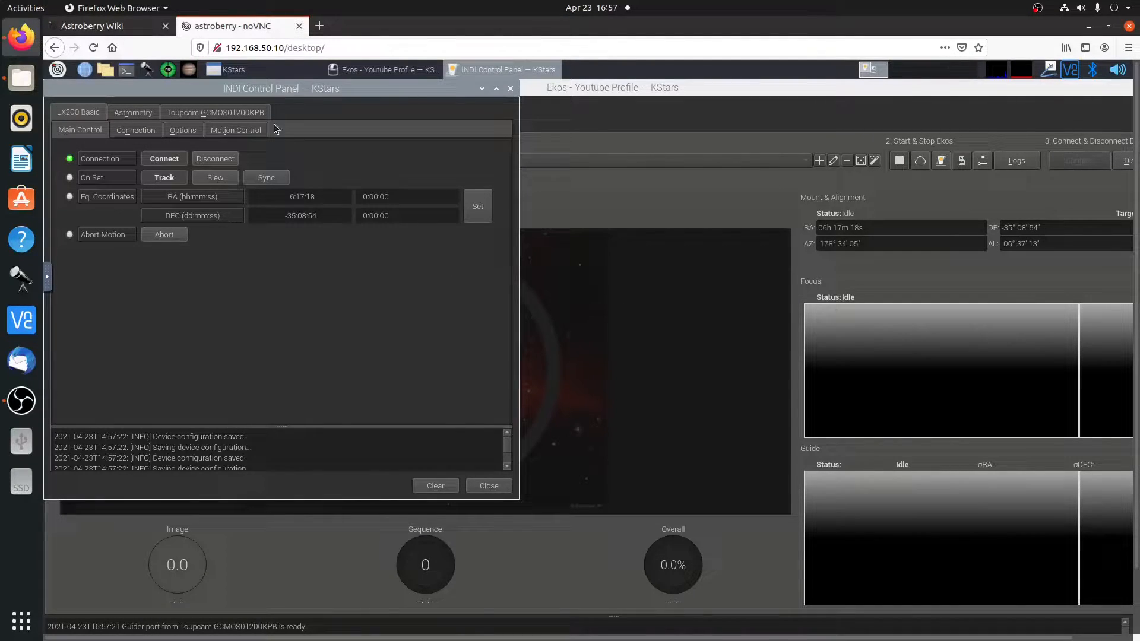
left_click(215, 112)
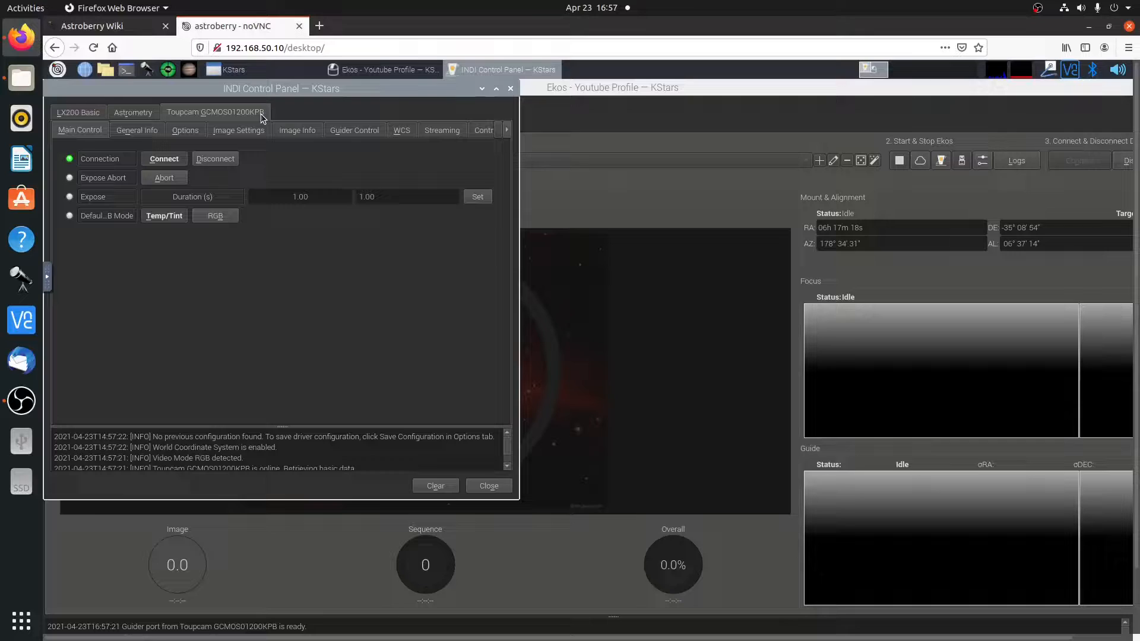
left_click(78, 112)
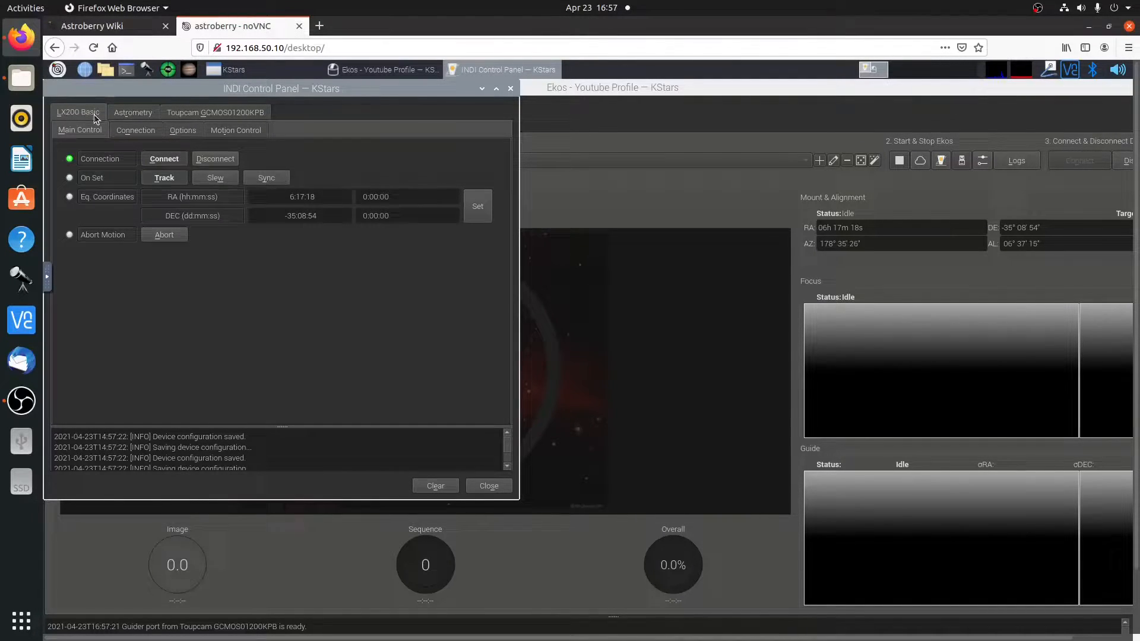
left_click(135, 130)
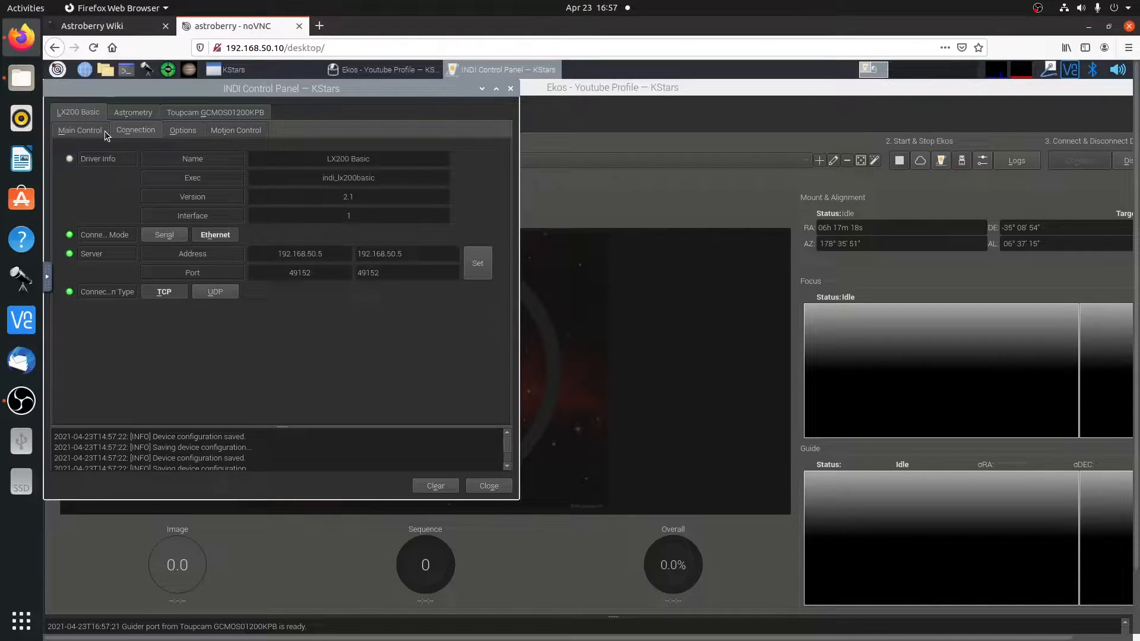
left_click(78, 130)
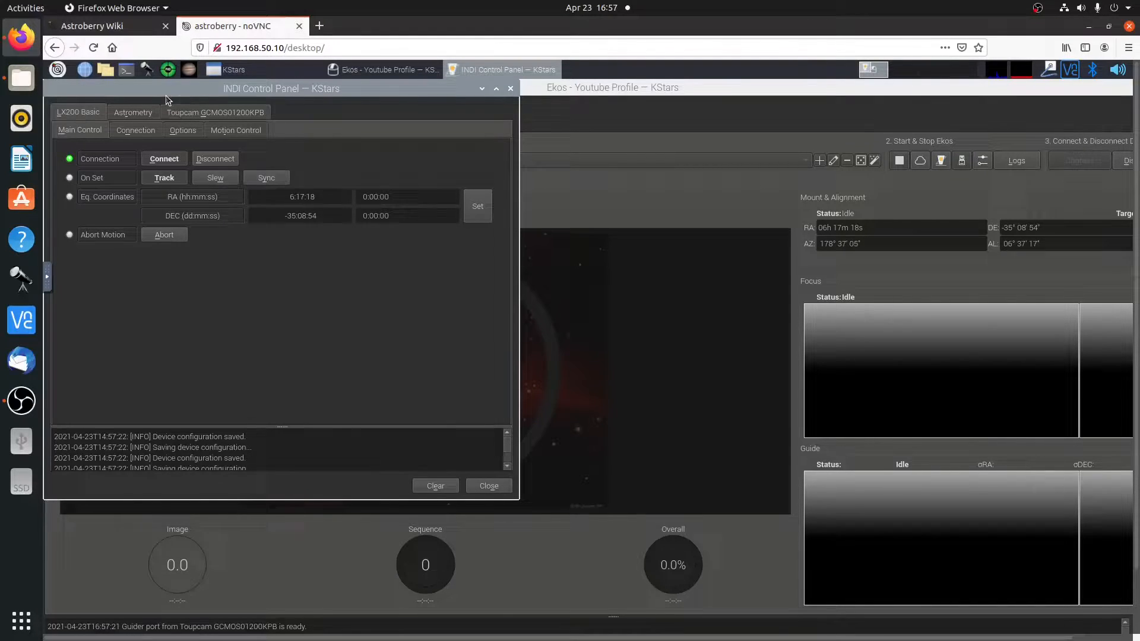
left_click(132, 112)
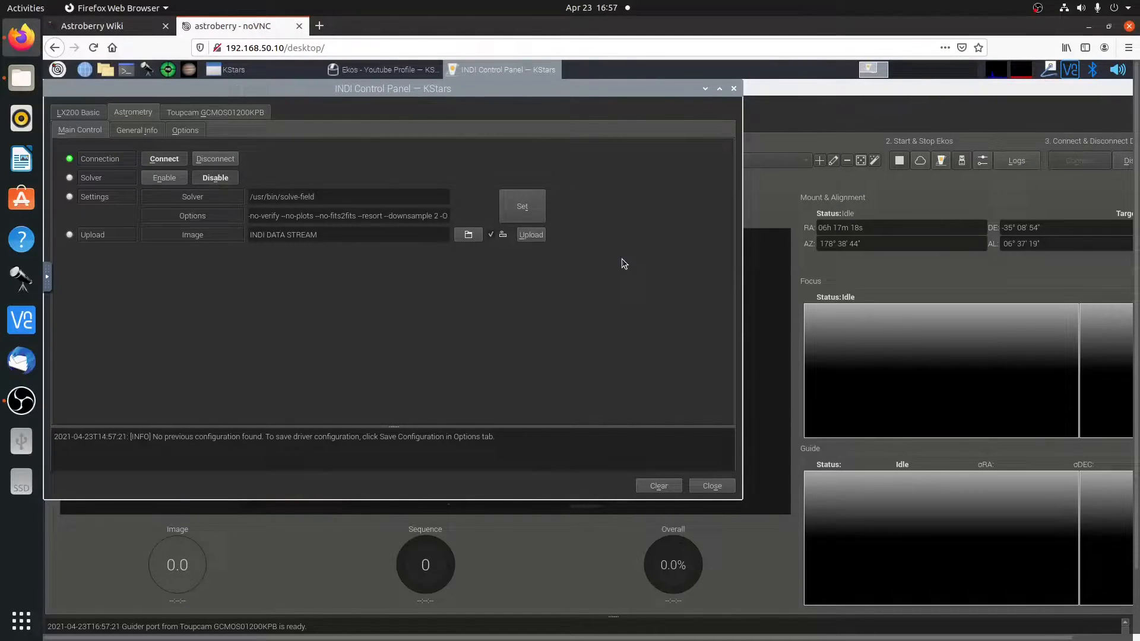
mouse_move(715, 489)
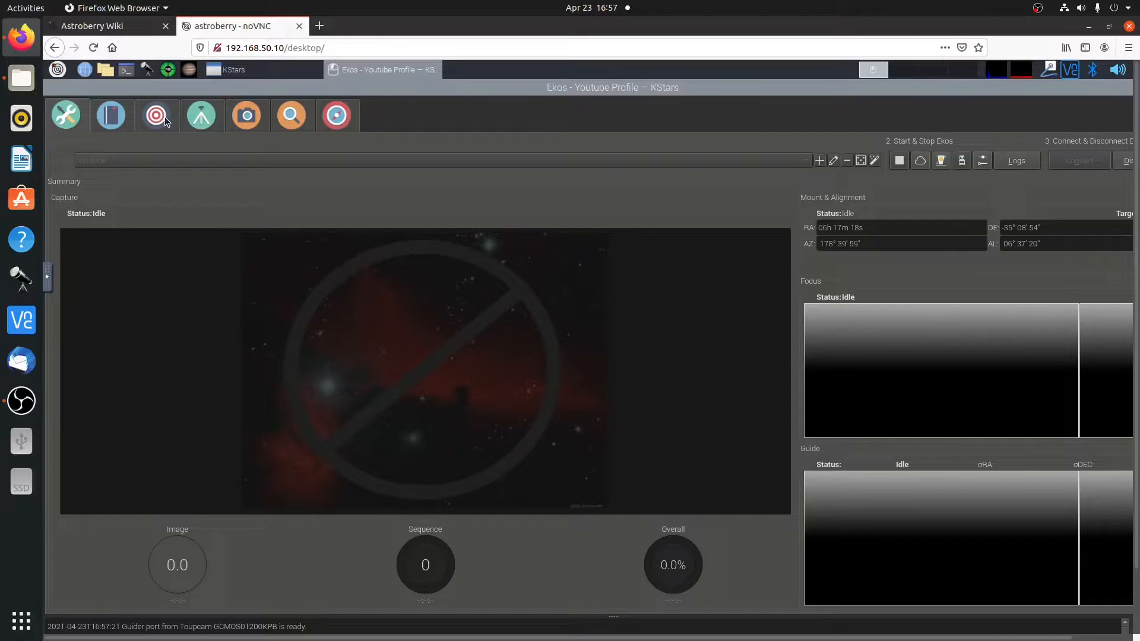
Step: Open the Ekos Align module, then switch back to the Astroberry Wiki tab
left_click(155, 115)
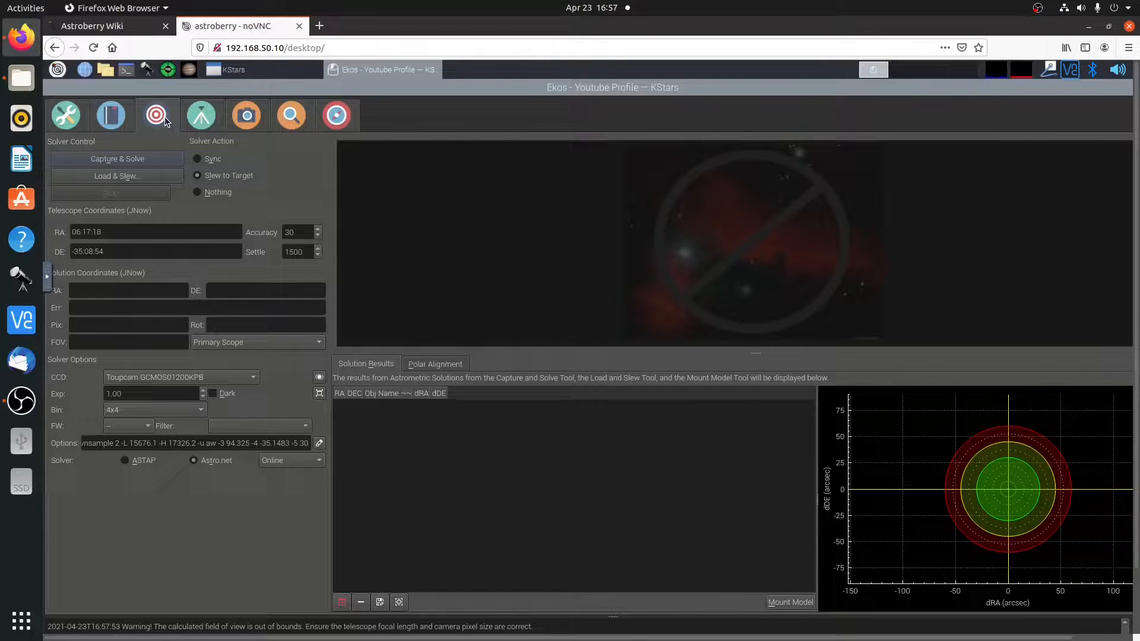
left_click(92, 26)
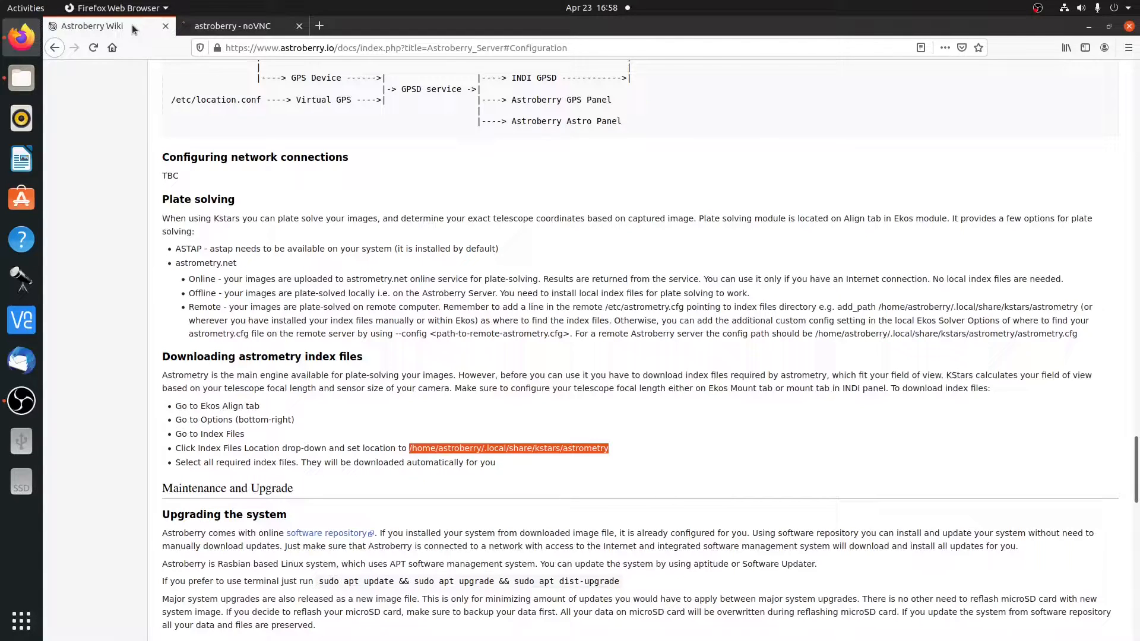
Step: Compare the wiki notes with the remote desktop and open the solver's Index Files page
left_click(232, 26)
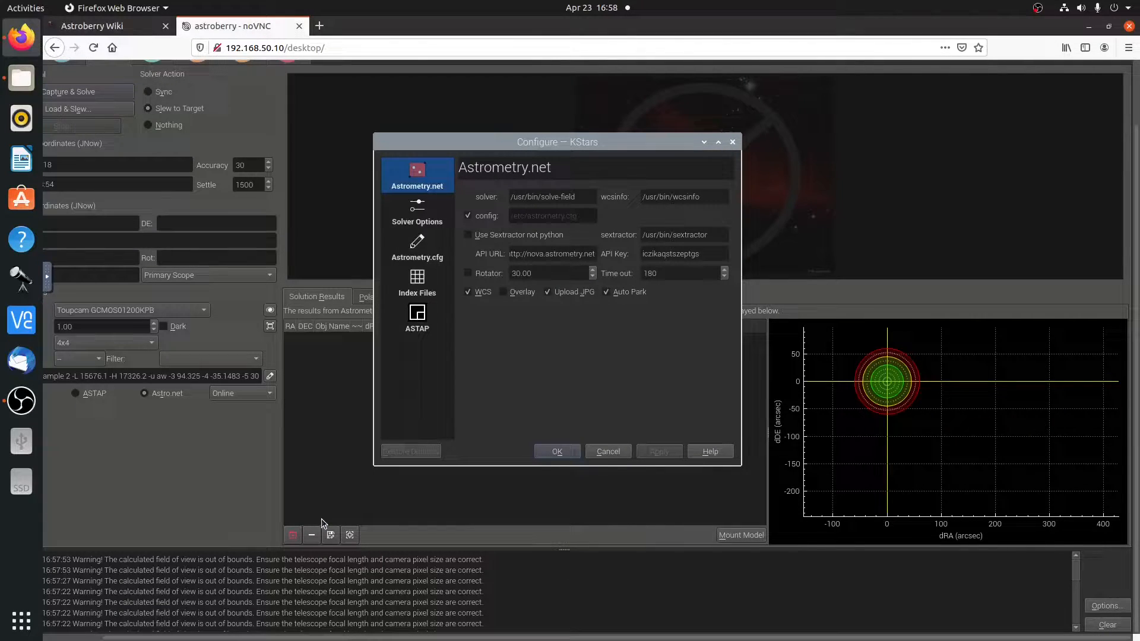
mouse_move(305, 467)
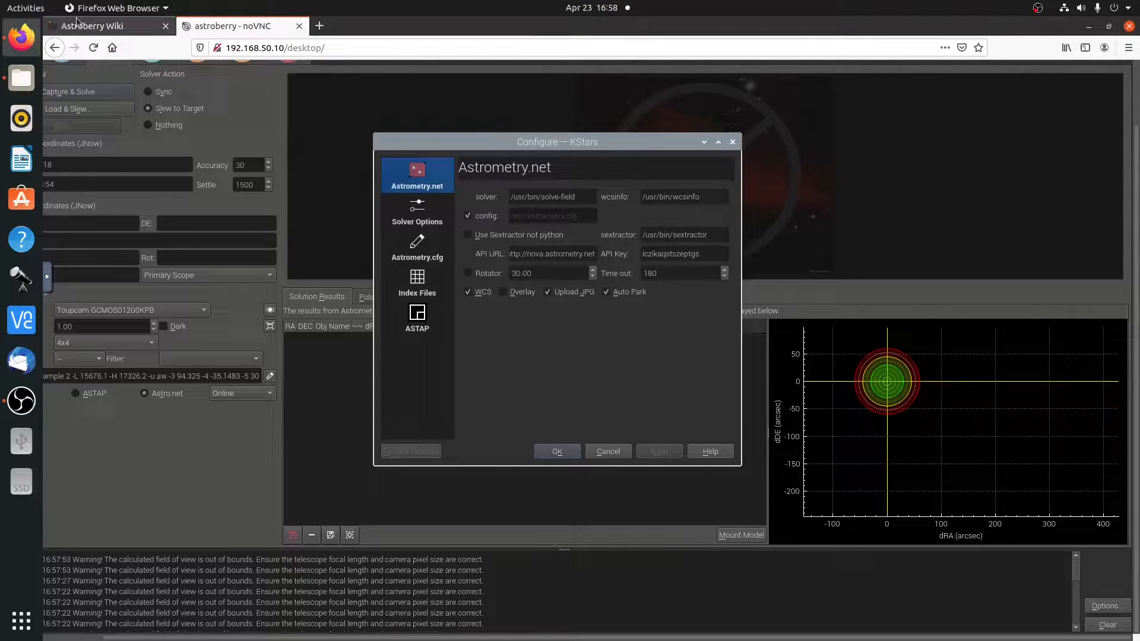
left_click(102, 25)
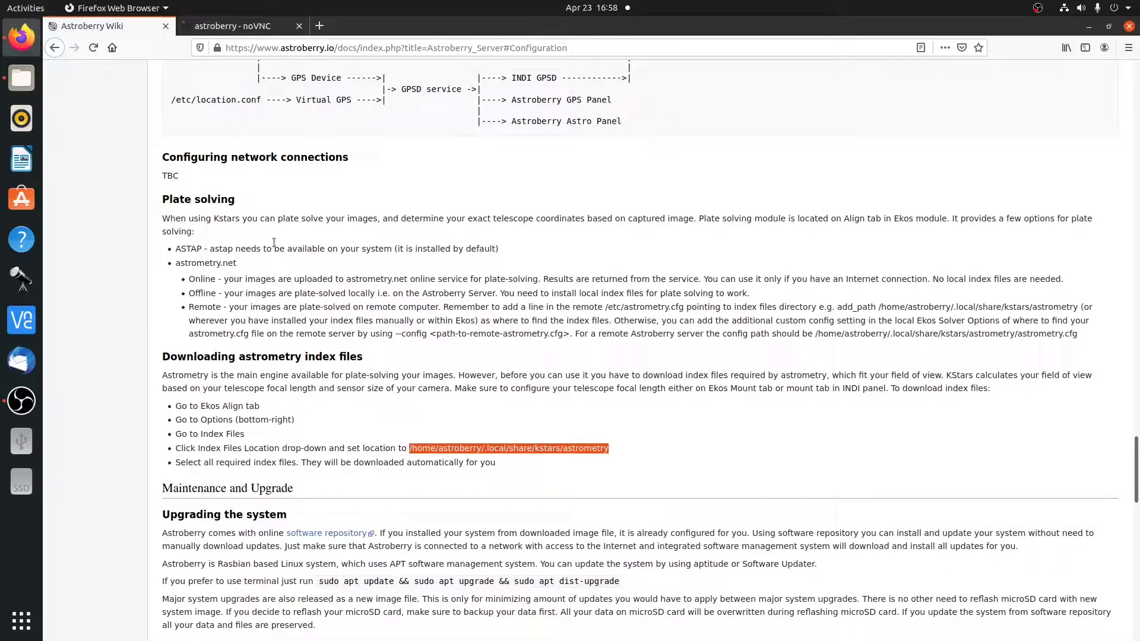
left_click(233, 25)
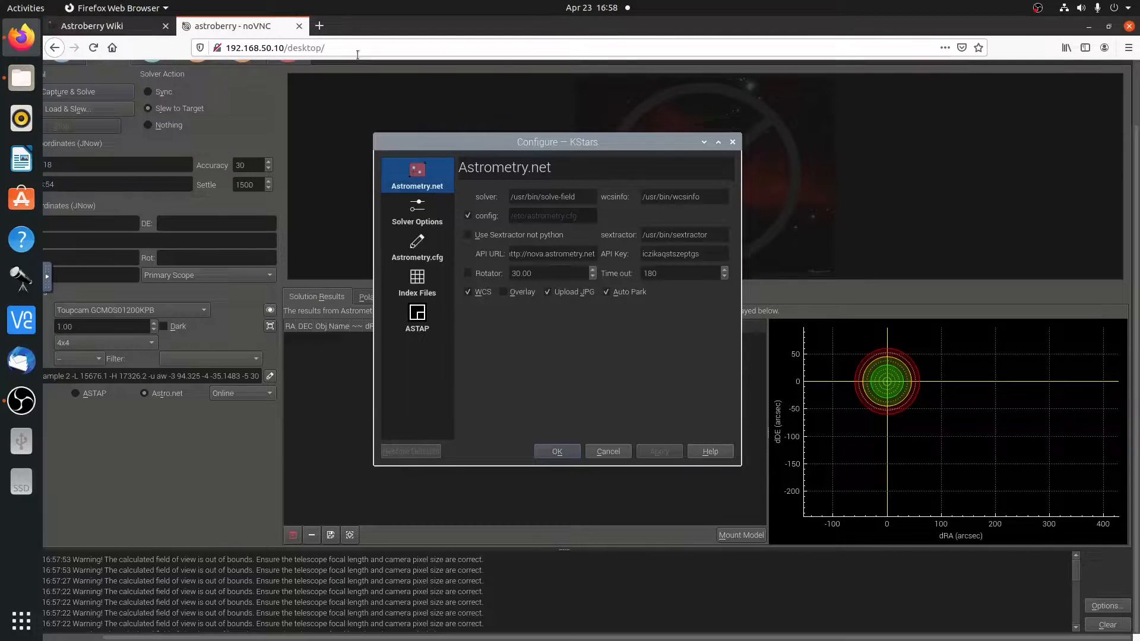
left_click(417, 283)
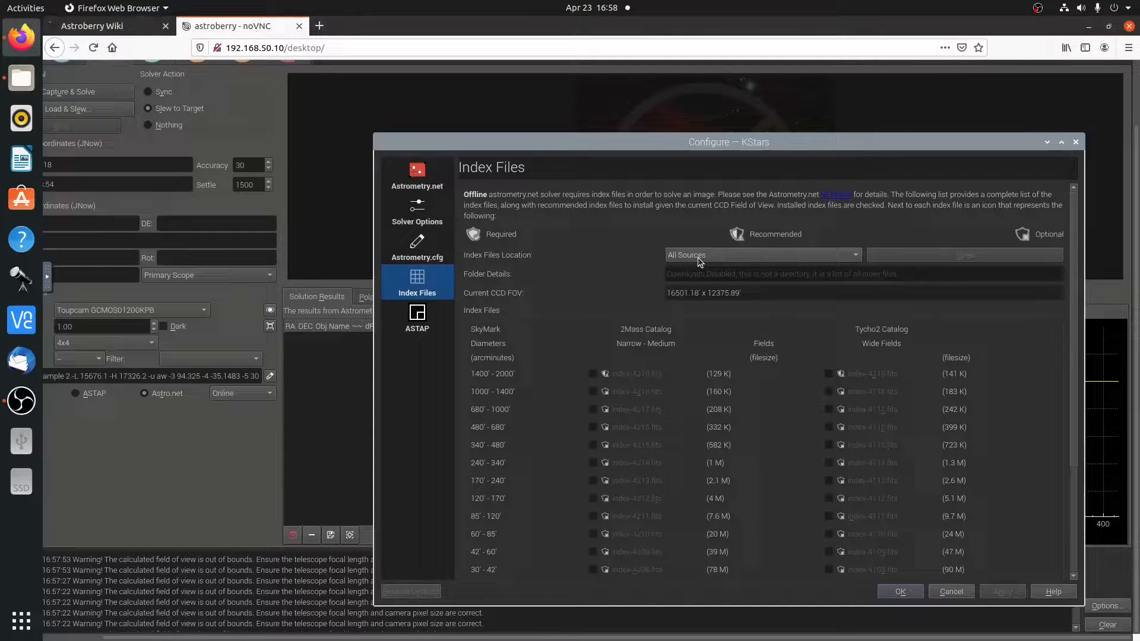
Step: Choose /home/astroberry/.local/share/kstars/astrometry as the index files location
left_click(761, 255)
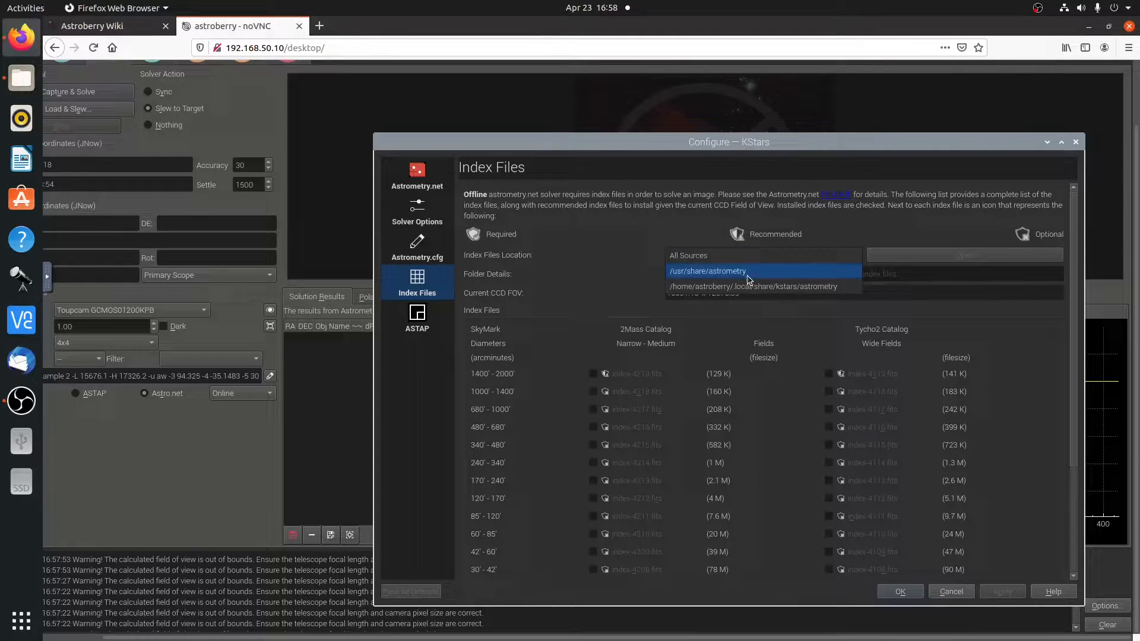
left_click(754, 286)
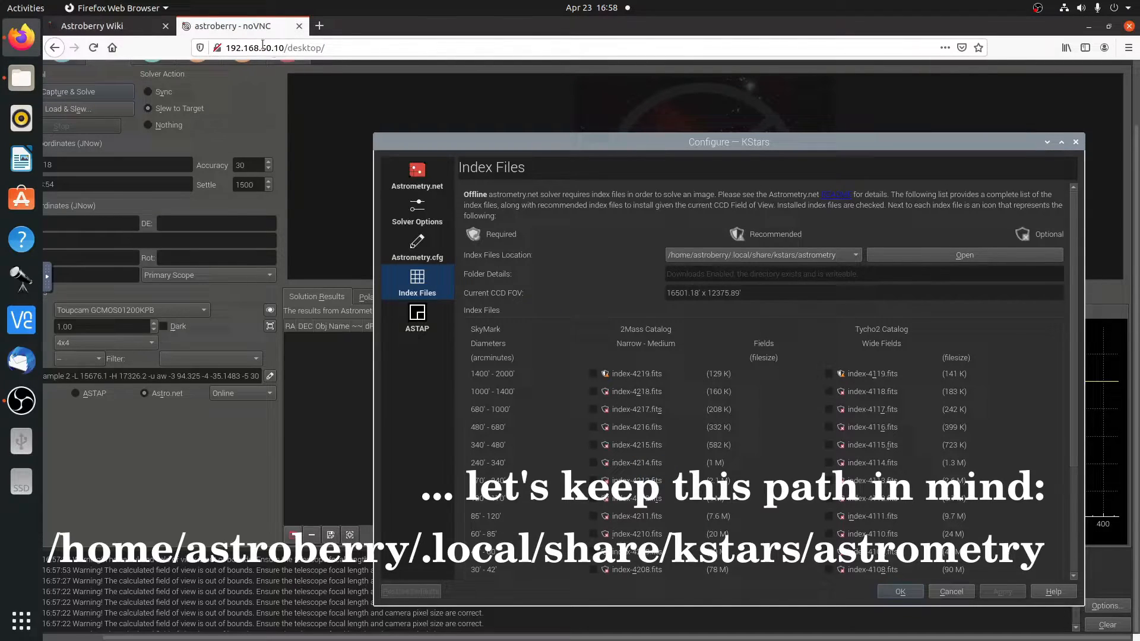
mouse_move(652, 428)
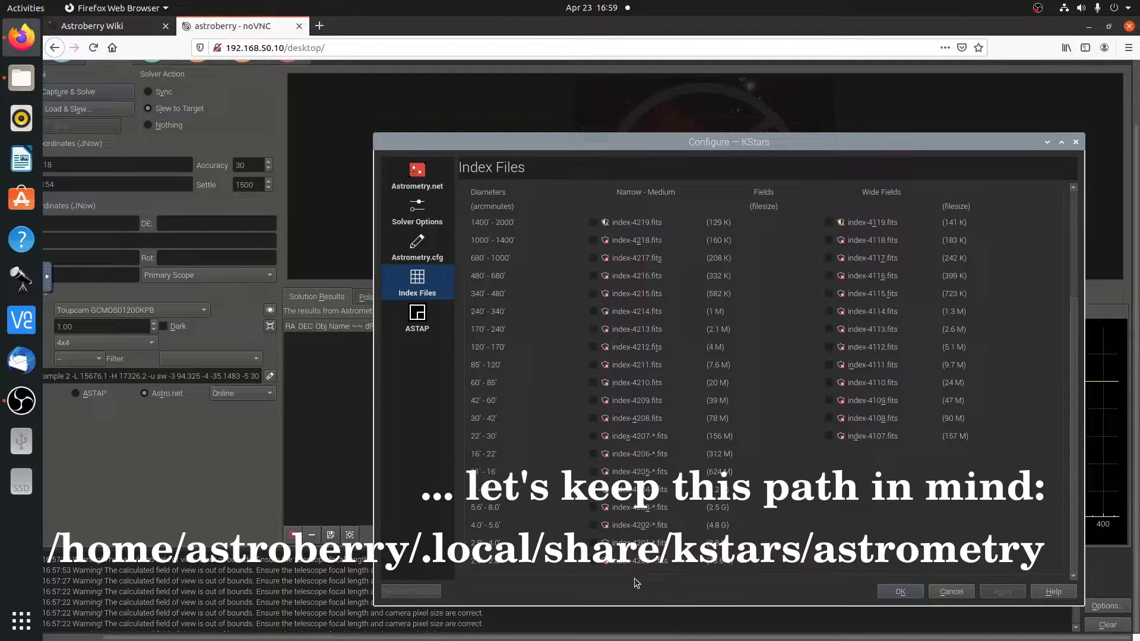
mouse_move(596, 226)
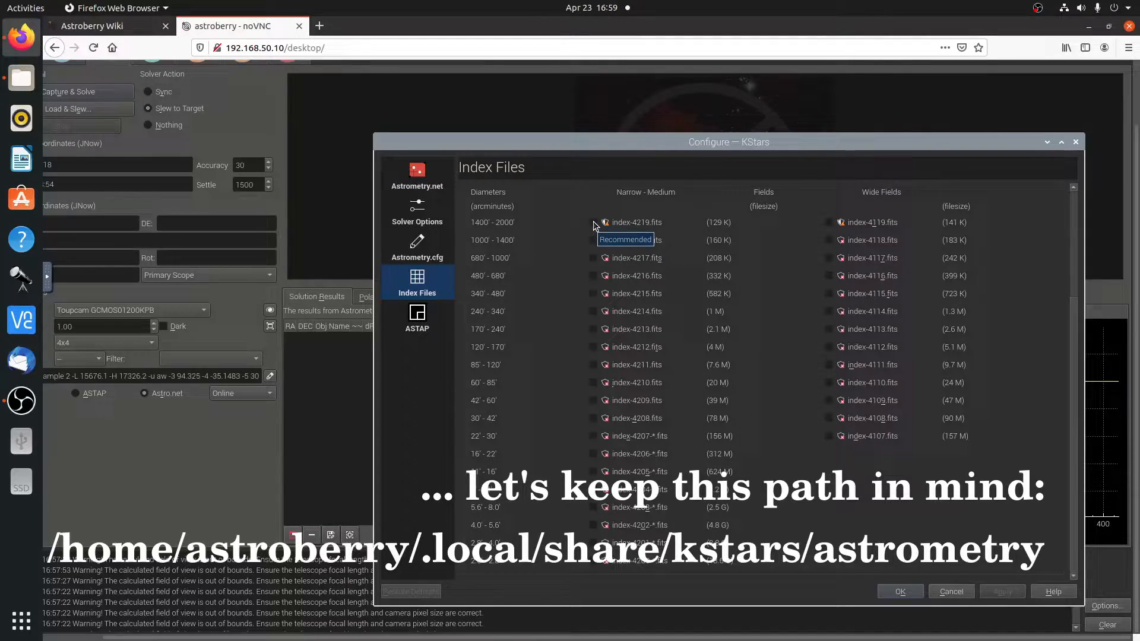
mouse_move(592, 237)
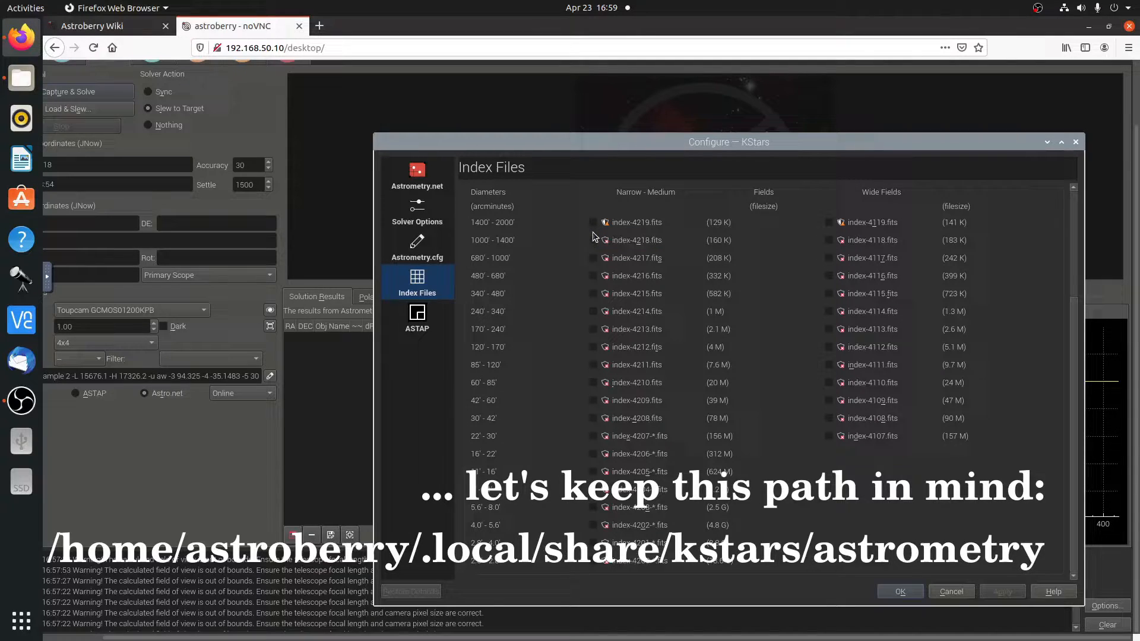
Step: Download index files 4219, 4218, 4216, 4215, 4214, 4211 and 4210
left_click(590, 221)
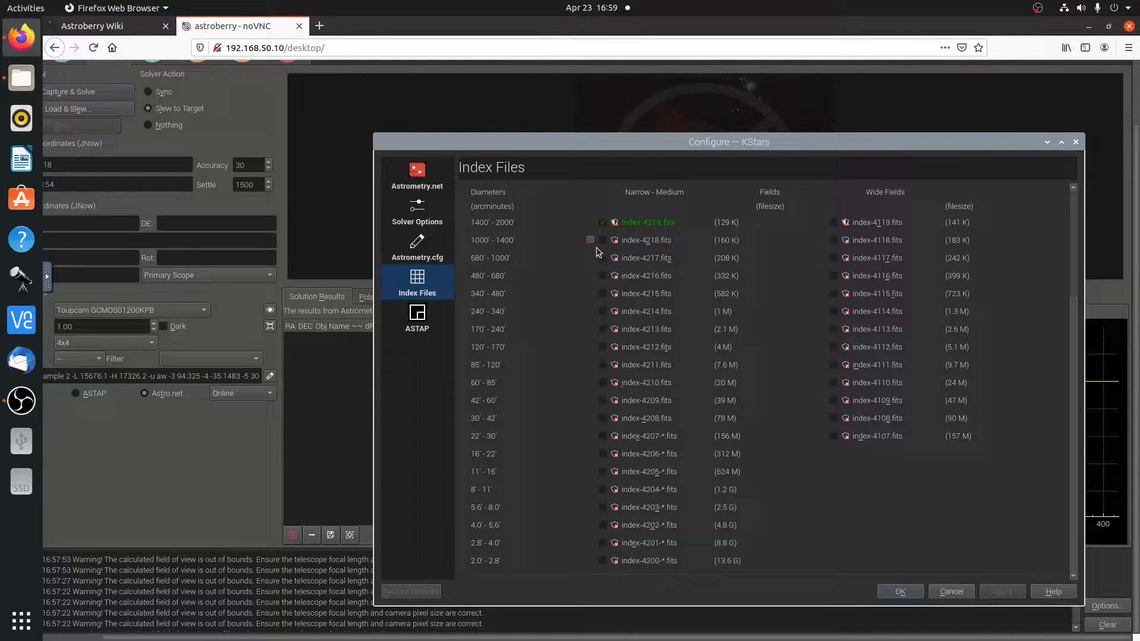
left_click(591, 240)
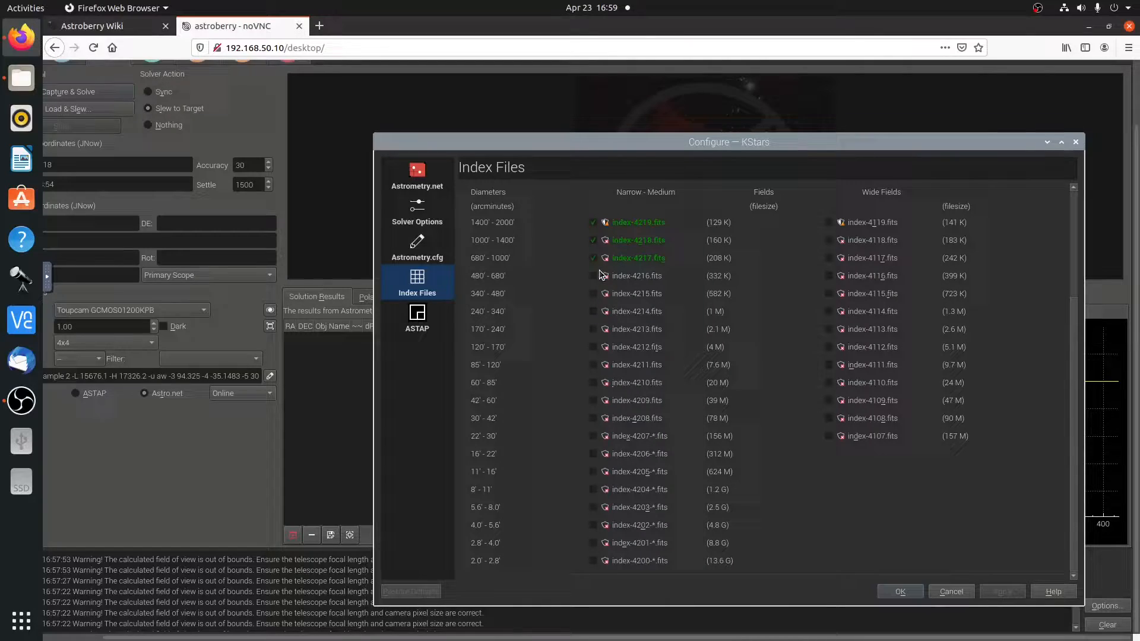
left_click(592, 276)
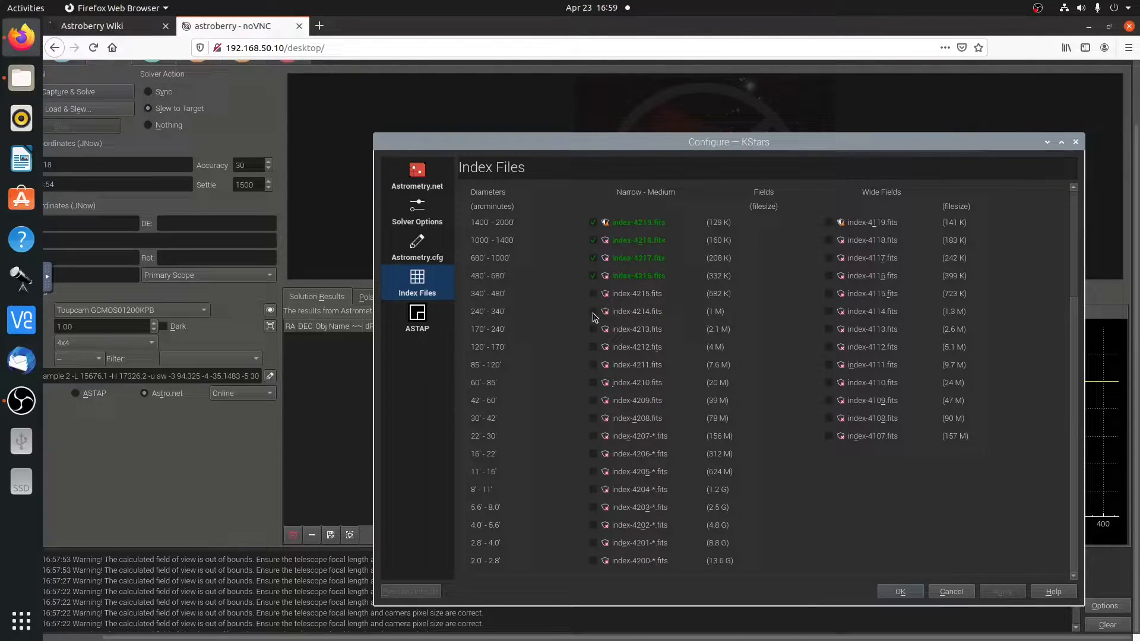
left_click(593, 293)
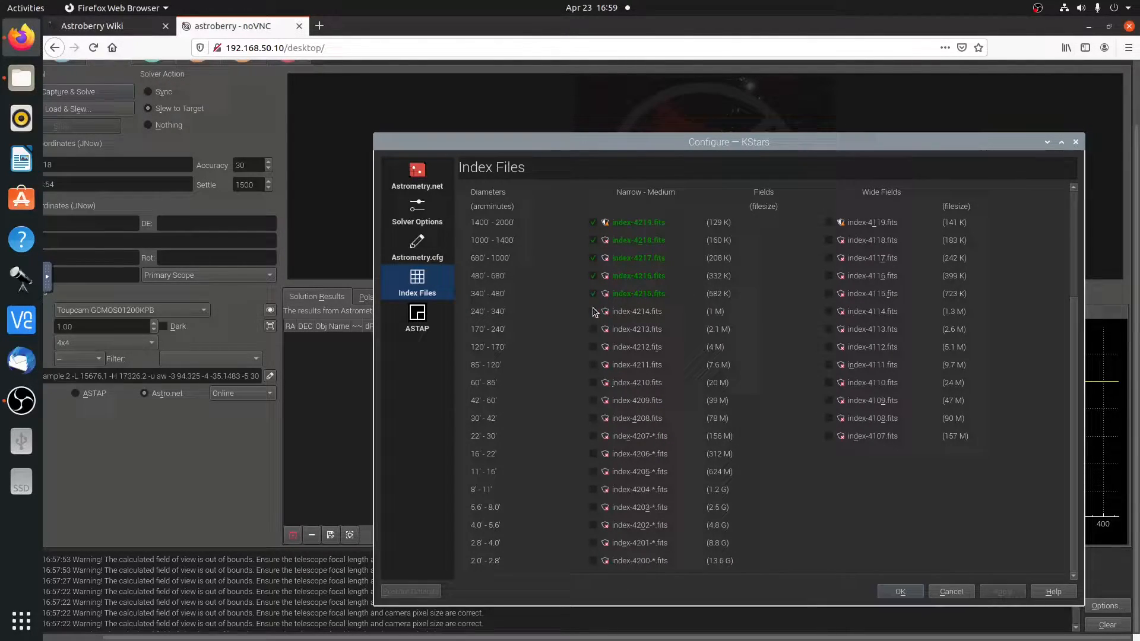
left_click(593, 311)
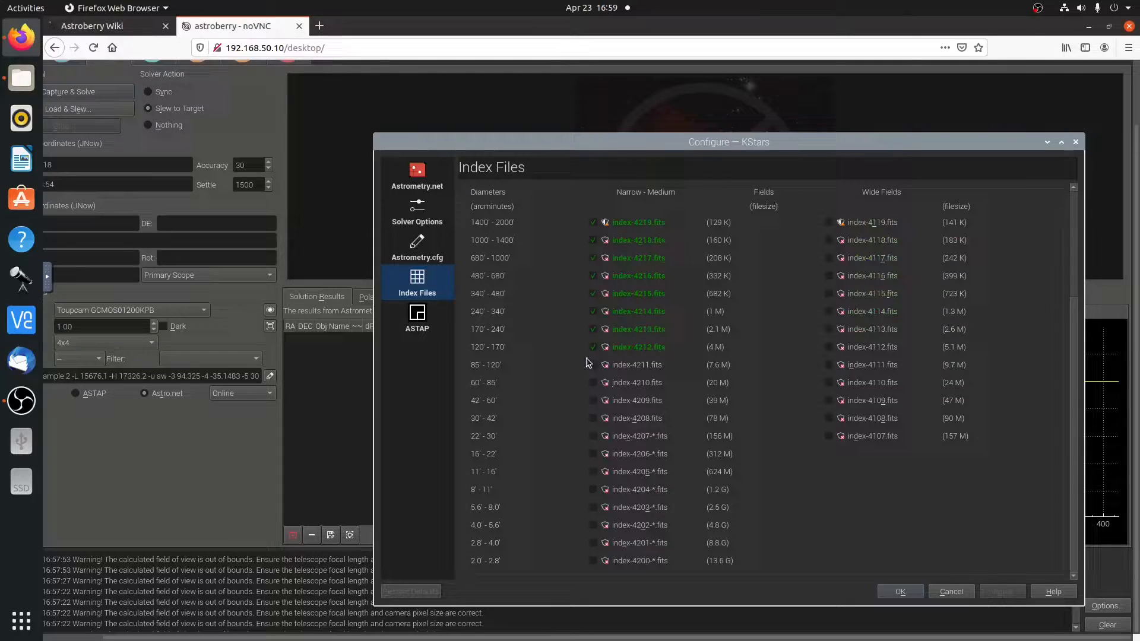
left_click(593, 364)
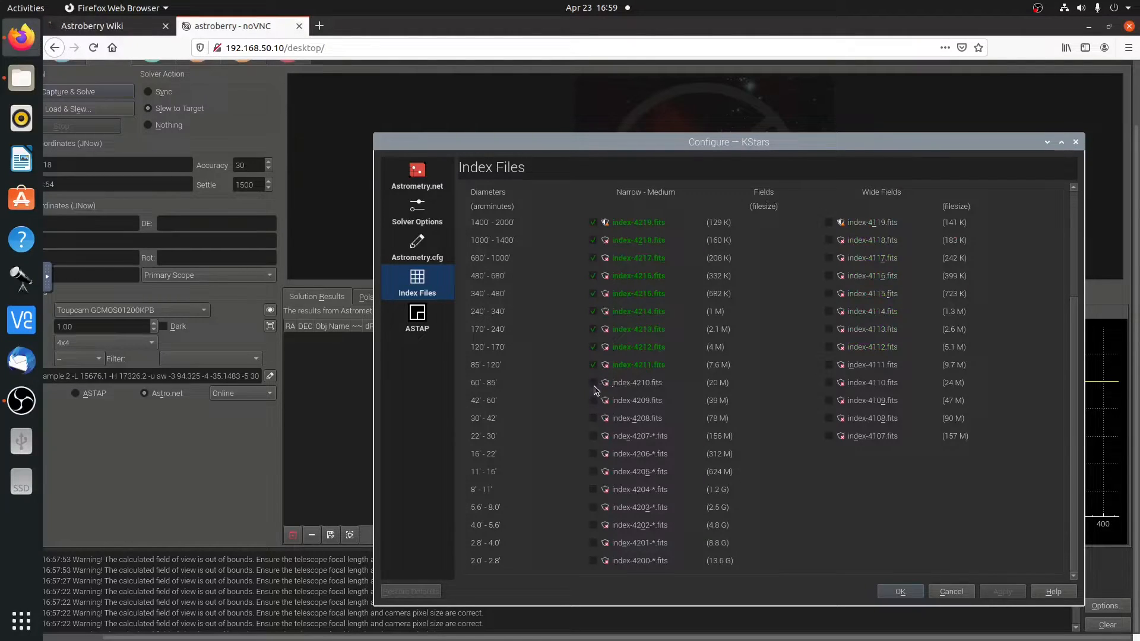
left_click(593, 383)
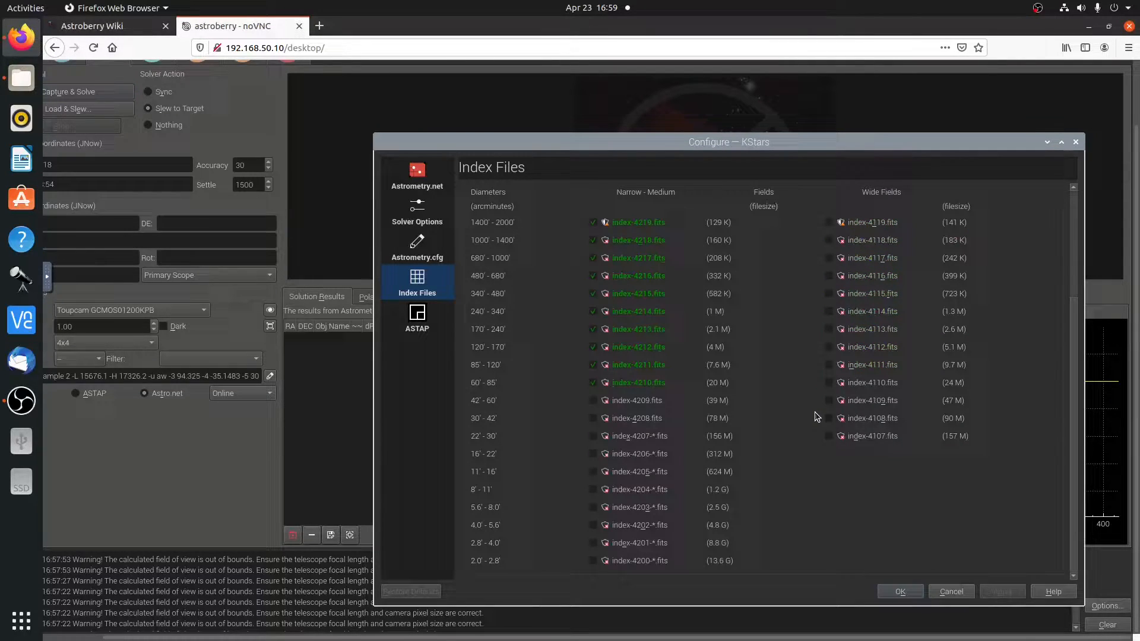
mouse_move(582, 461)
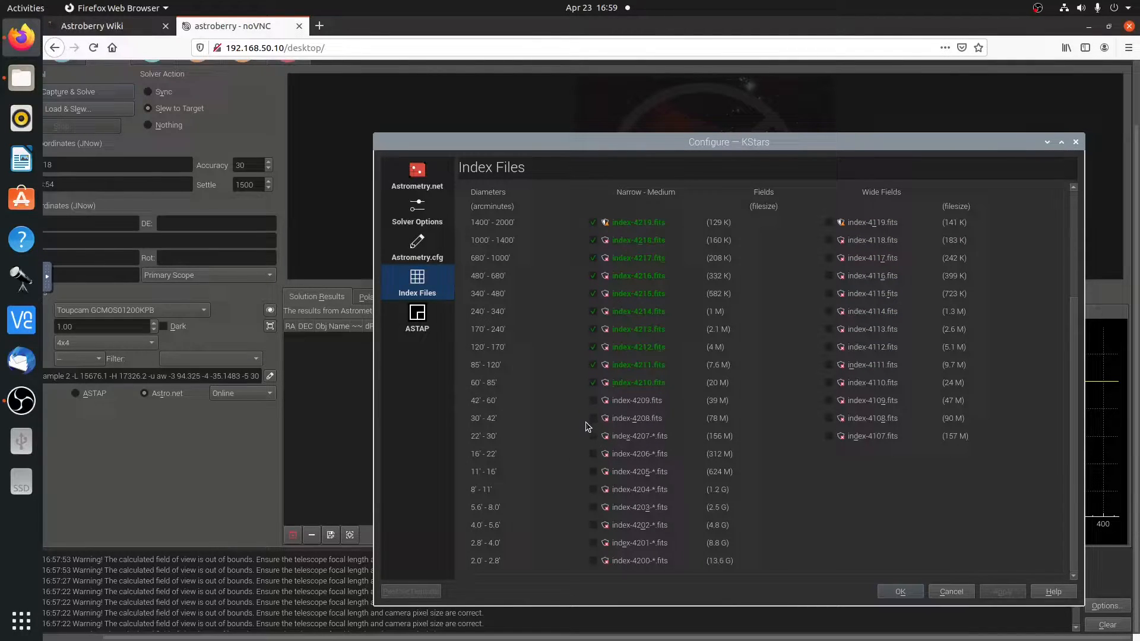
mouse_move(591, 405)
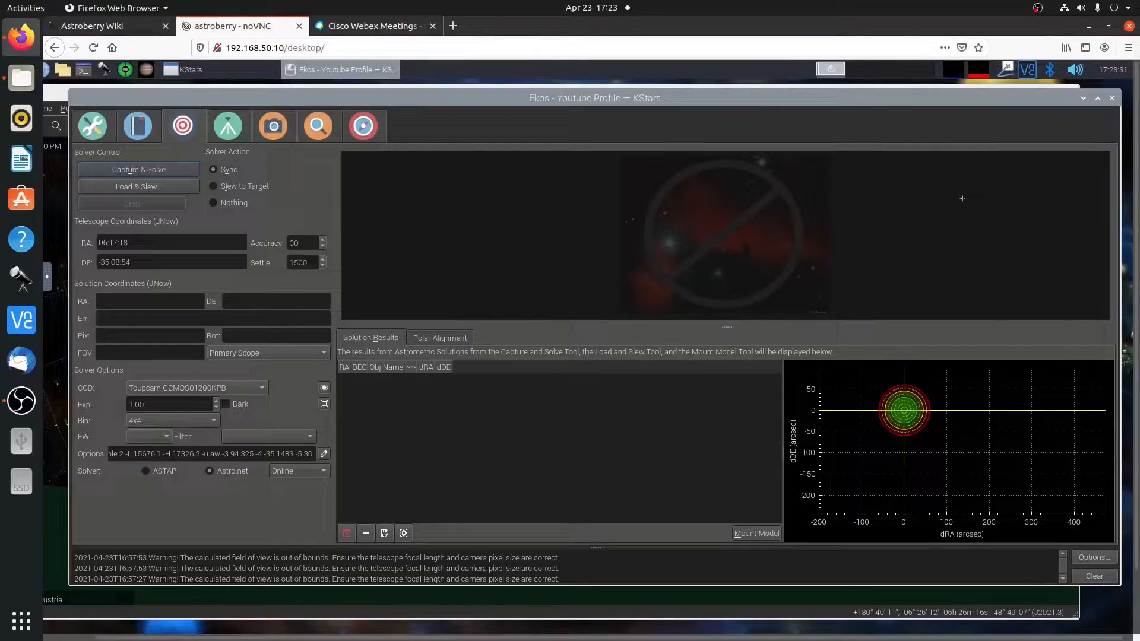
mouse_move(325, 444)
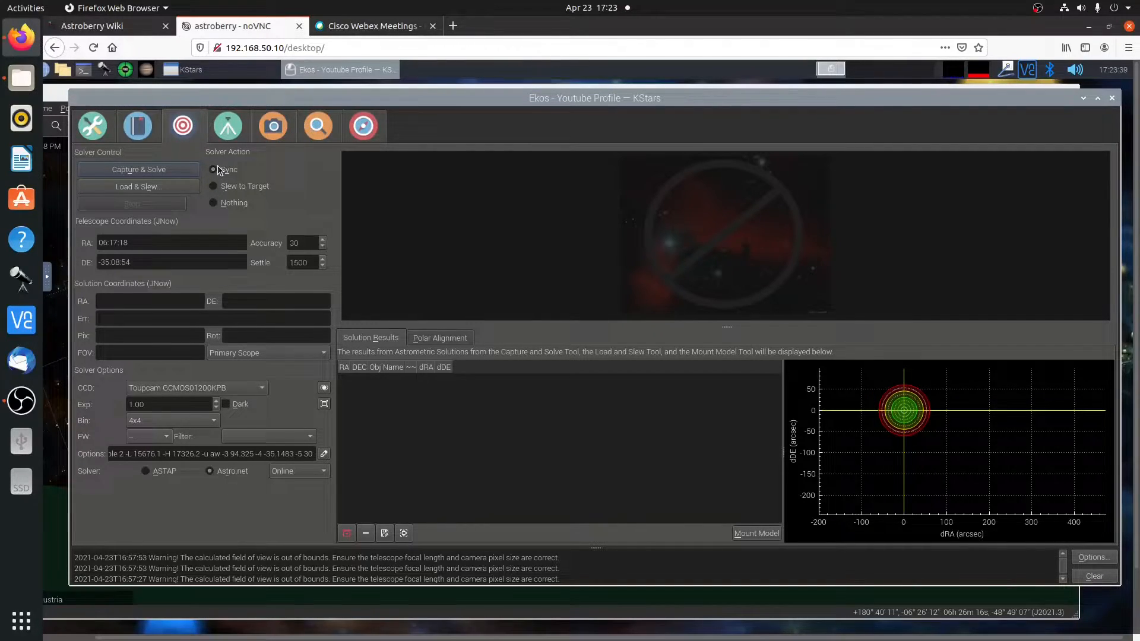
Step: Set the Astrometry.net solver to Offline and return to the Ekos setup summary
left_click(298, 470)
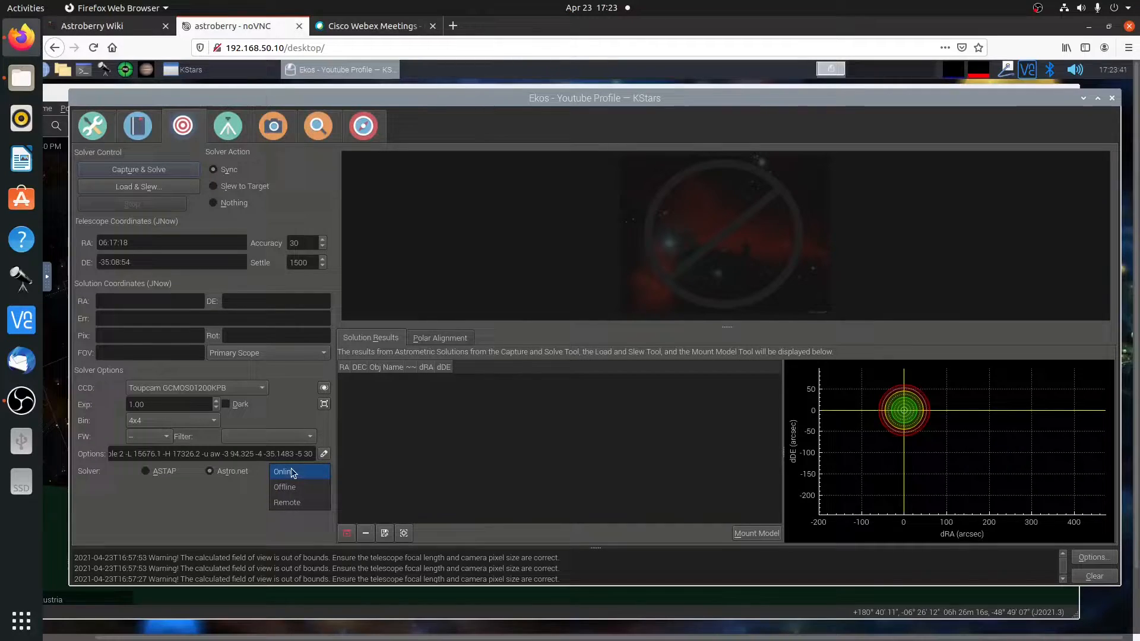
left_click(284, 486)
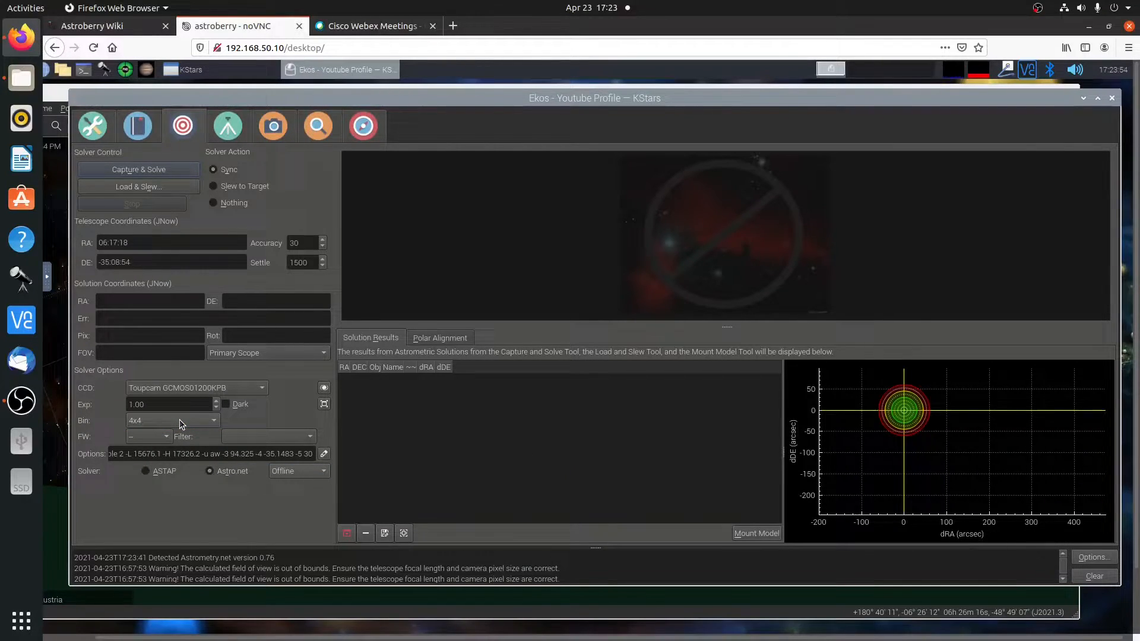
mouse_move(172, 420)
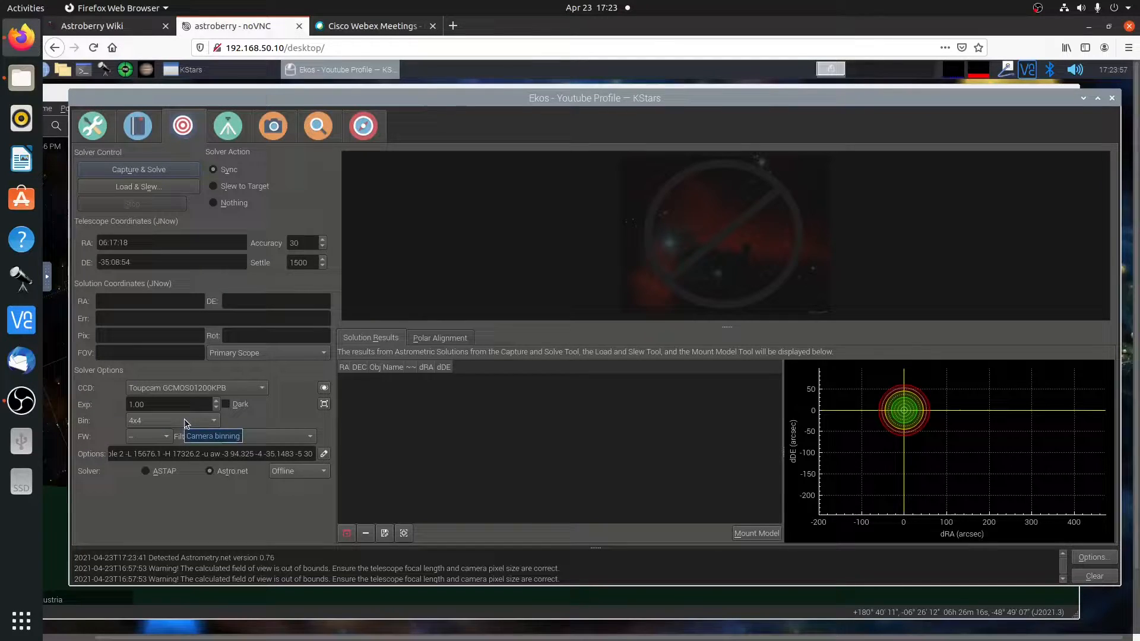
left_click(92, 126)
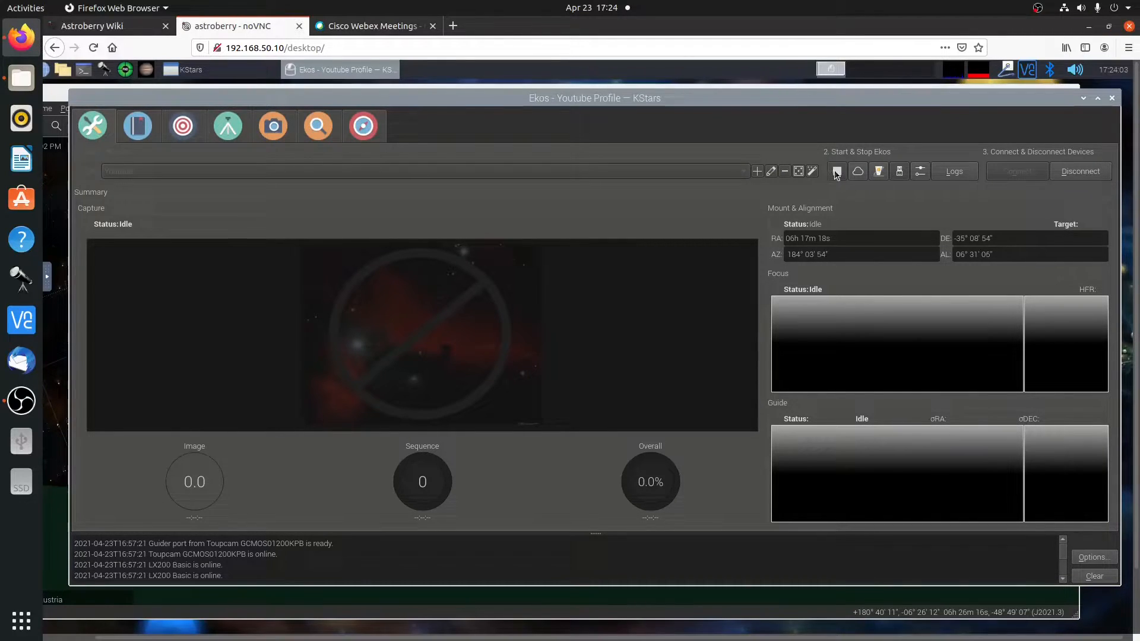
Step: Stop Ekos, disconnect all devices, and open the Youtube profile for editing
left_click(1079, 171)
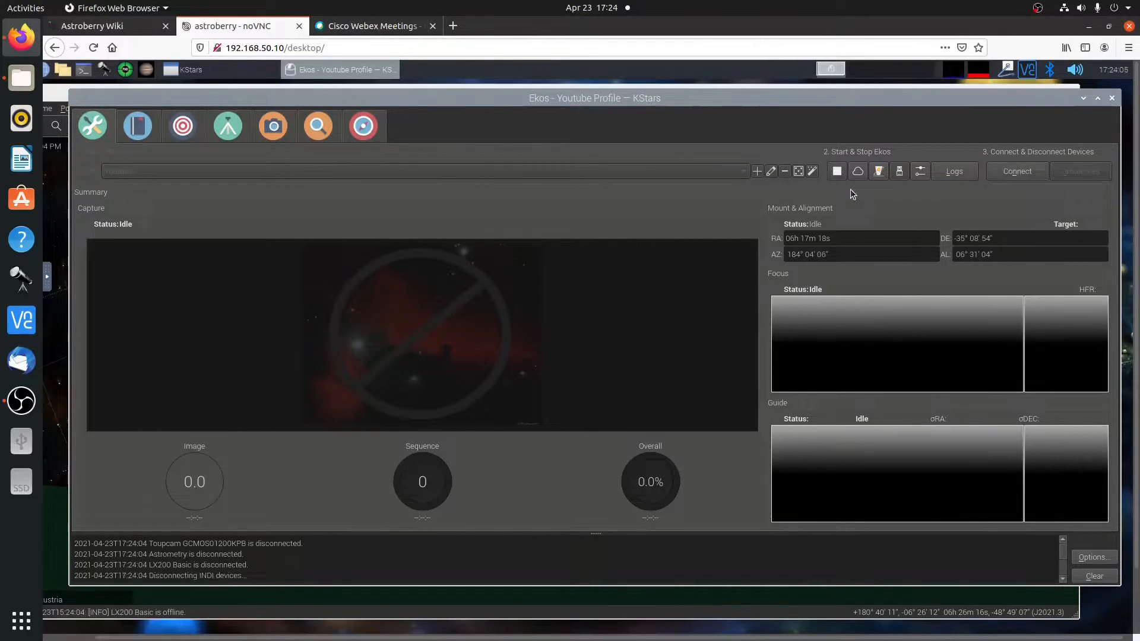
left_click(836, 171)
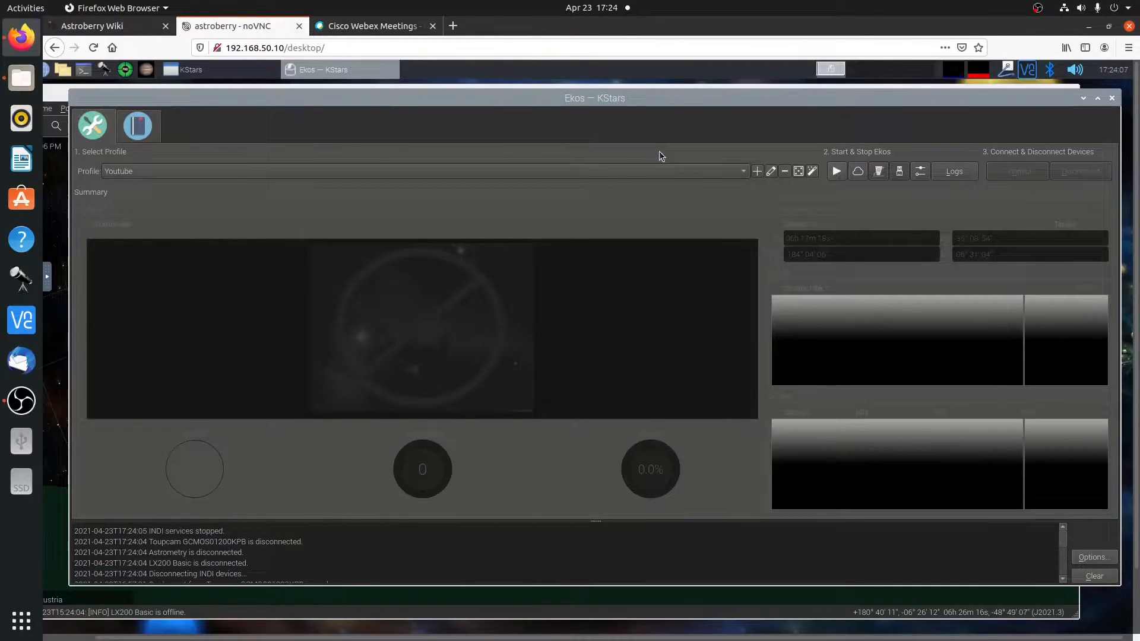
left_click(742, 171)
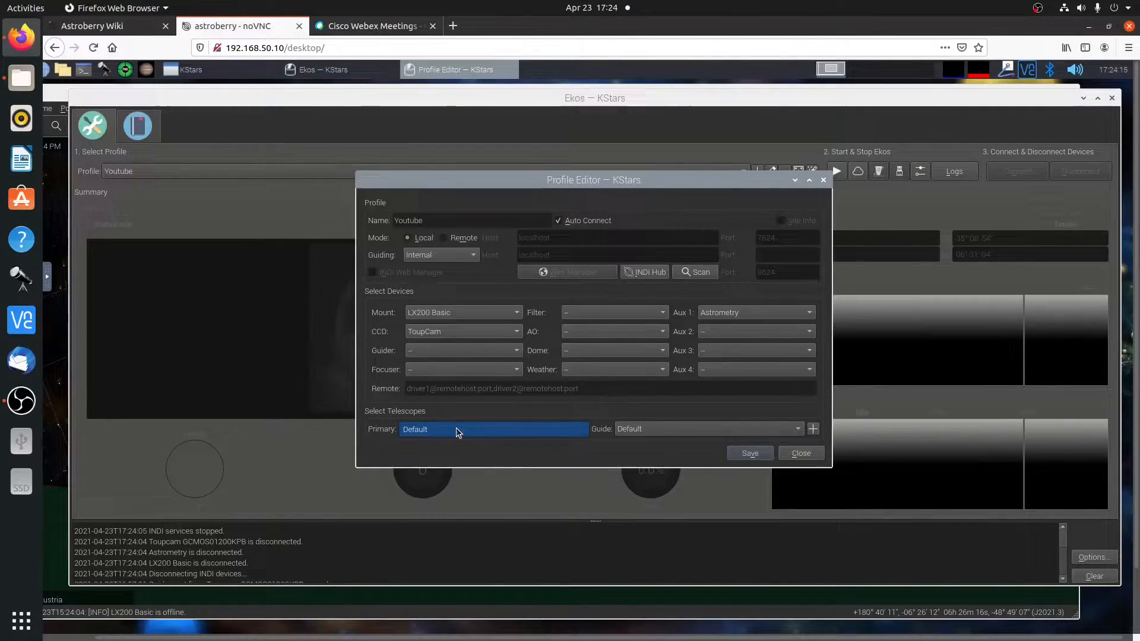
Step: Save a DIY The Monster telescope: indi_lx200basic, 330 mm aperture, 1306 mm focal length
left_click(812, 428)
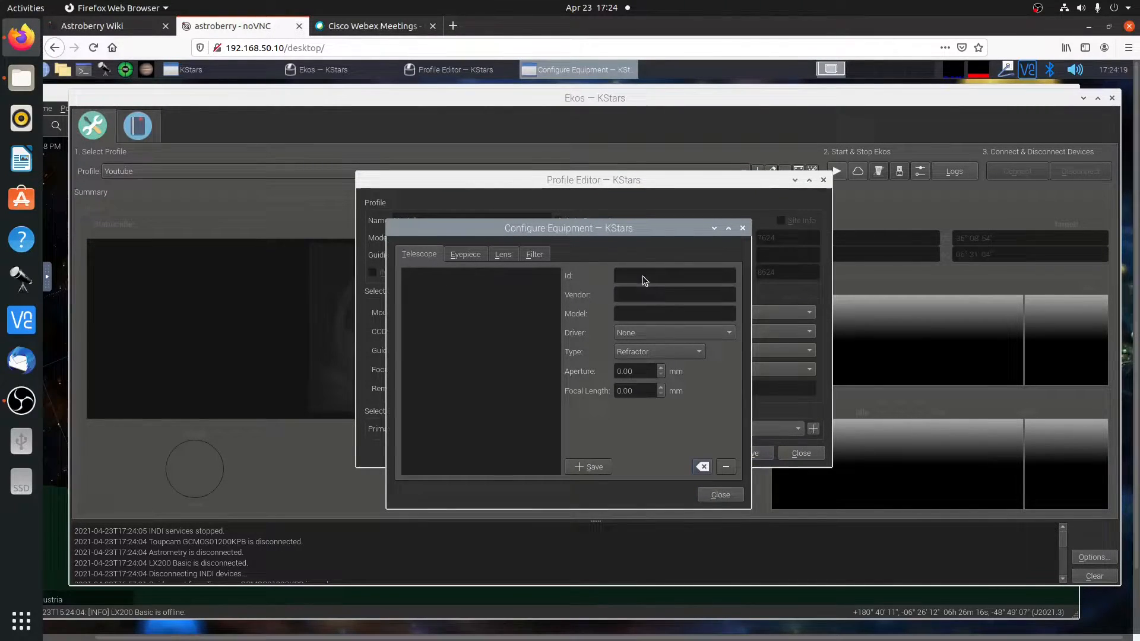
mouse_move(639, 274)
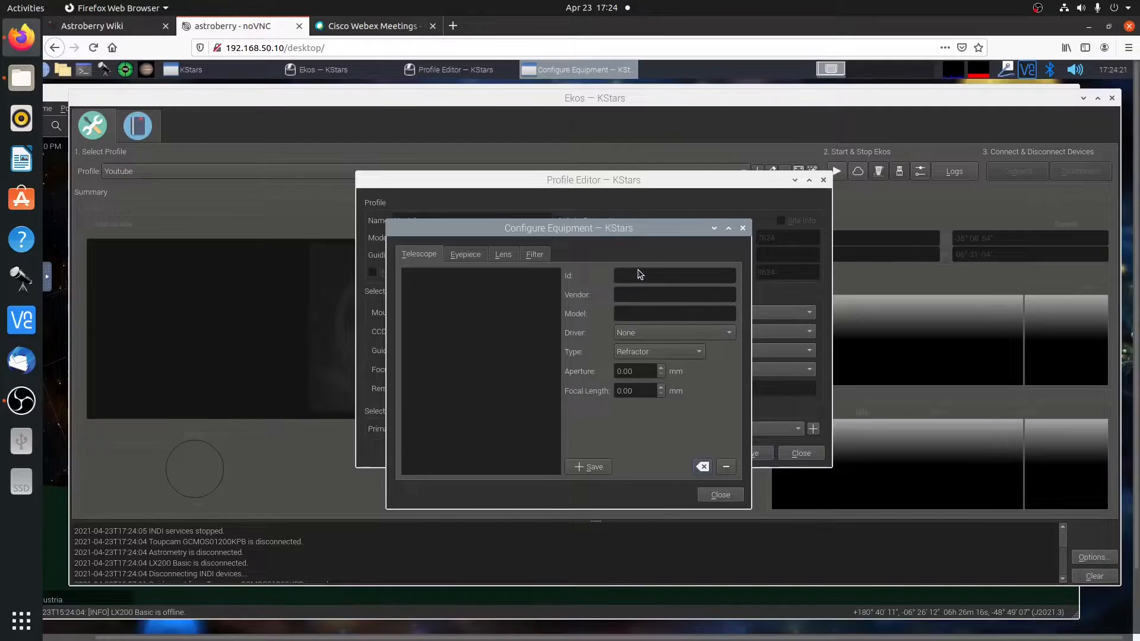
mouse_move(614, 399)
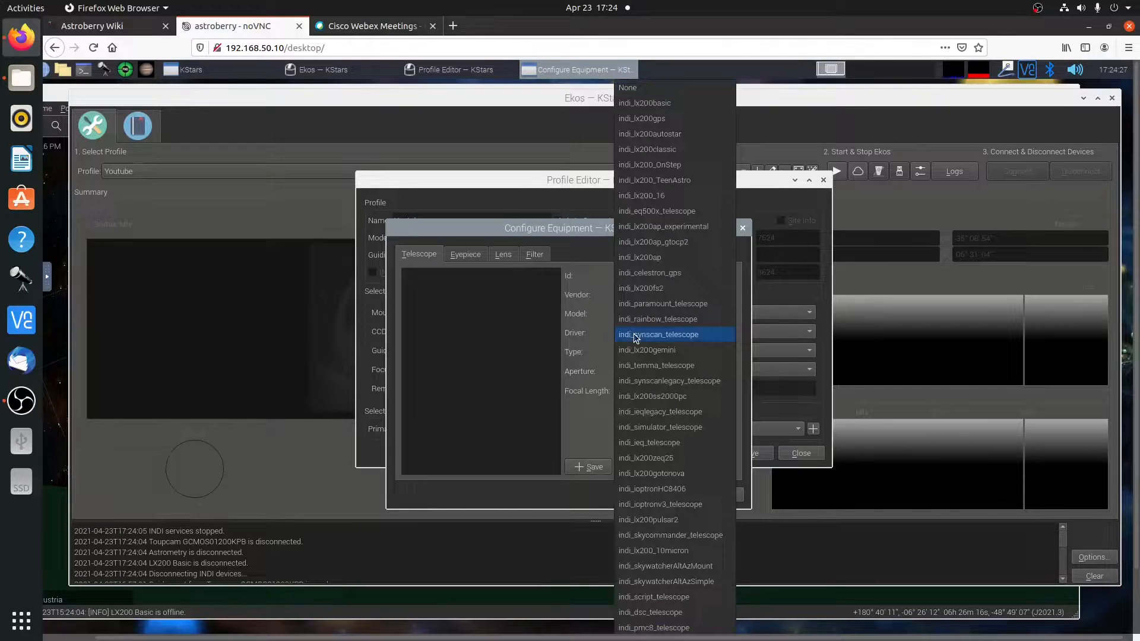
mouse_move(660, 102)
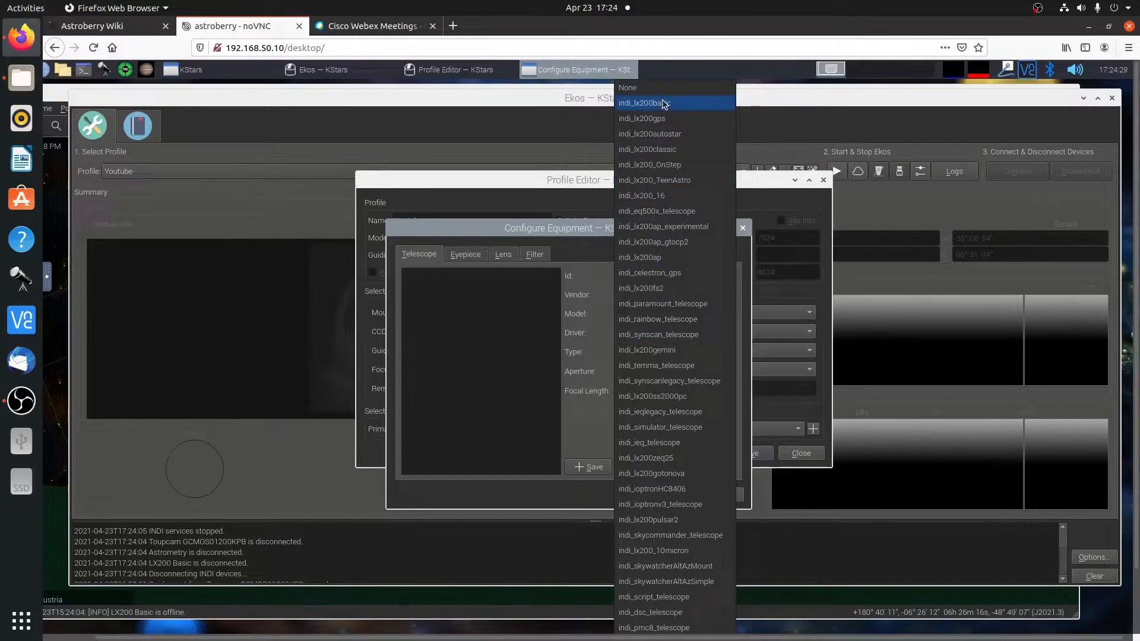
left_click(643, 103)
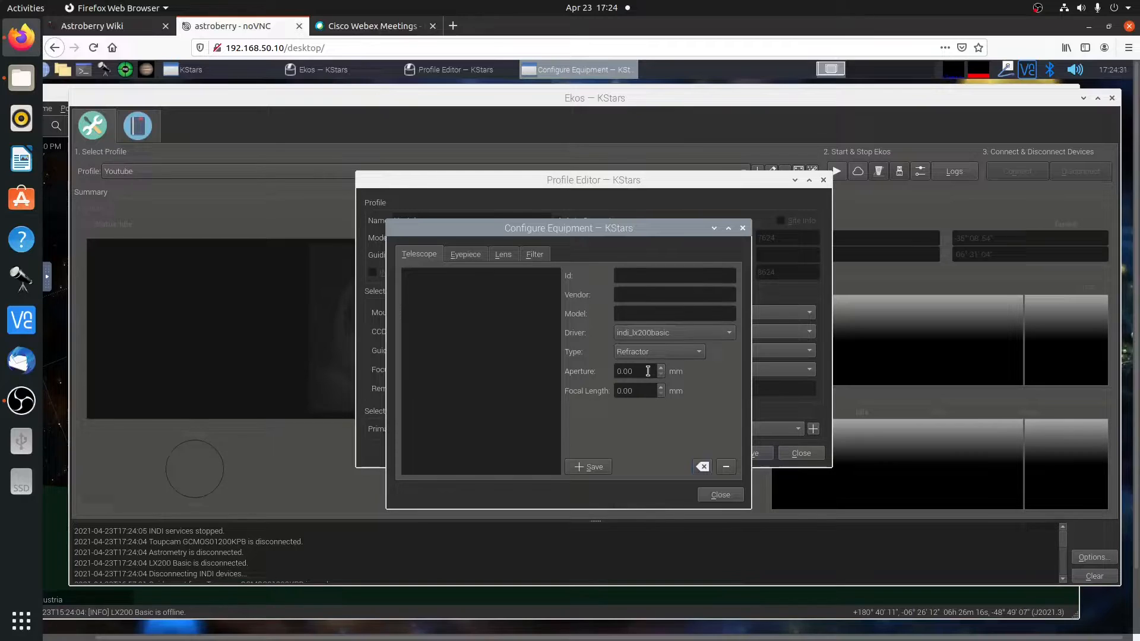
triple_click(633, 370)
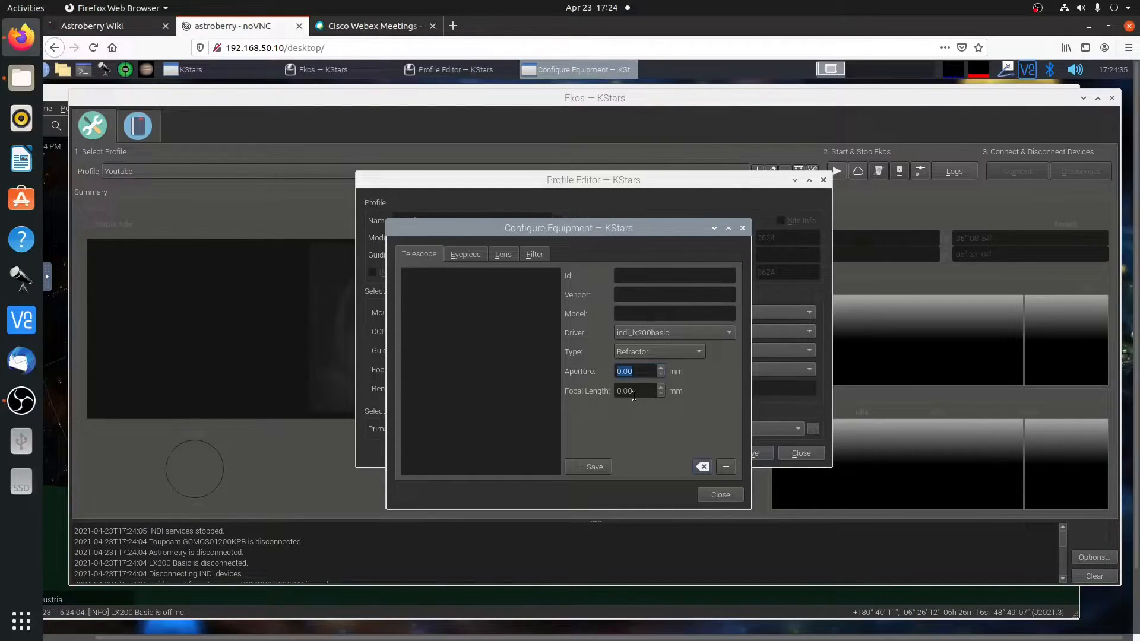
type("33")
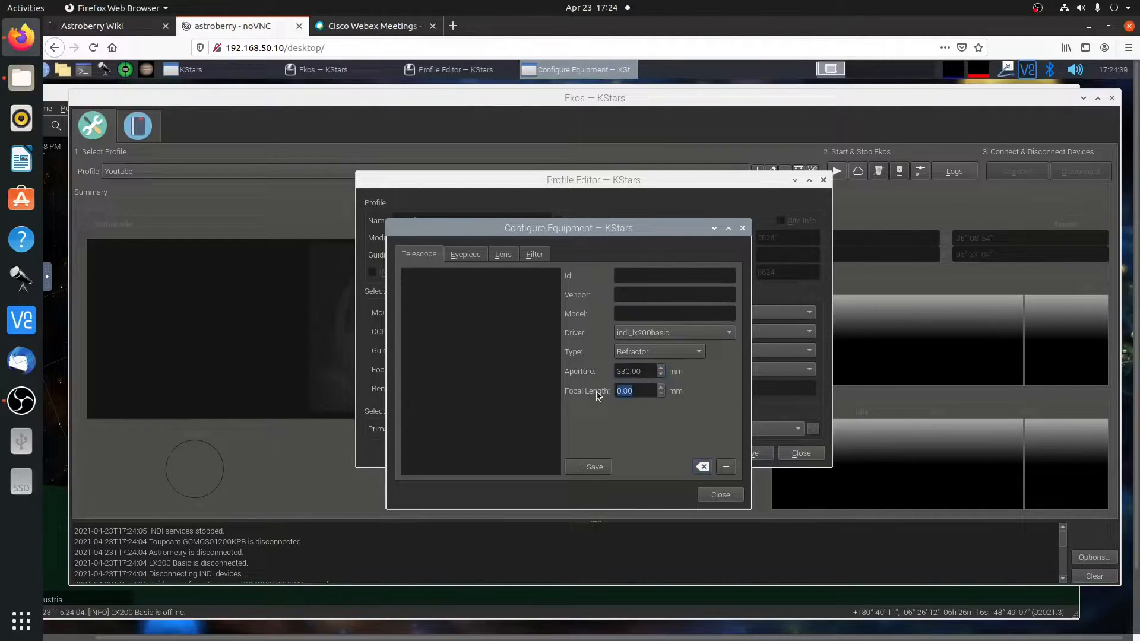
type("1306")
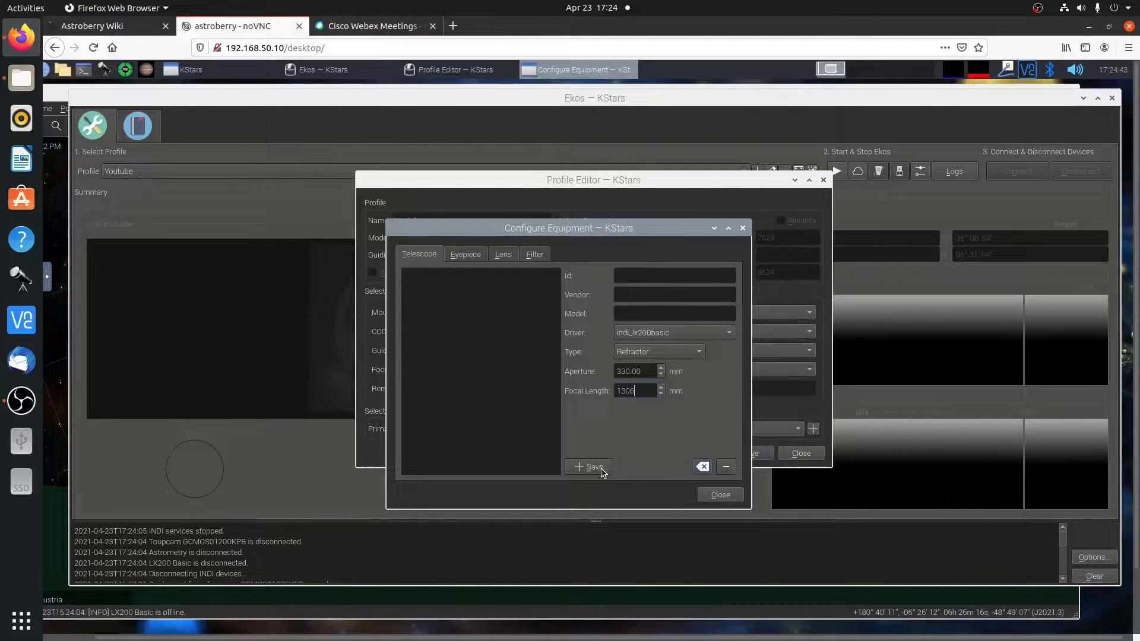
left_click(673, 313)
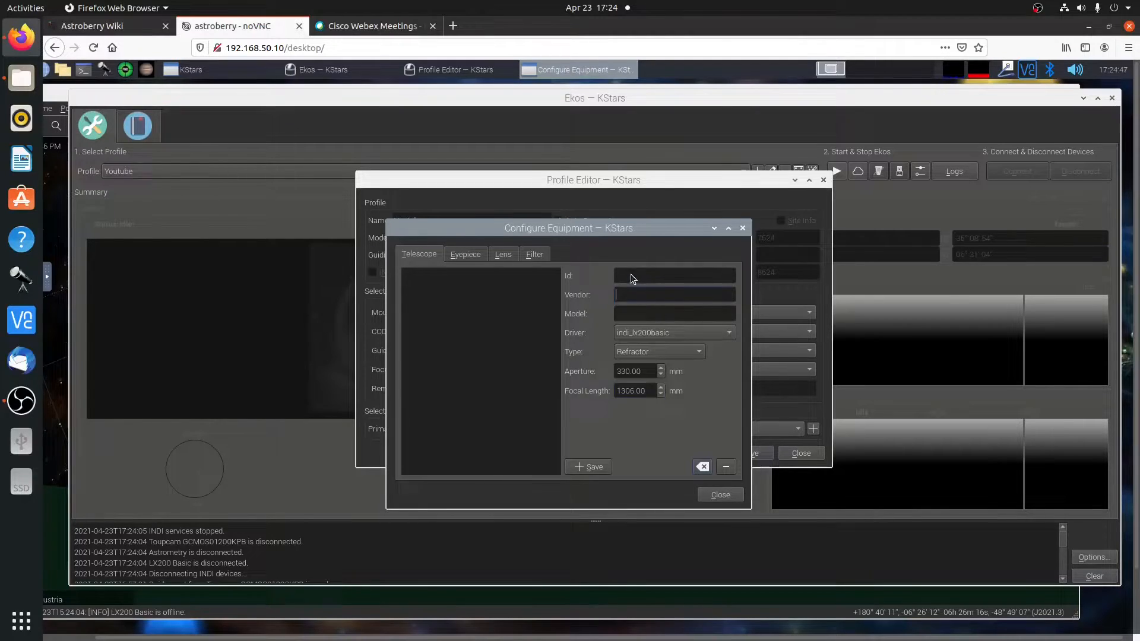
mouse_move(634, 297)
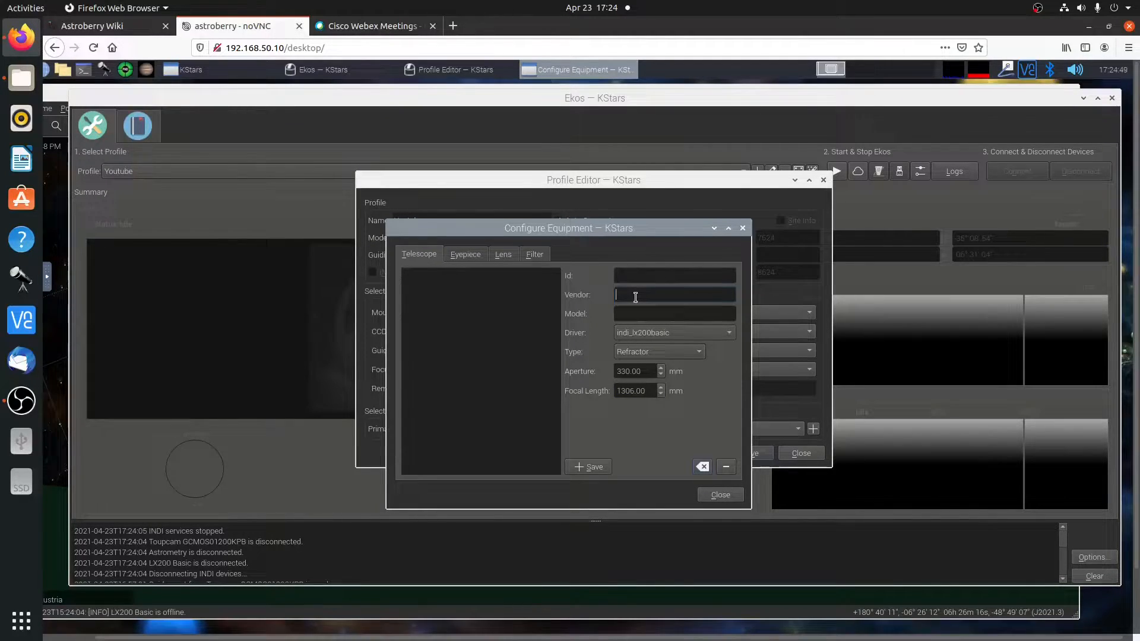
type("DIY")
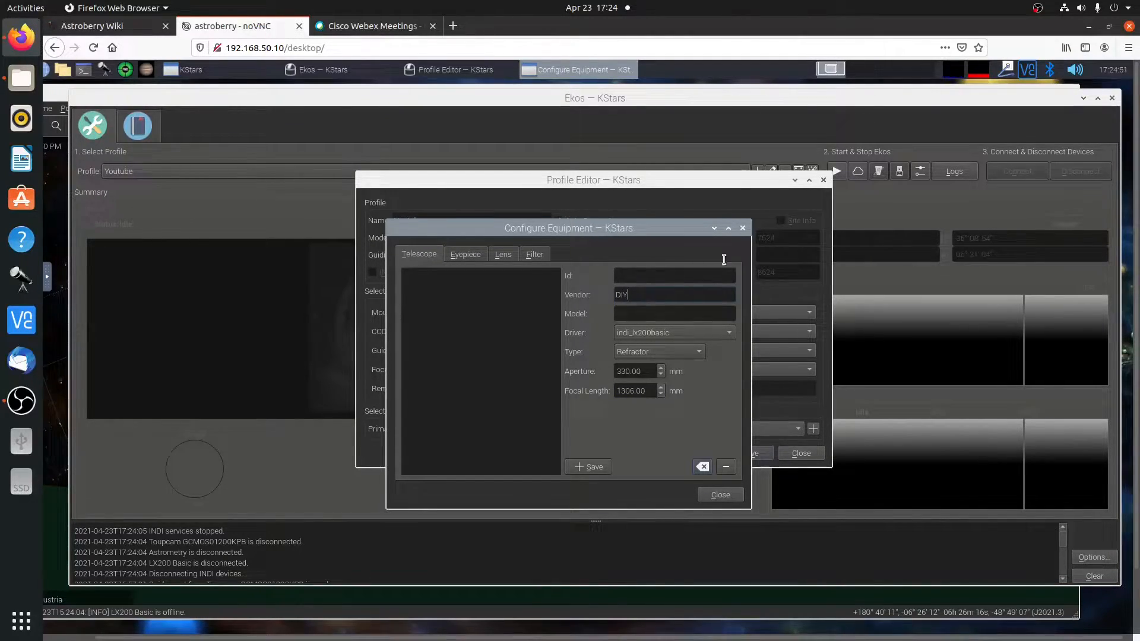
type("The")
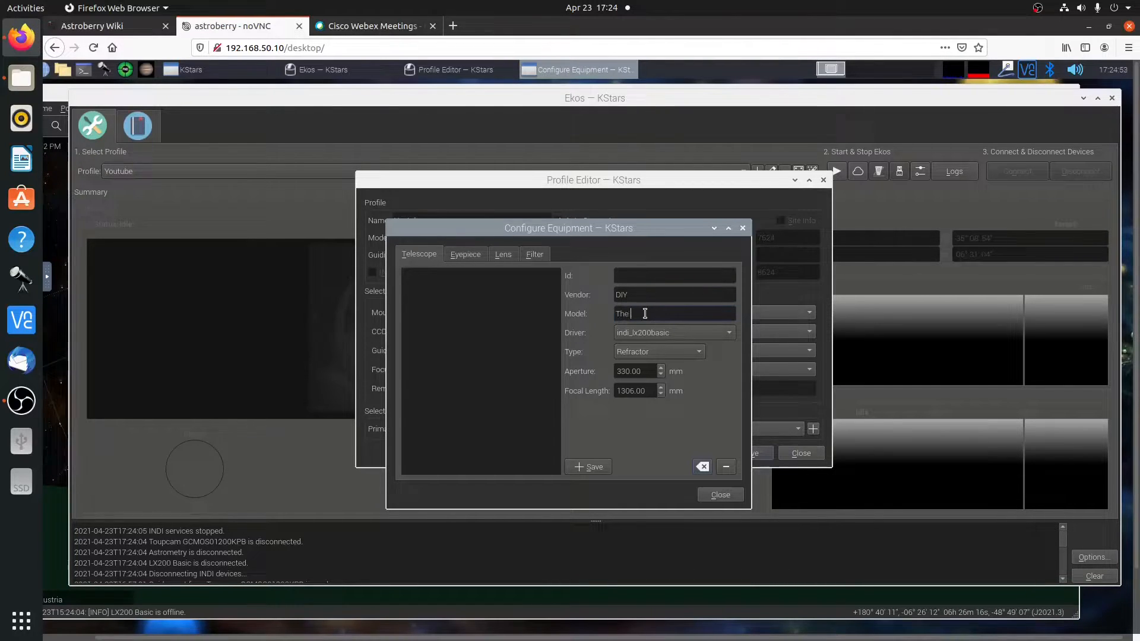
type("Monster")
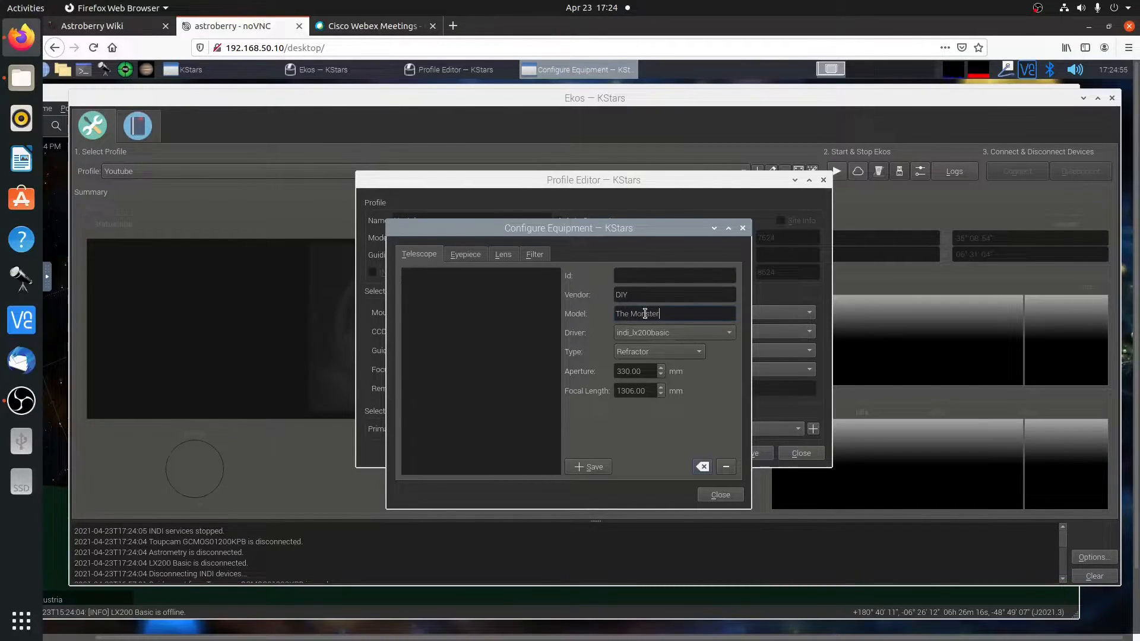
left_click(589, 467)
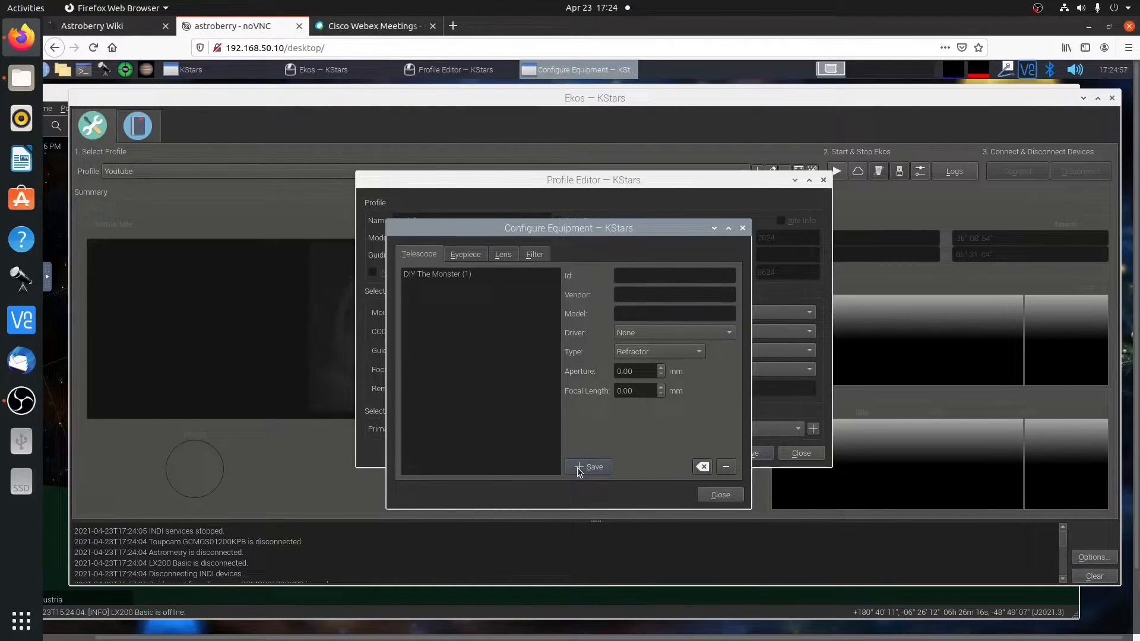
Step: Close equipment configuration and select DIY The Monster as the primary telescope
left_click(719, 495)
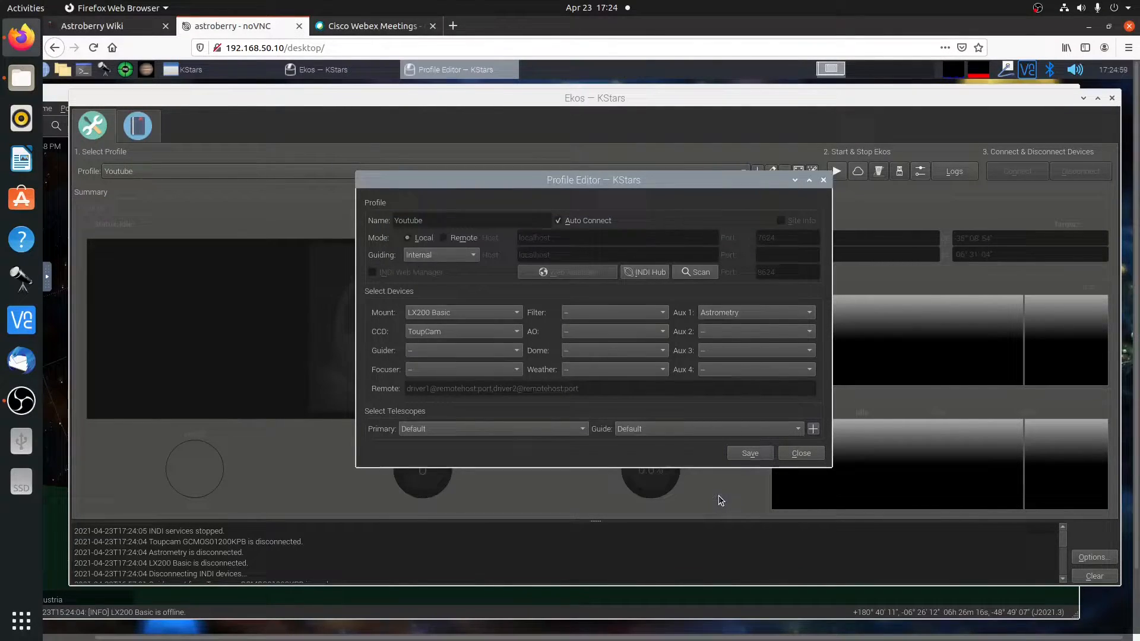
left_click(494, 428)
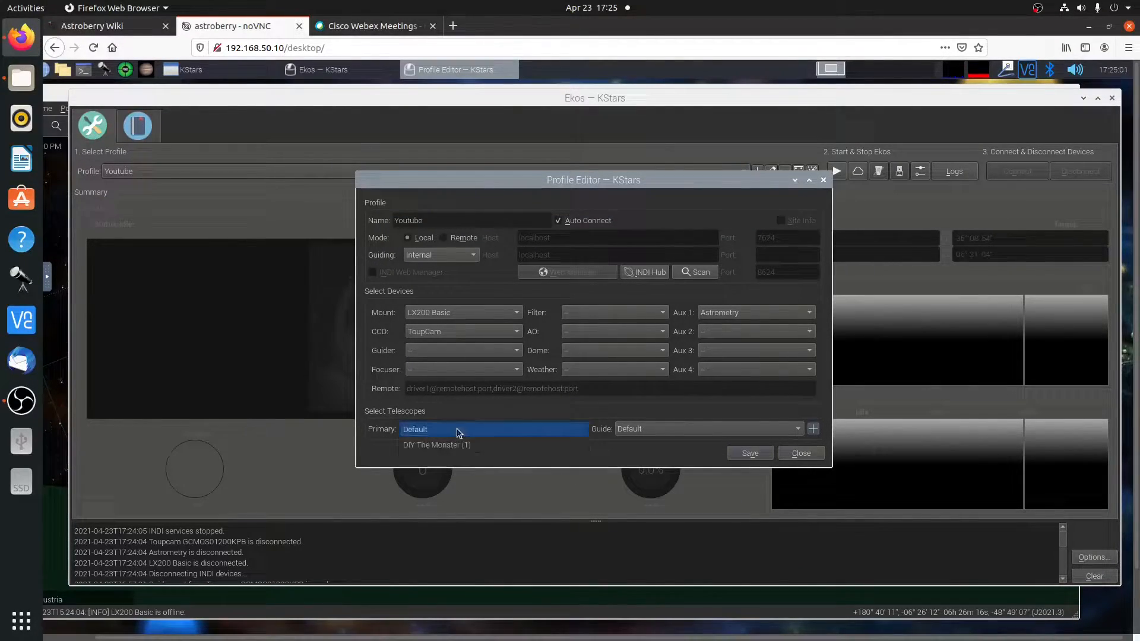
left_click(437, 445)
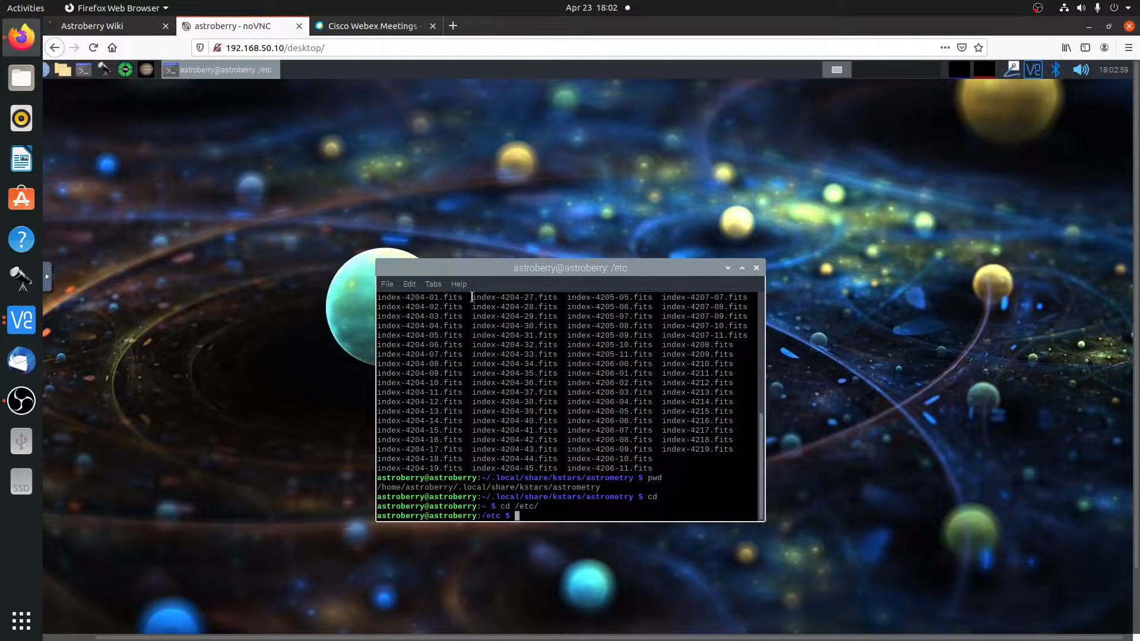
Step: Run ls astrometry.cfg to confirm the file exists in /etc
type("ls")
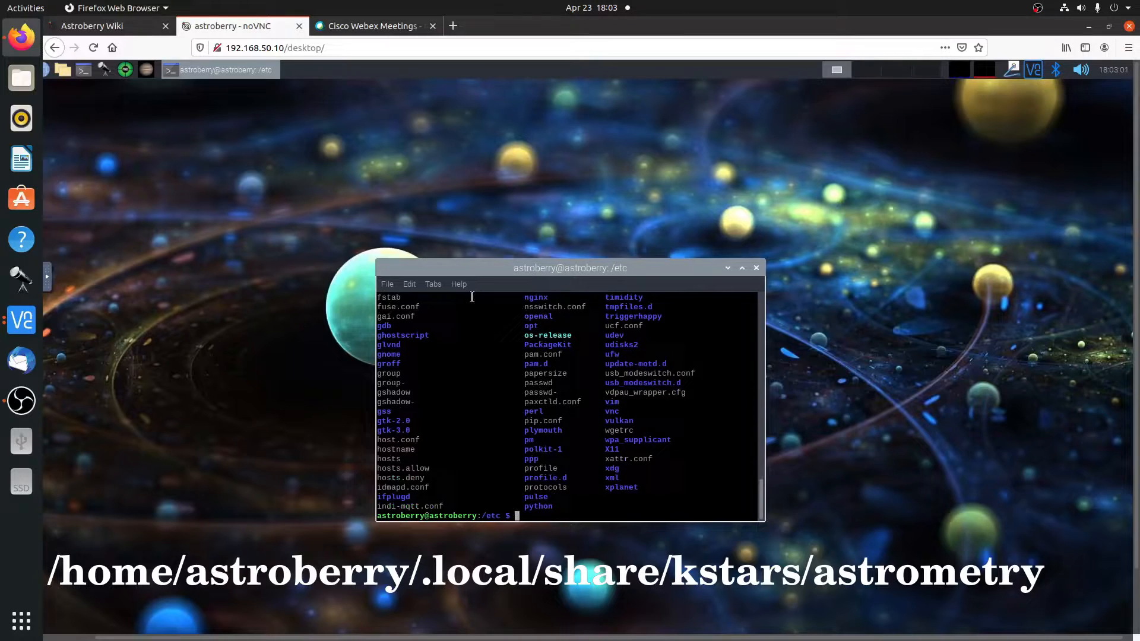
type("ls")
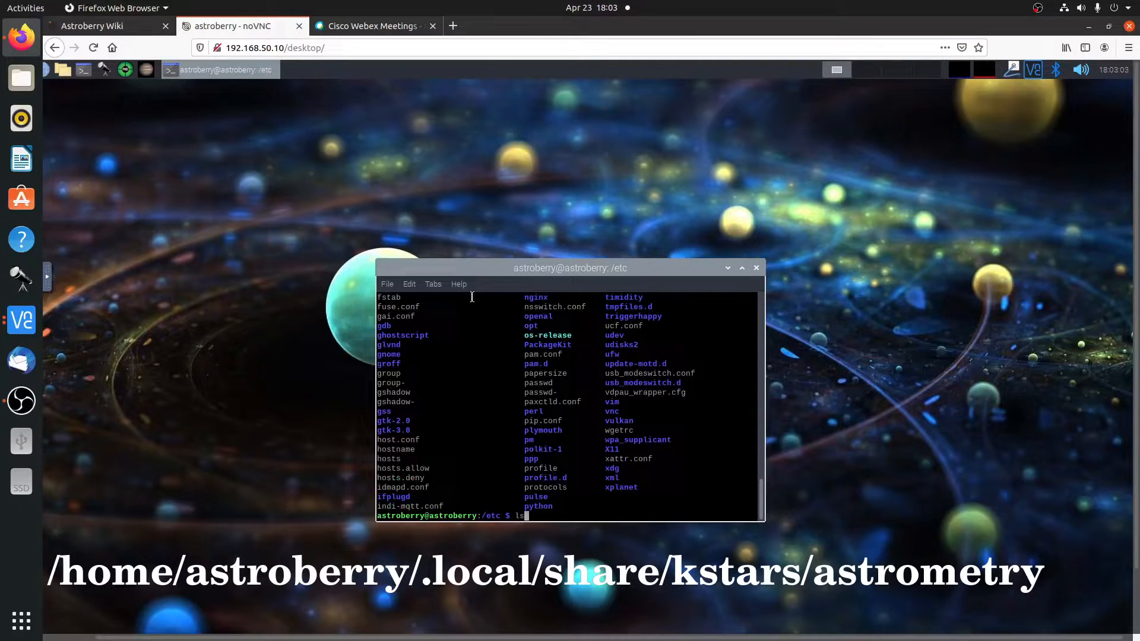
type("astro")
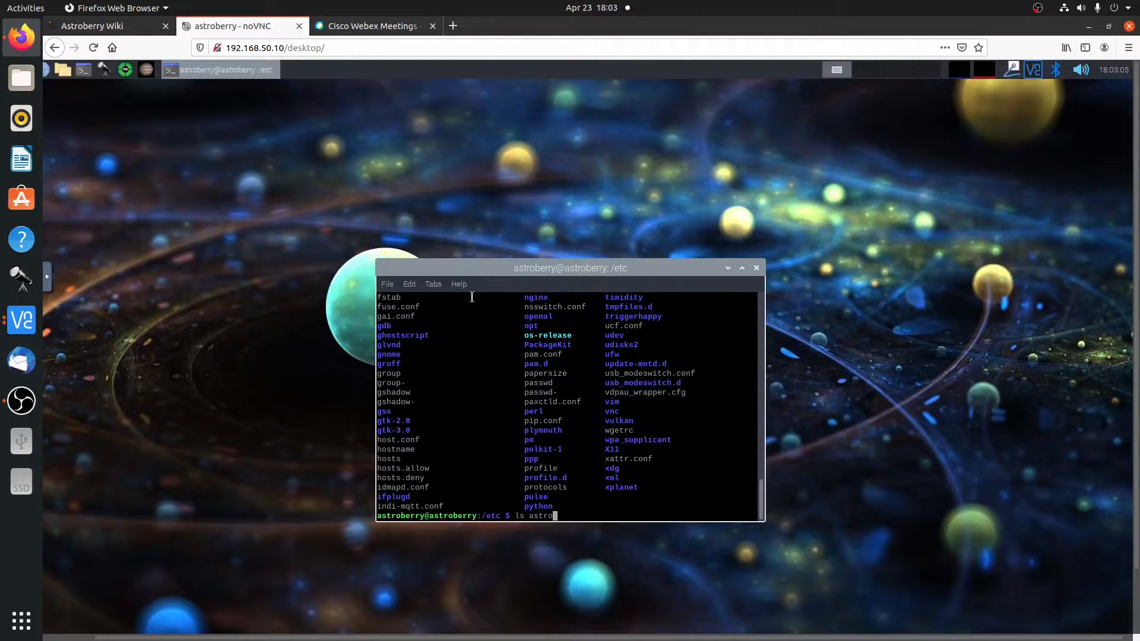
key("Return")
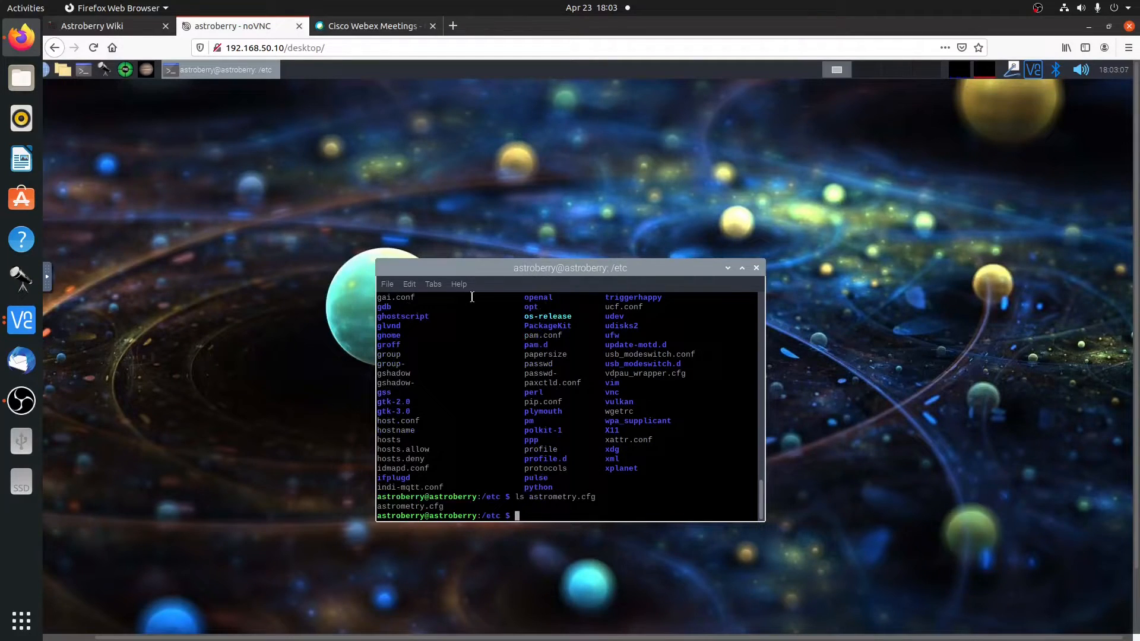
Step: Open astrometry.cfg with sudo nano and enter the password
type("sudo")
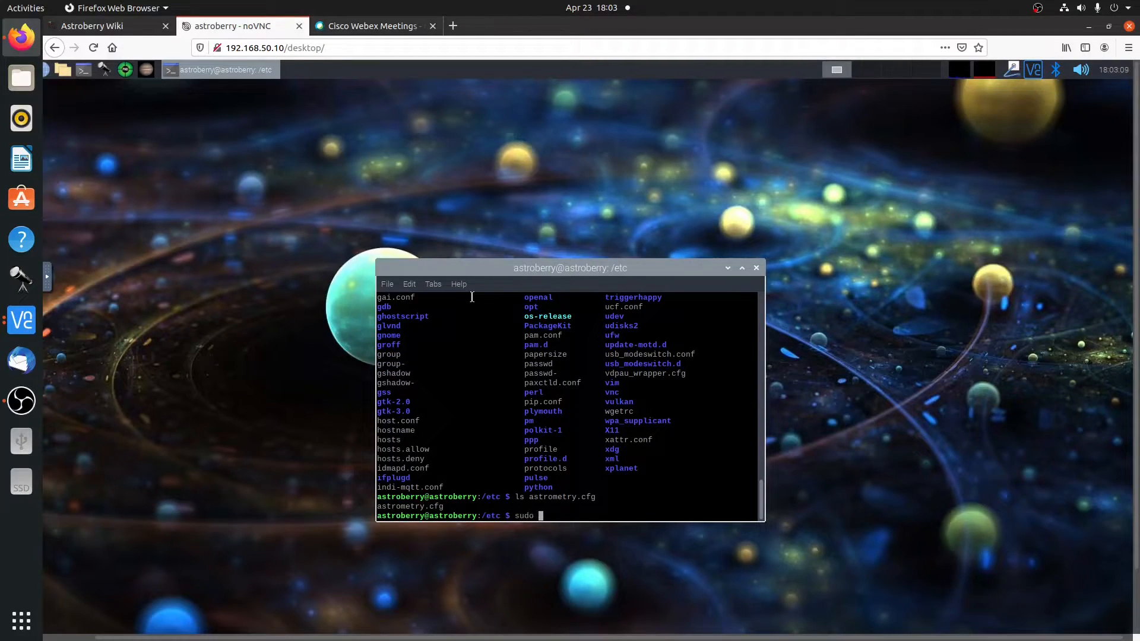
type("nano")
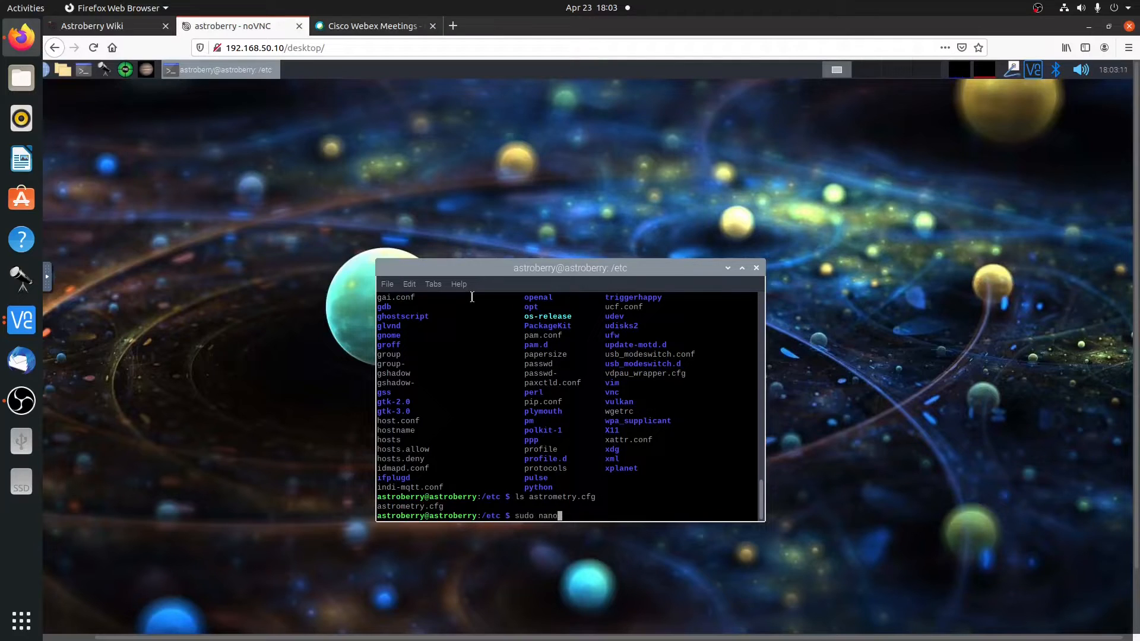
type("astro,")
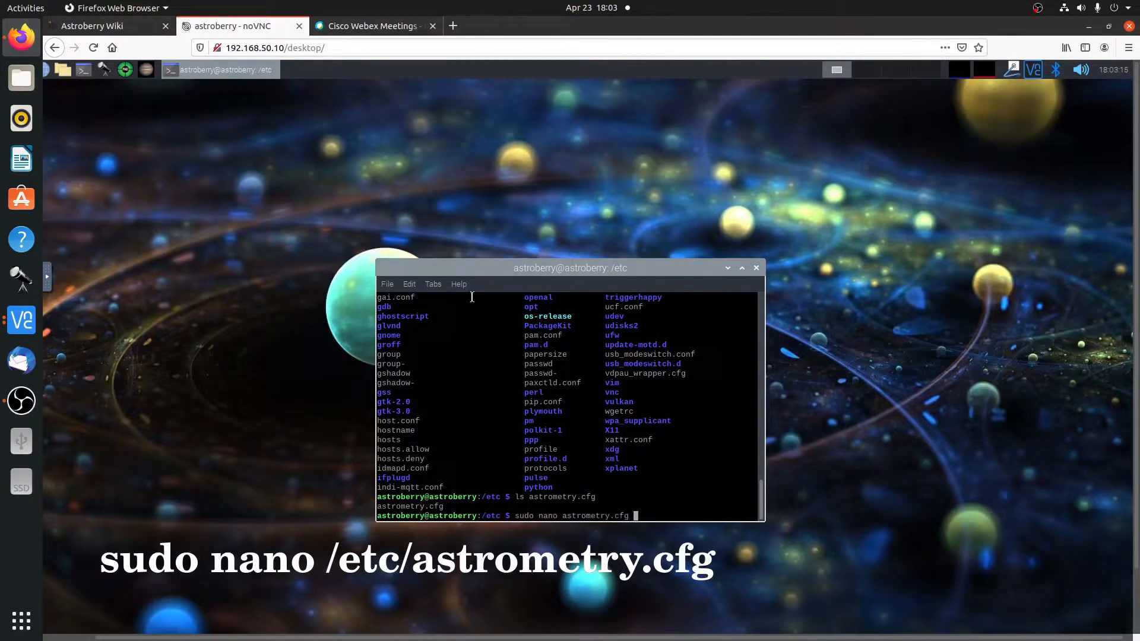
key("Return")
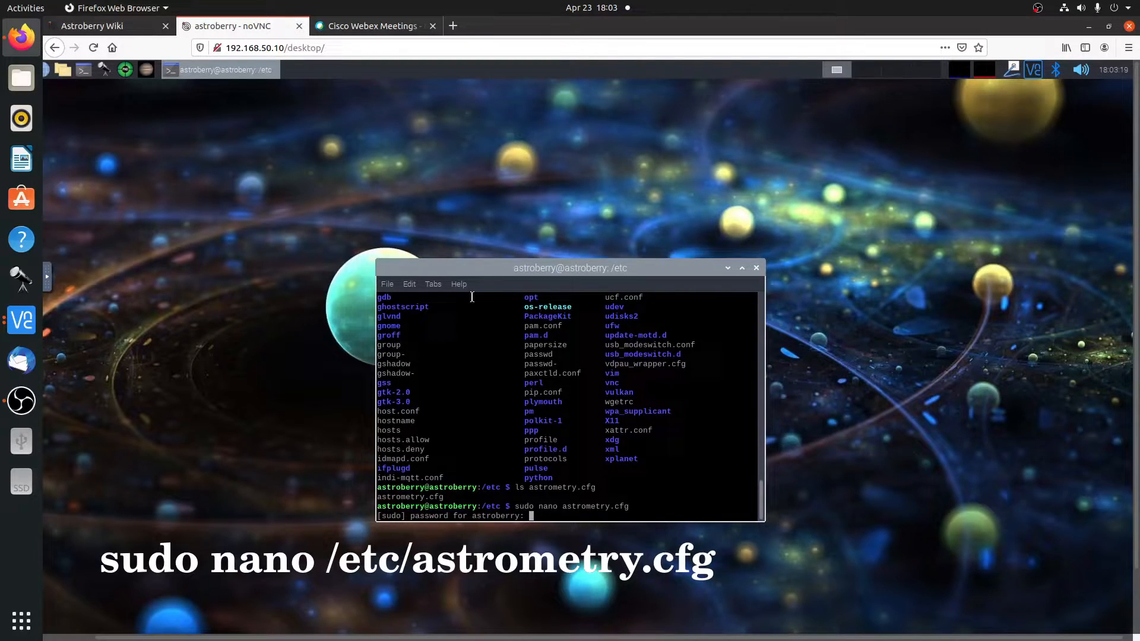
key("Return")
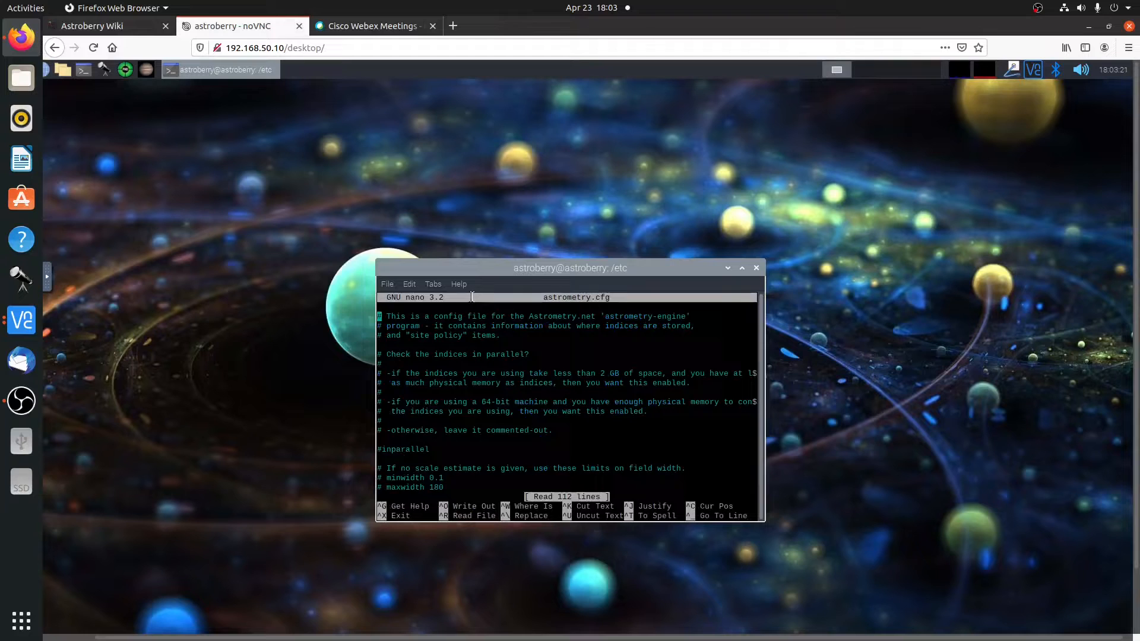
Step: Add the line 'add_path /home/astroberry/.local/share/kstars/astrometry', then save and exit nano
scroll("down", 3)
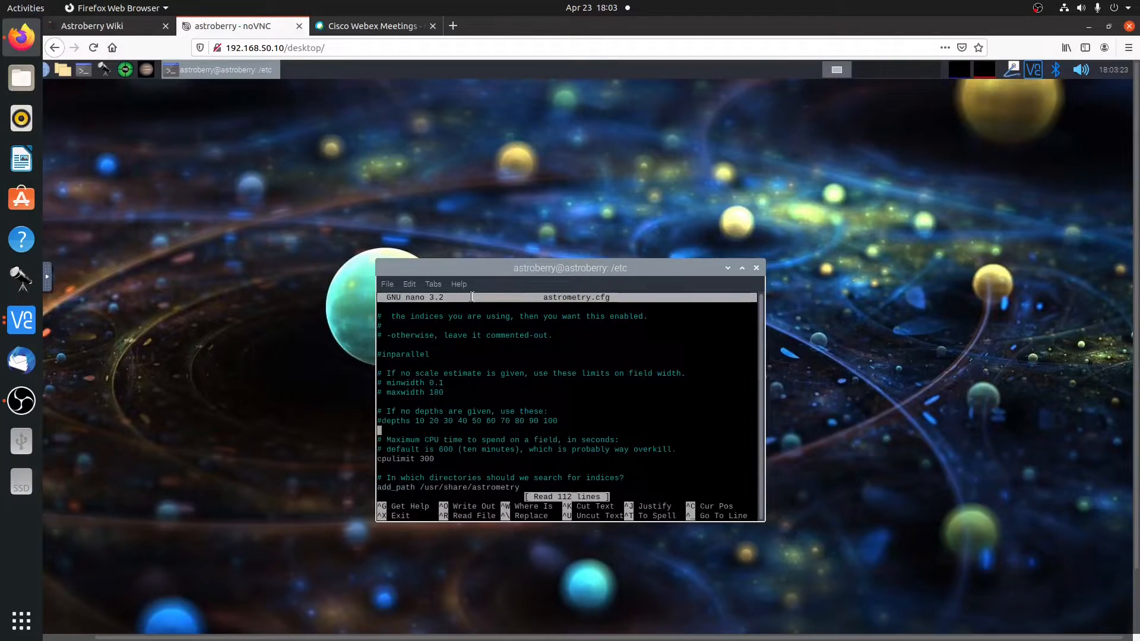
scroll("down", 3)
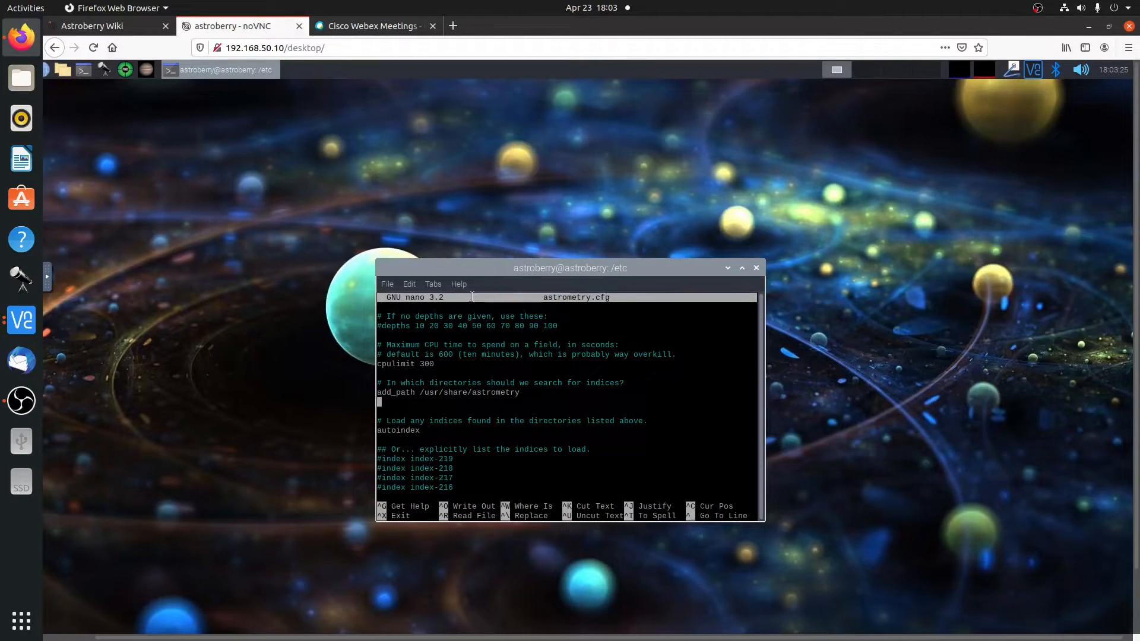
type("a")
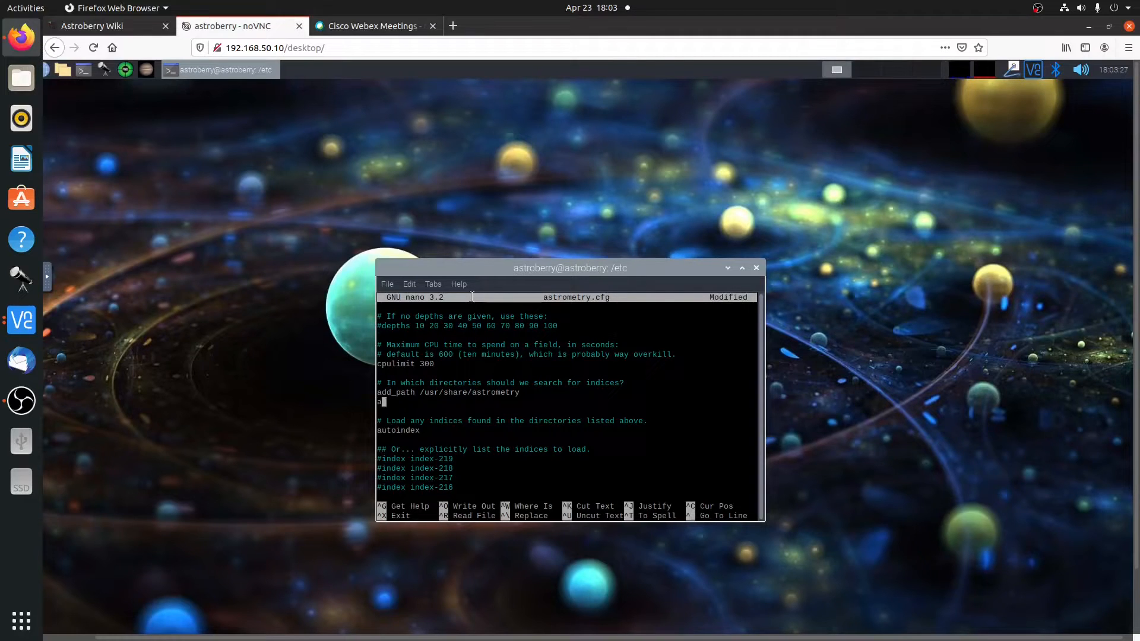
type("dd-p")
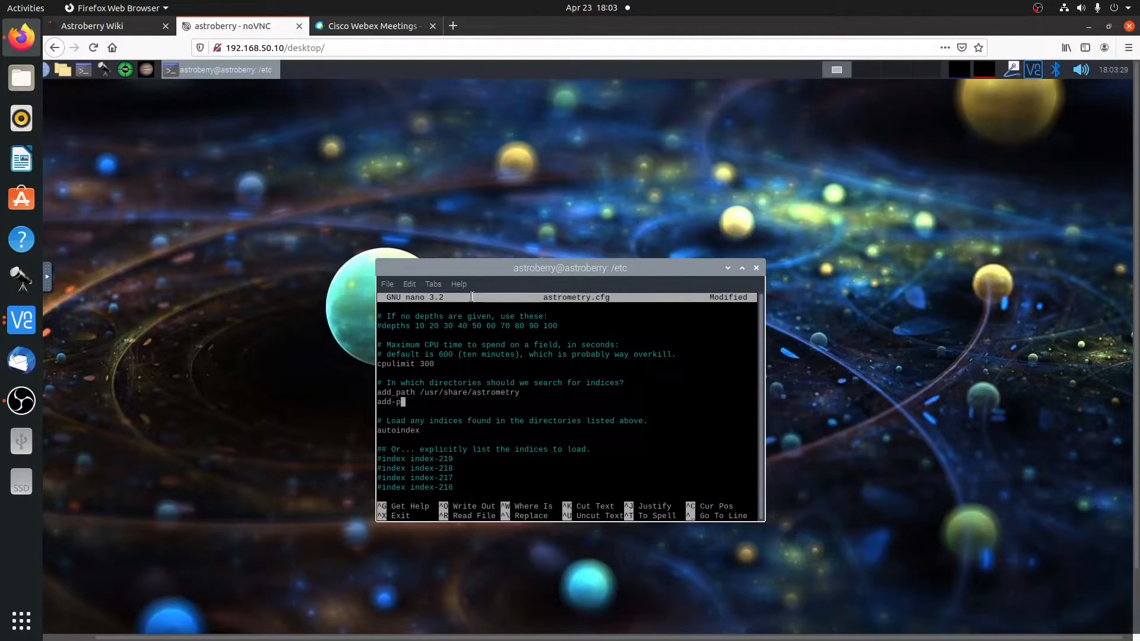
key("BackSpace")
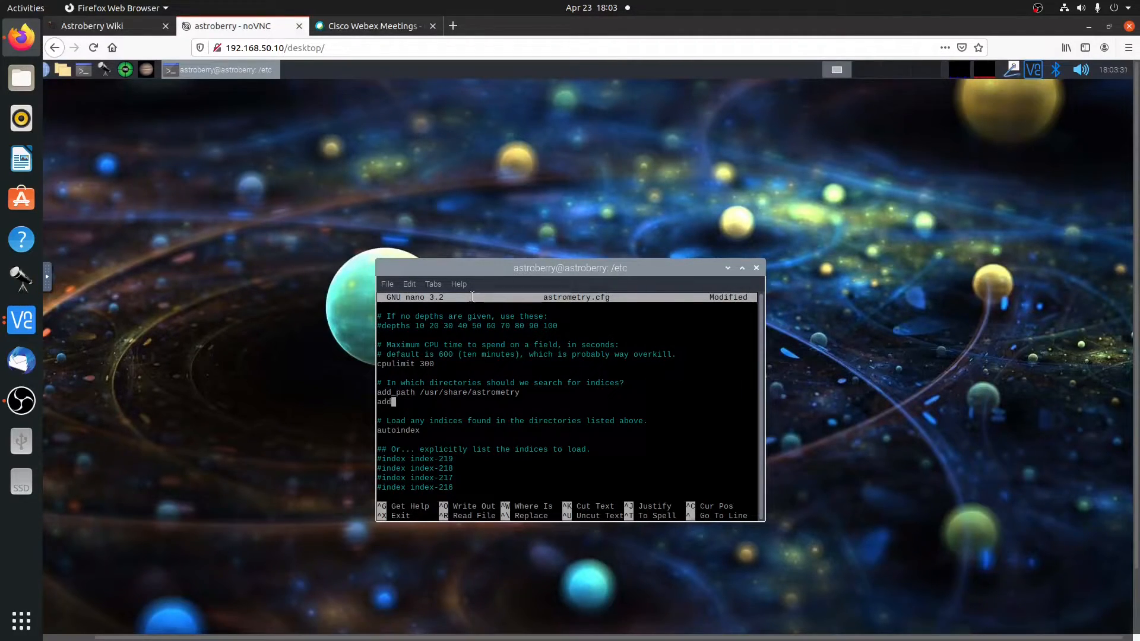
type("_path")
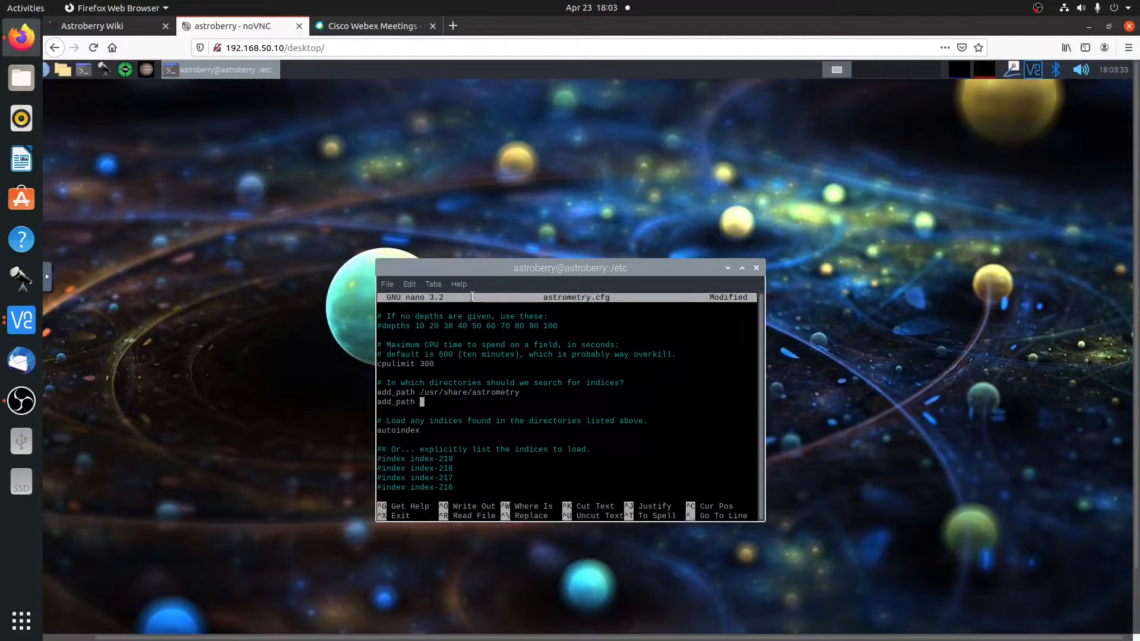
type("/home/astroberry/.local/share/kstars/astrometry")
left_click(451, 392)
type("#")
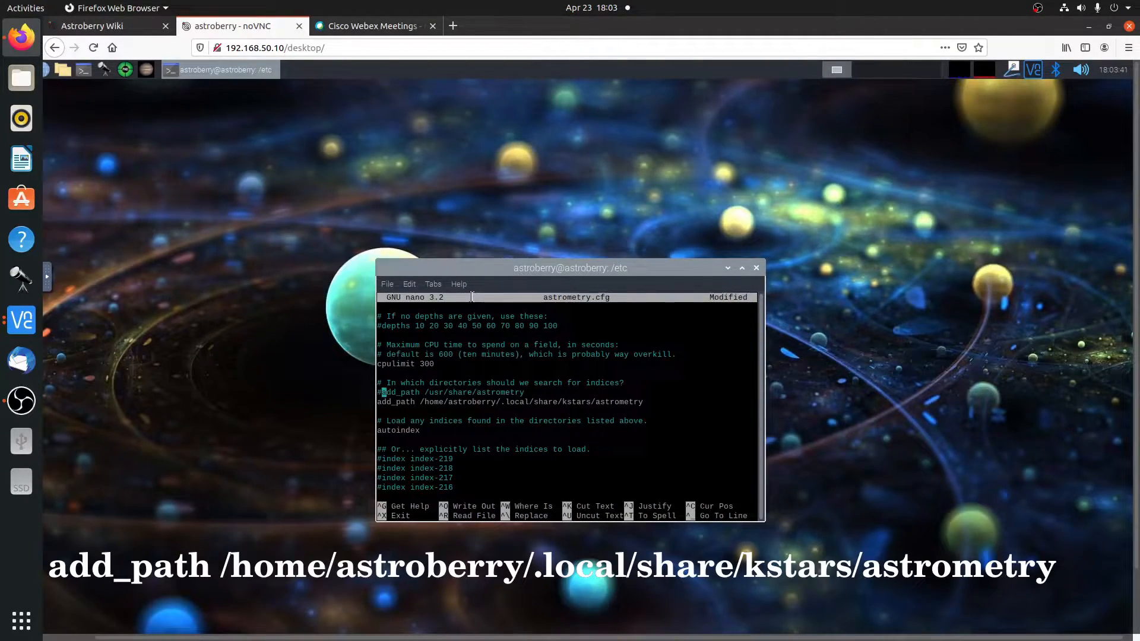
key("ctrl+o")
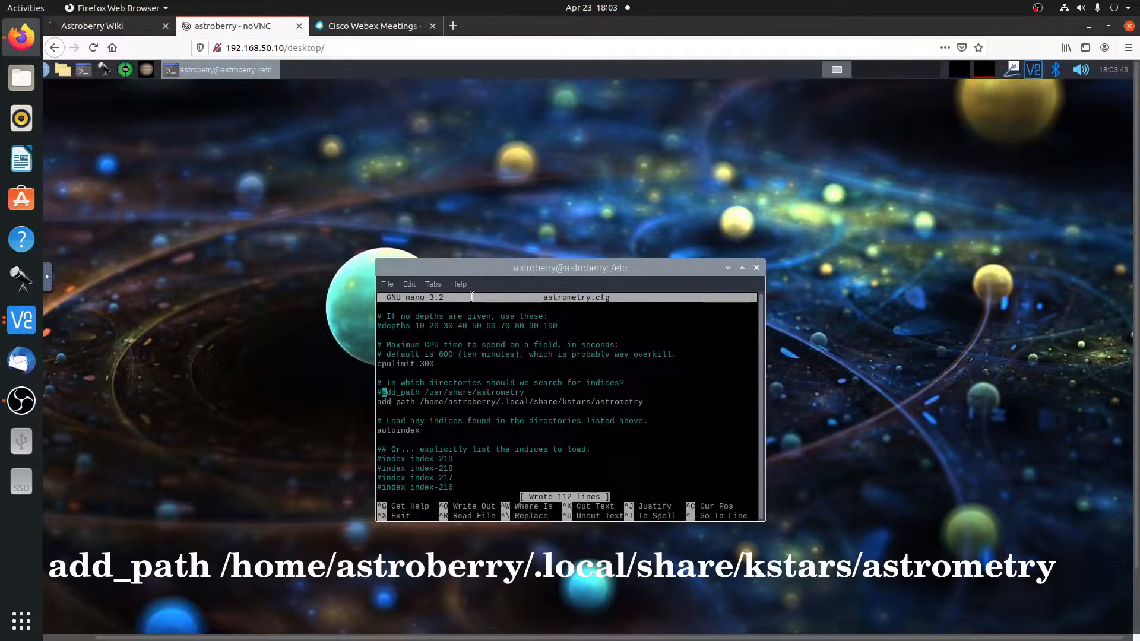
key("ctrl+x")
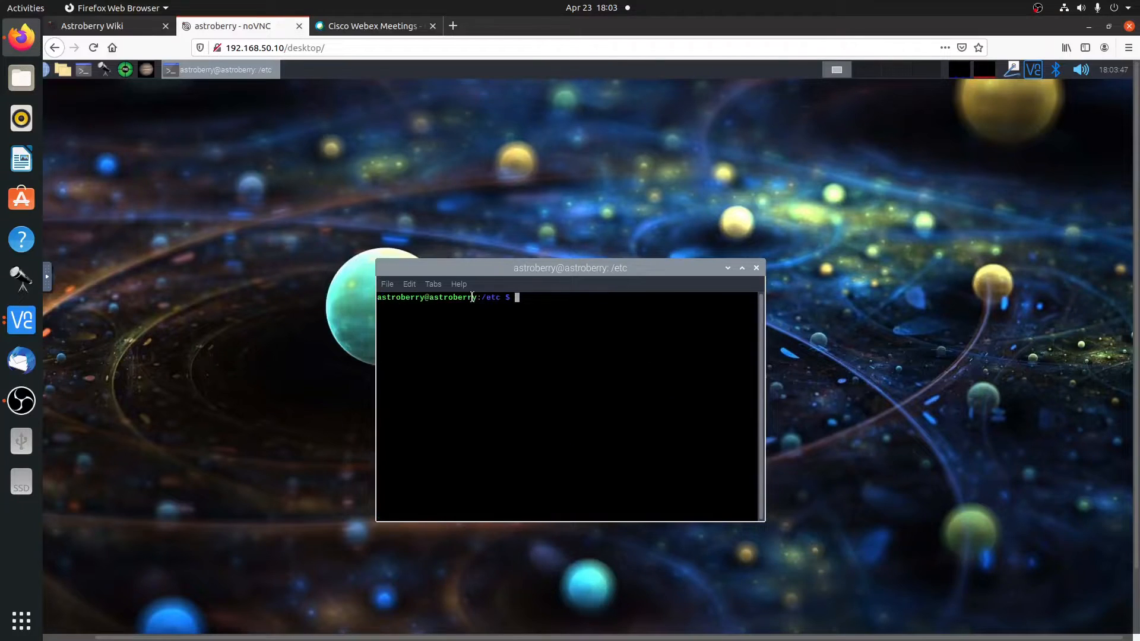
Step: Return to the home directory and open /home/astroberry in the file manager
key("Return")
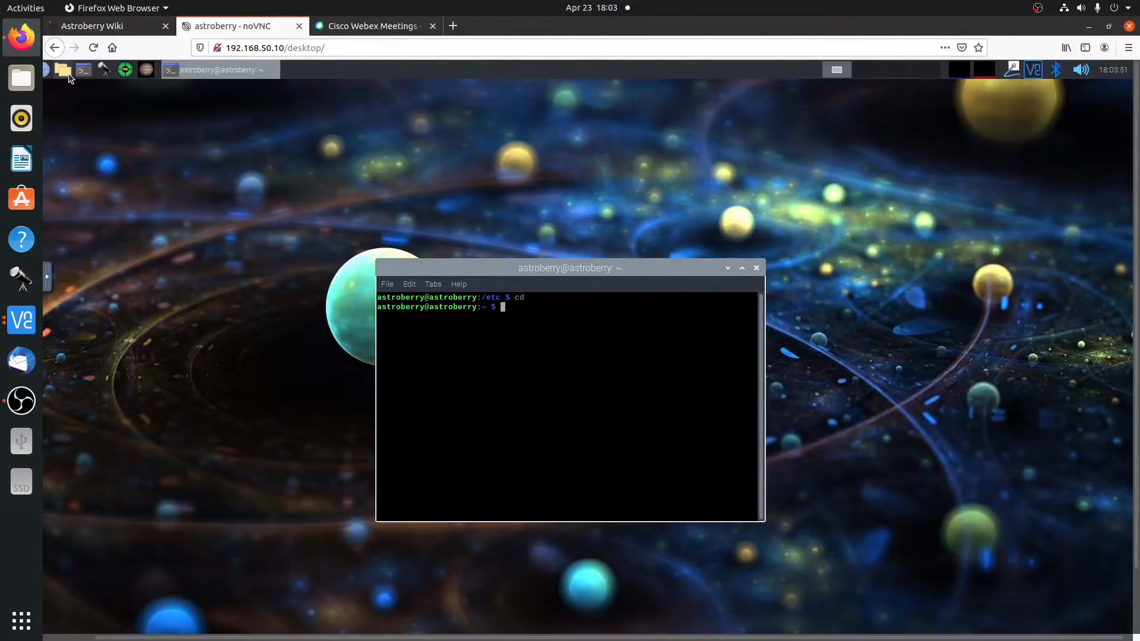
left_click(62, 70)
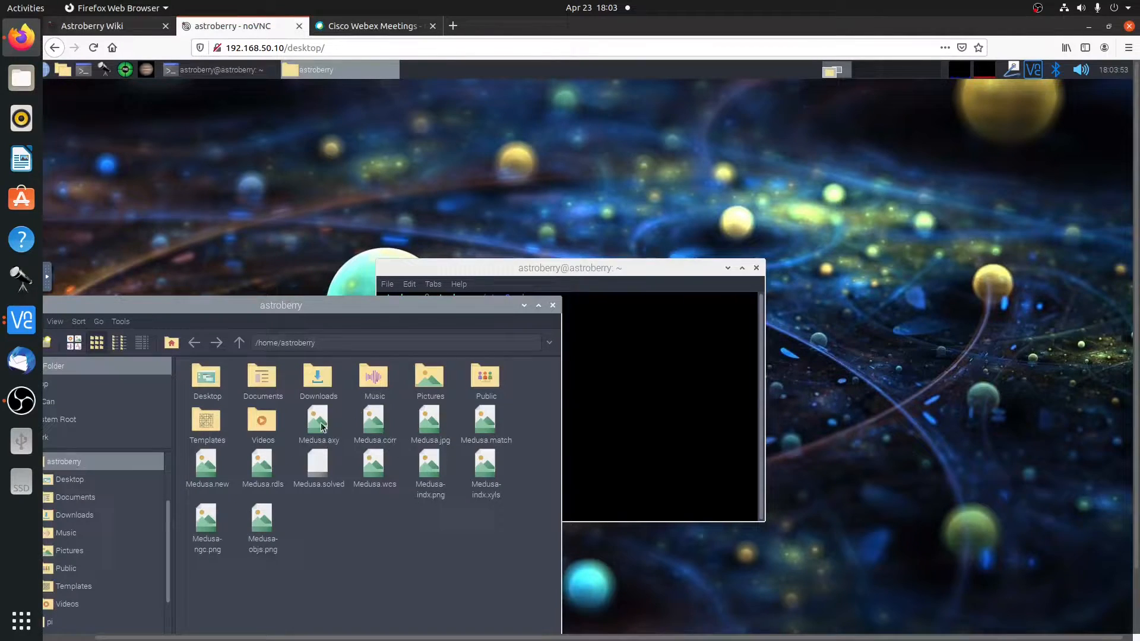
left_click(430, 422)
type("solve-field --ra 112 --dec 13  --radius 2 --overwrite --scale-units dw --scale-low 0.1 --scale-high 1 --downsample 4 Medusa.jpg")
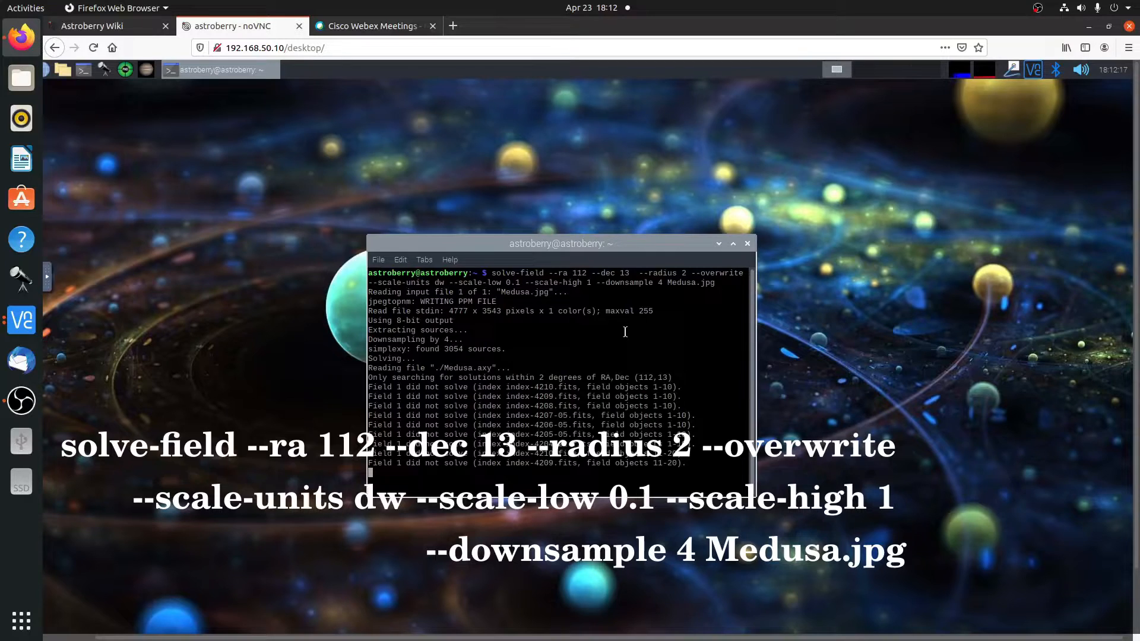
Step: Scroll the terminal while solve-field processes Medusa.jpg around RA 112, Dec 13
scroll("down", 3)
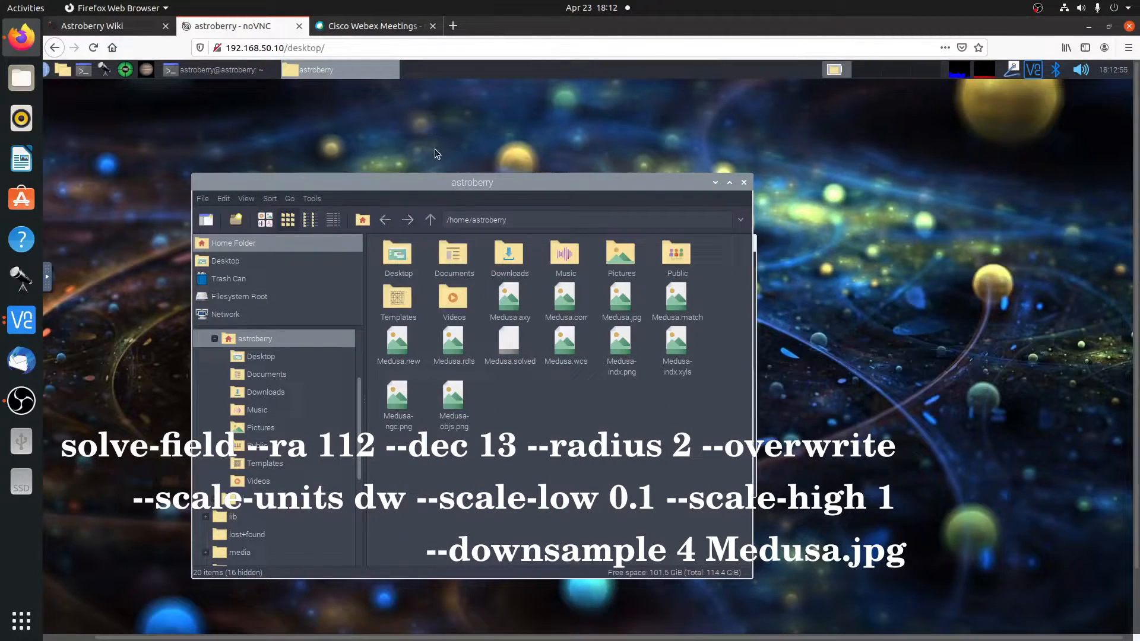
mouse_move(640, 440)
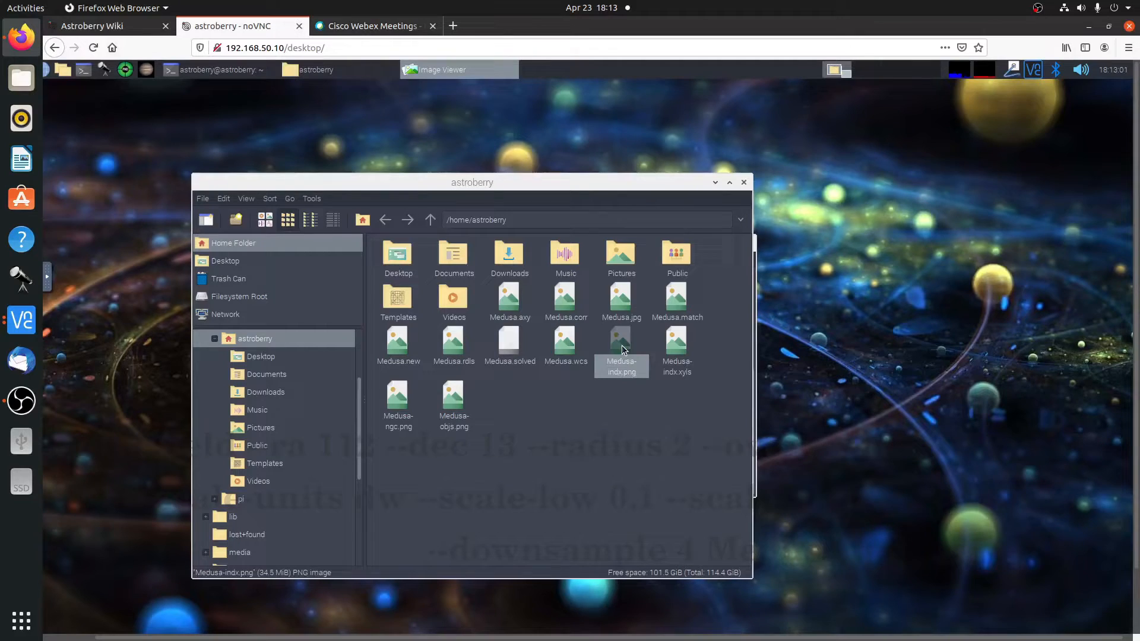
Step: Open Medusa-indx.png in Image Viewer to see the matched index star quad
double_click(621, 341)
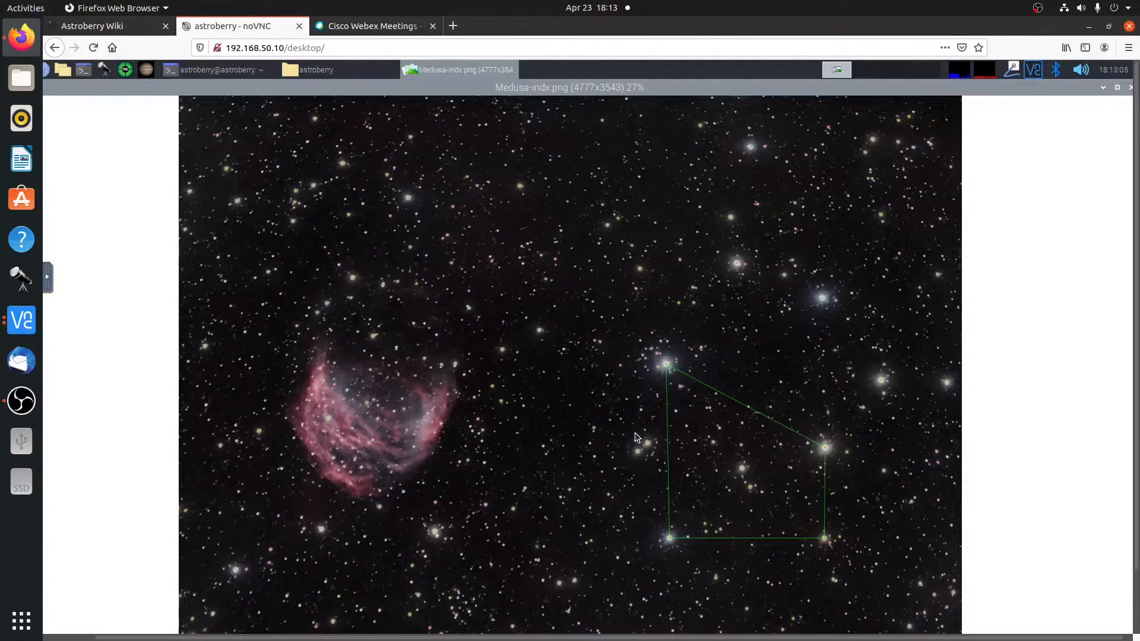
mouse_move(654, 387)
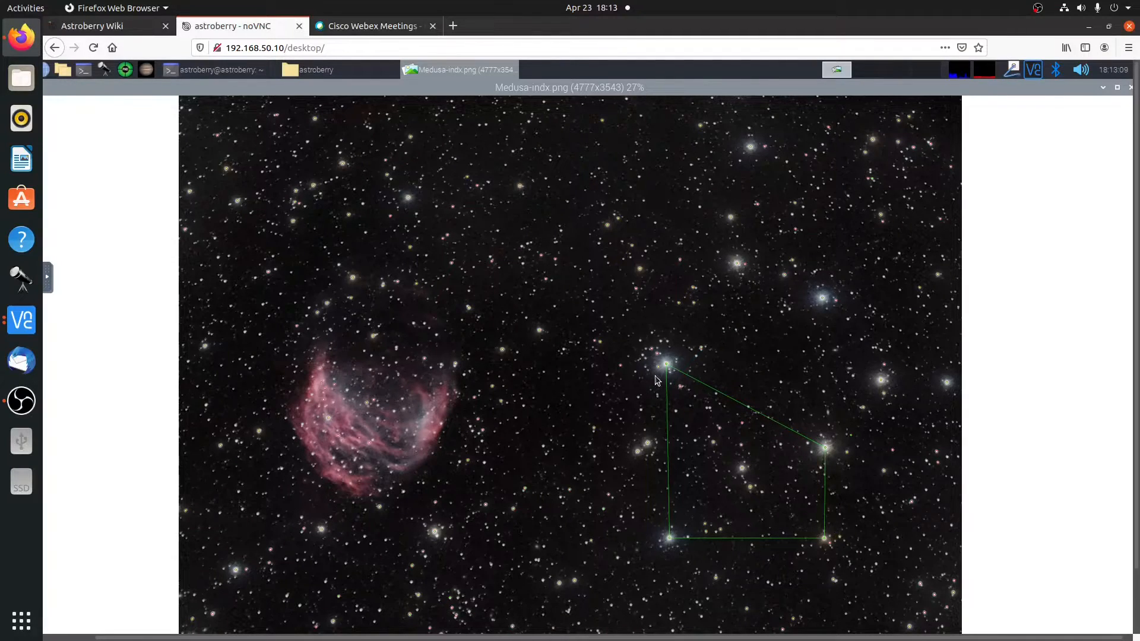
mouse_move(702, 519)
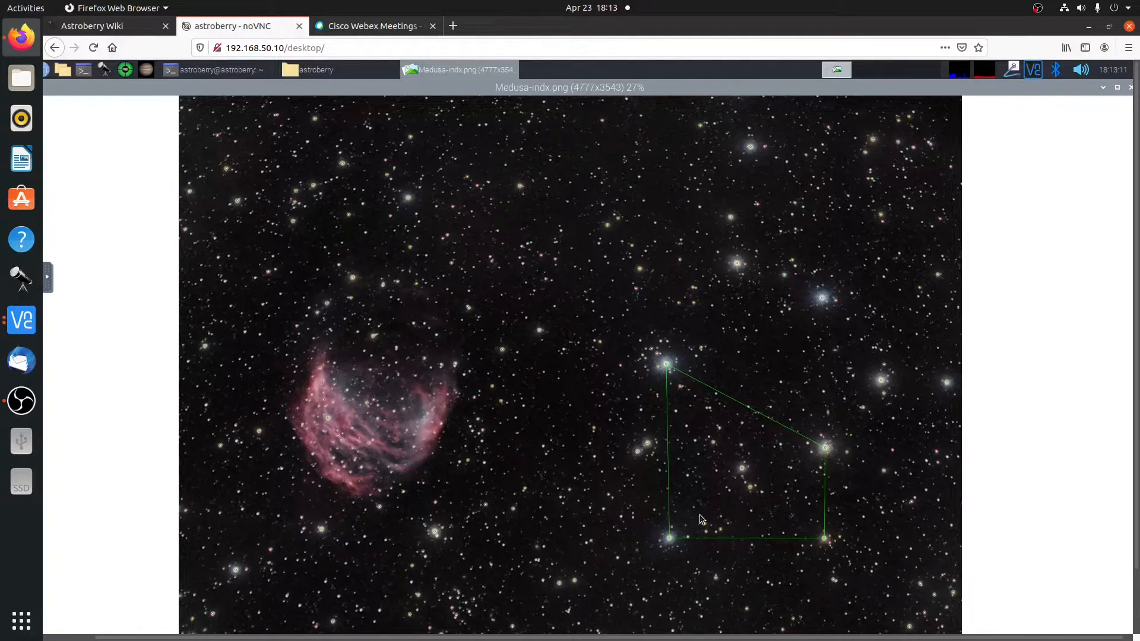
mouse_move(784, 324)
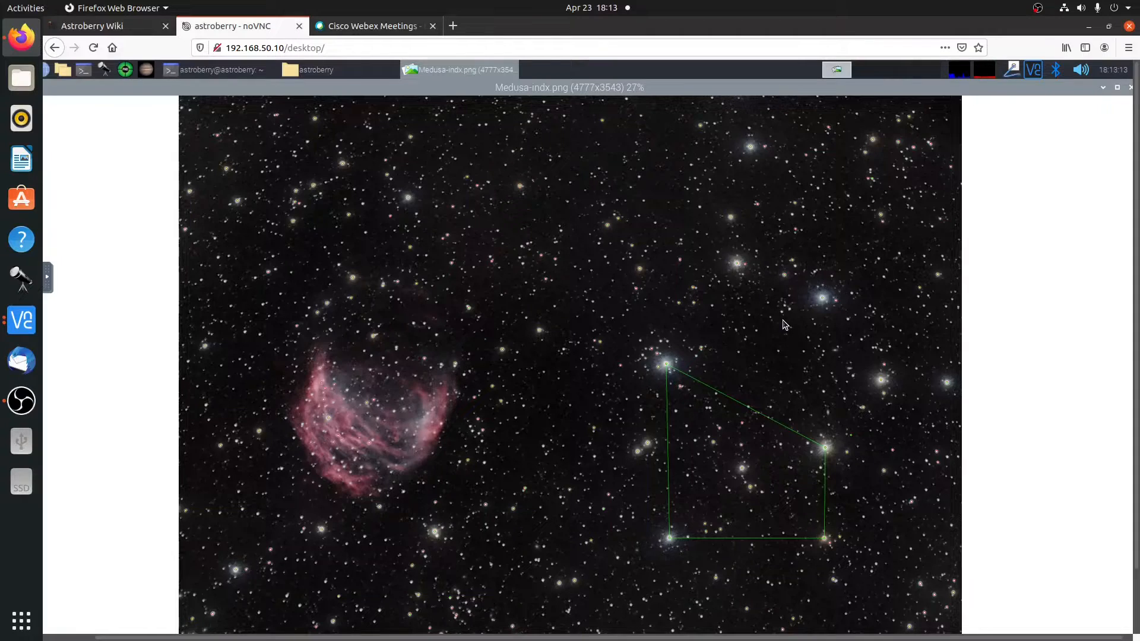
mouse_move(750, 149)
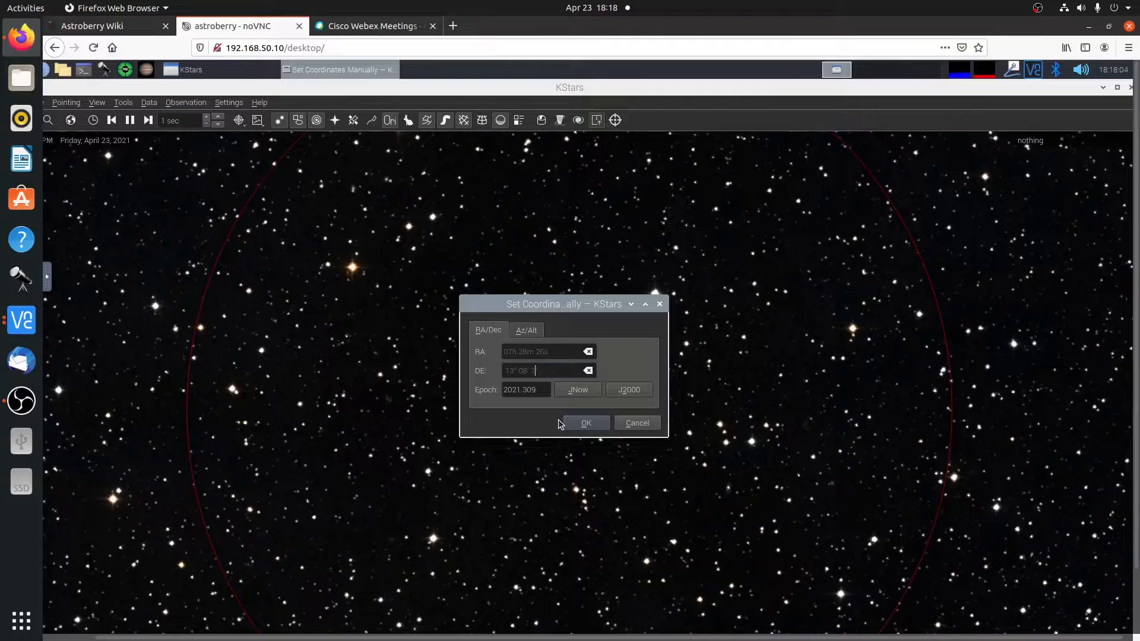
Step: Choose the J2000 epoch for RA 07h 28m 26s, Dec 13° 08′ and confirm
left_click(628, 389)
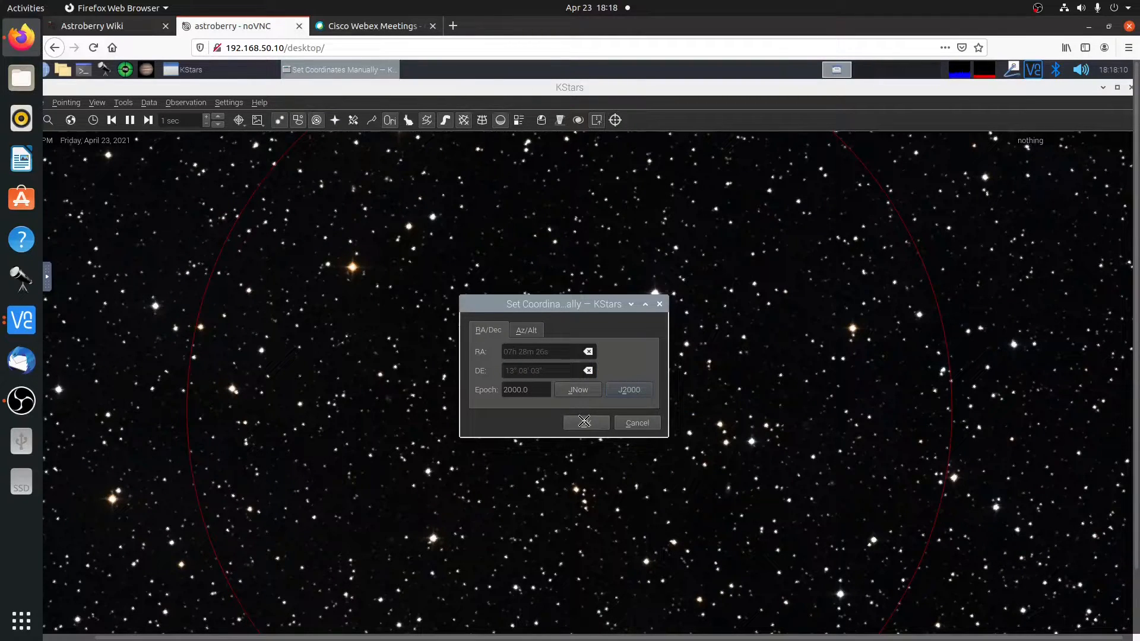
left_click(585, 422)
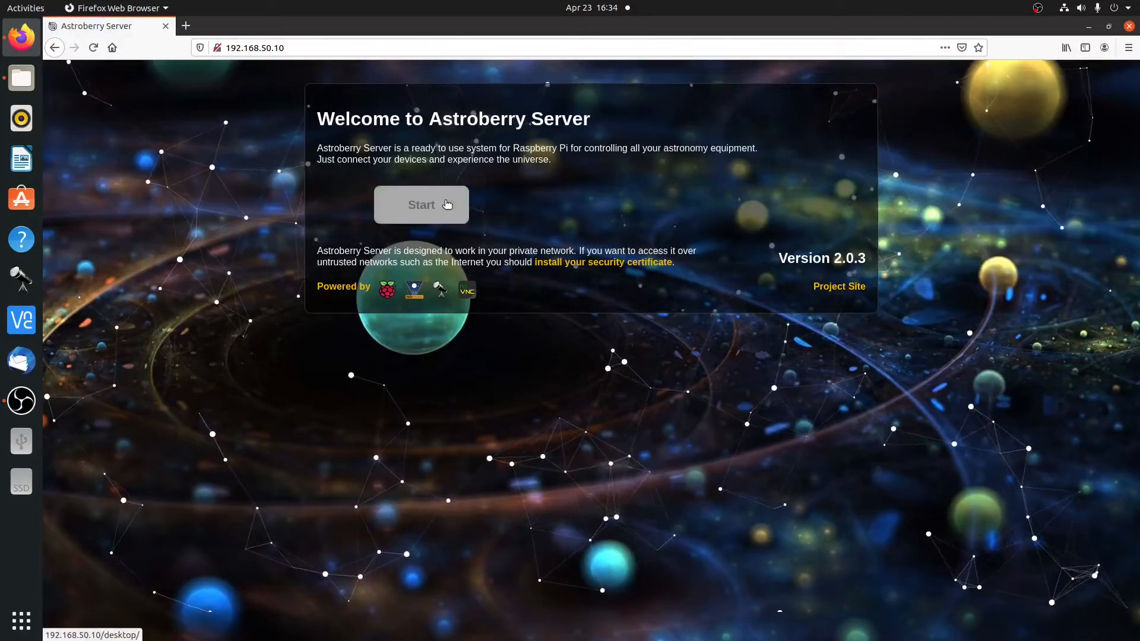
Step: Start the Astroberry remote desktop, connect, and log in with the password
left_click(421, 204)
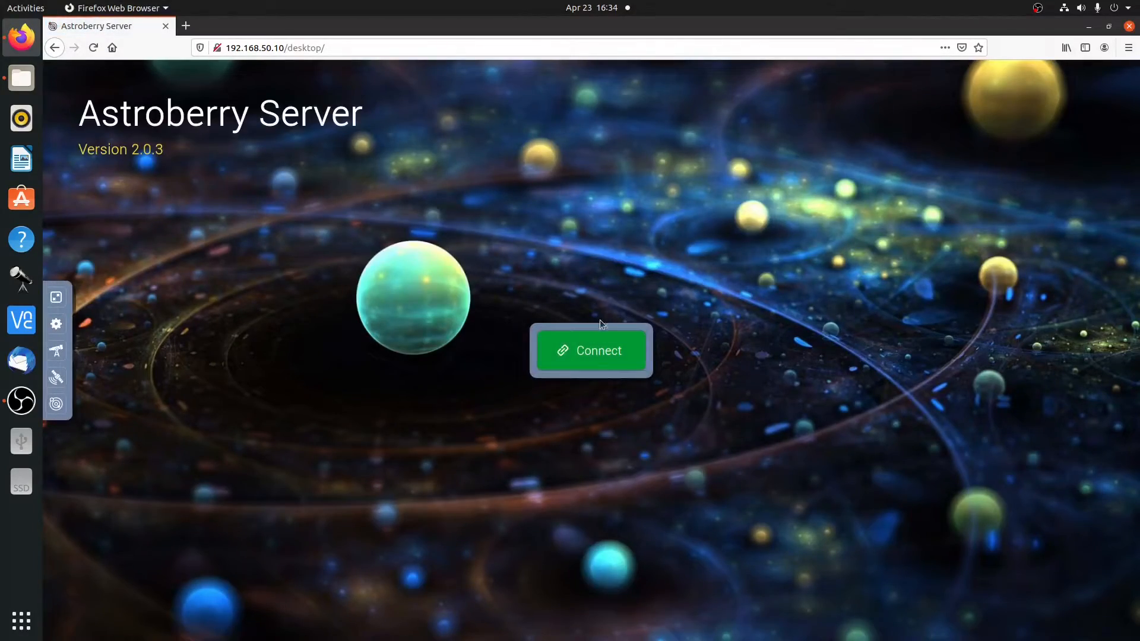
left_click(590, 350)
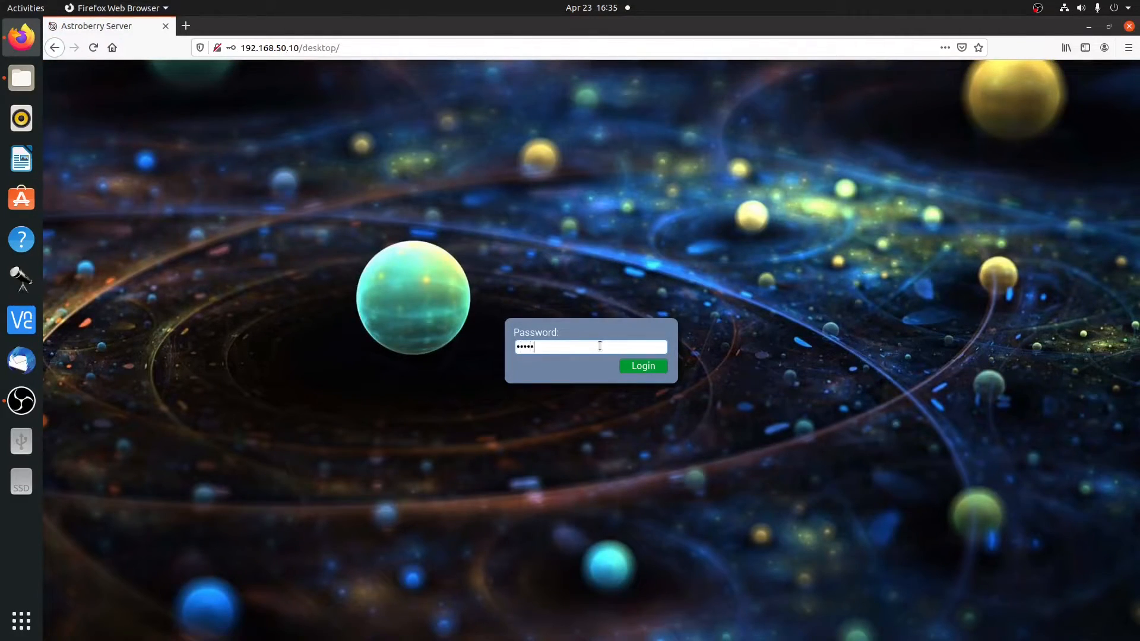
left_click(642, 365)
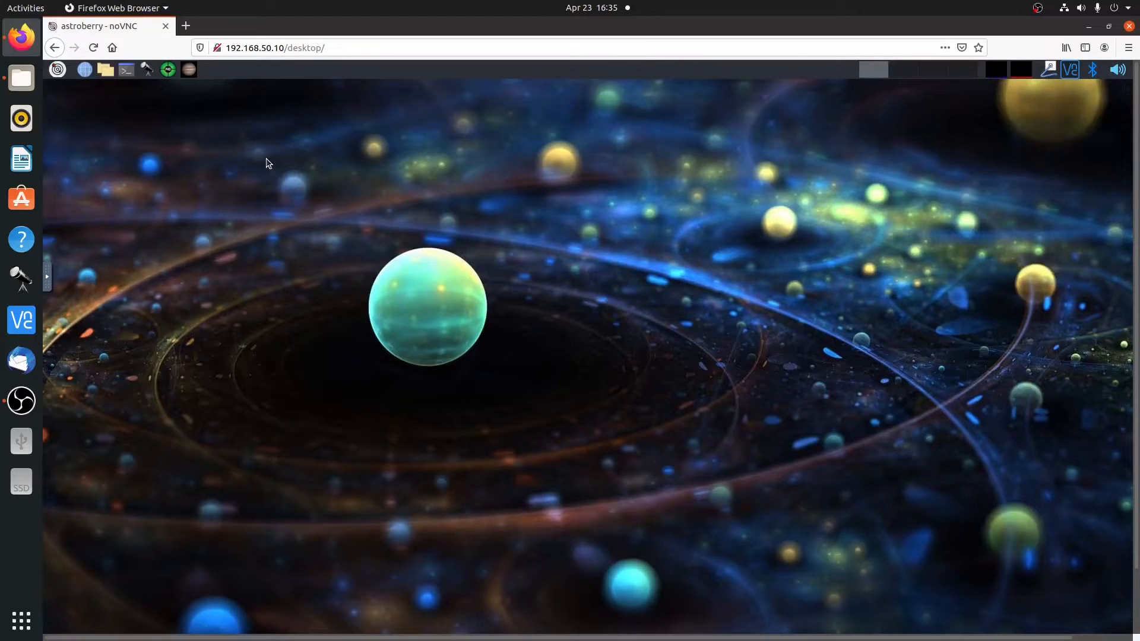
Step: Run ifconfig in LXTerminal, mark the wlan0 address 192.168.50.10, and close the terminal
left_click(1047, 69)
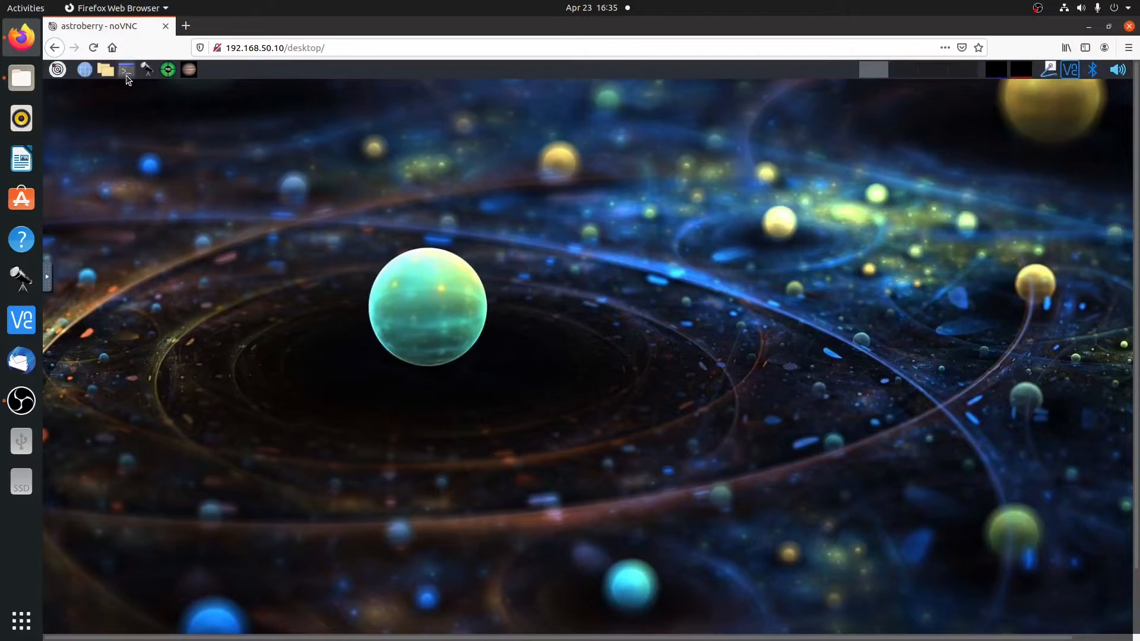
left_click(126, 69)
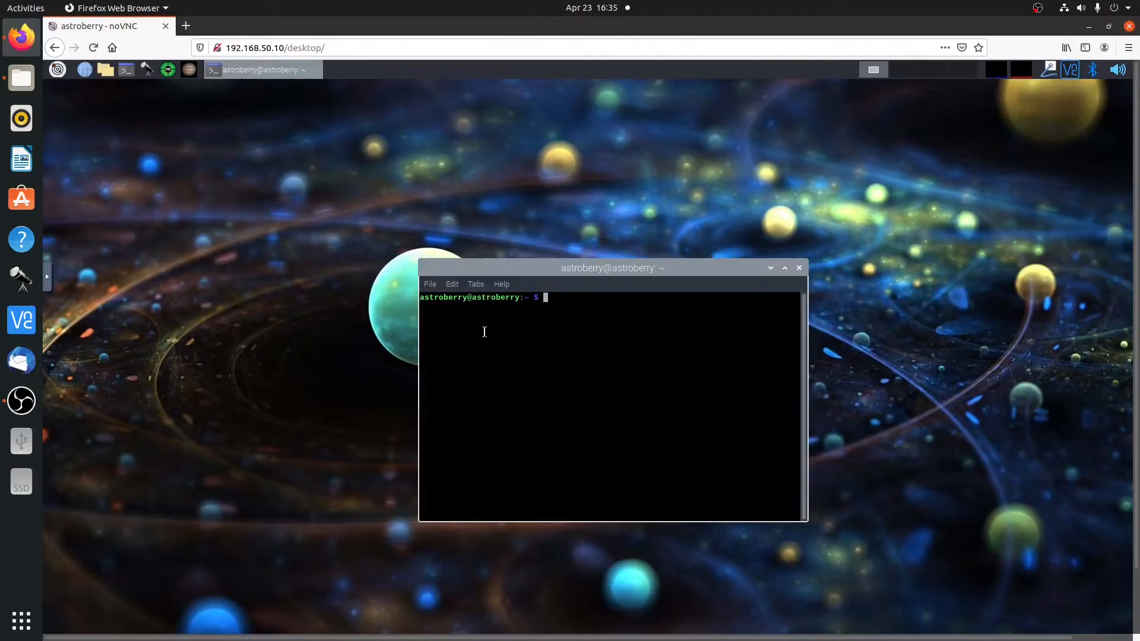
type("ifcon")
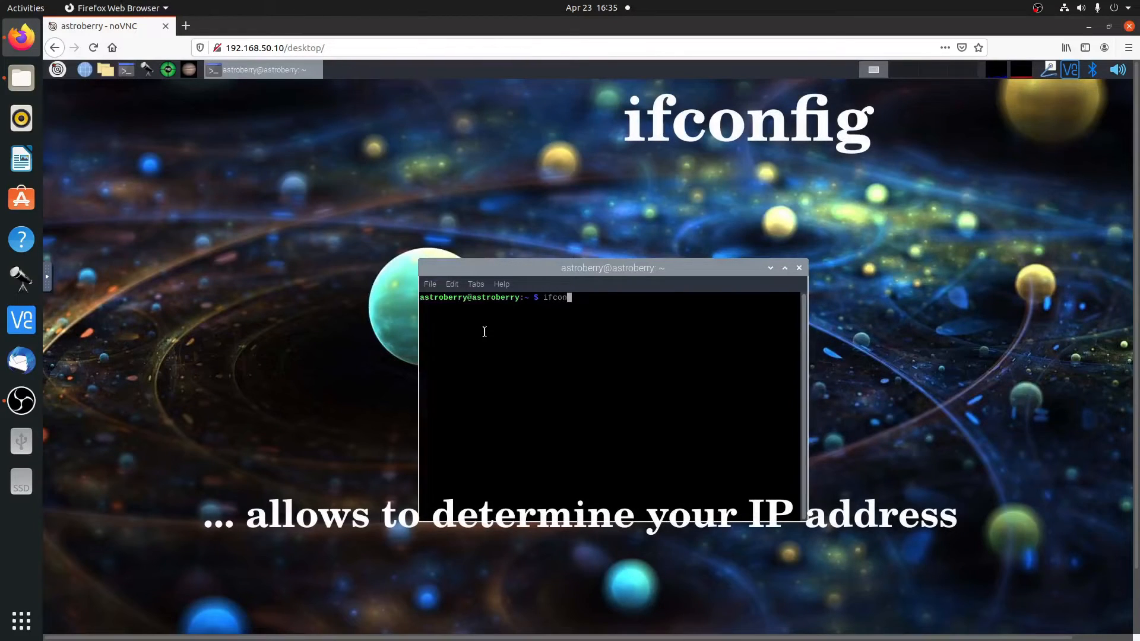
key("Return")
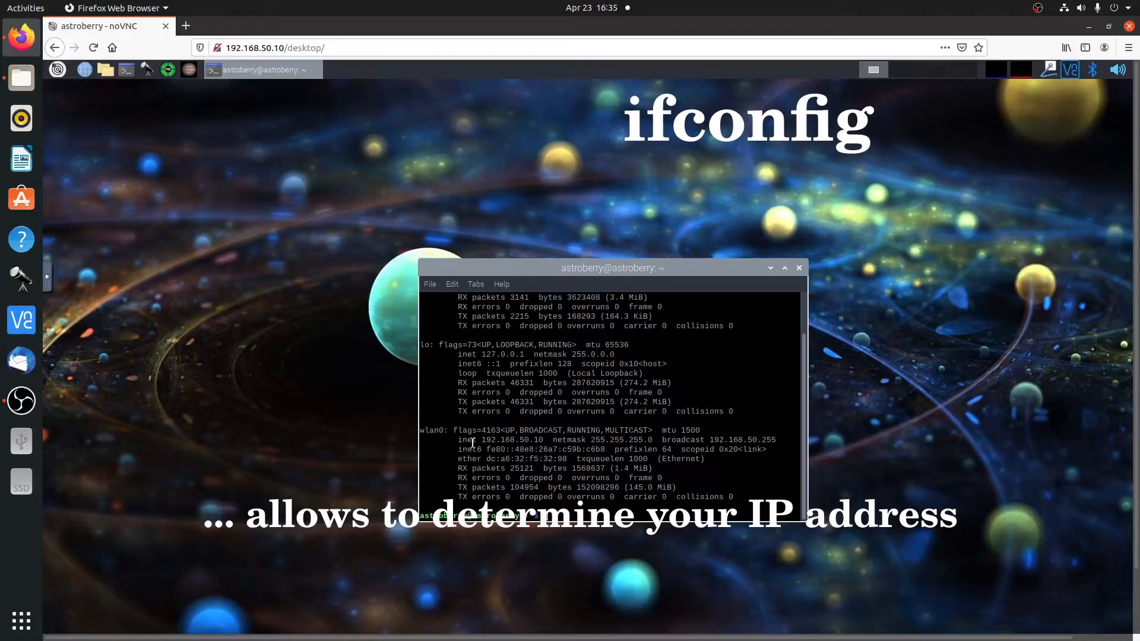
double_click(512, 440)
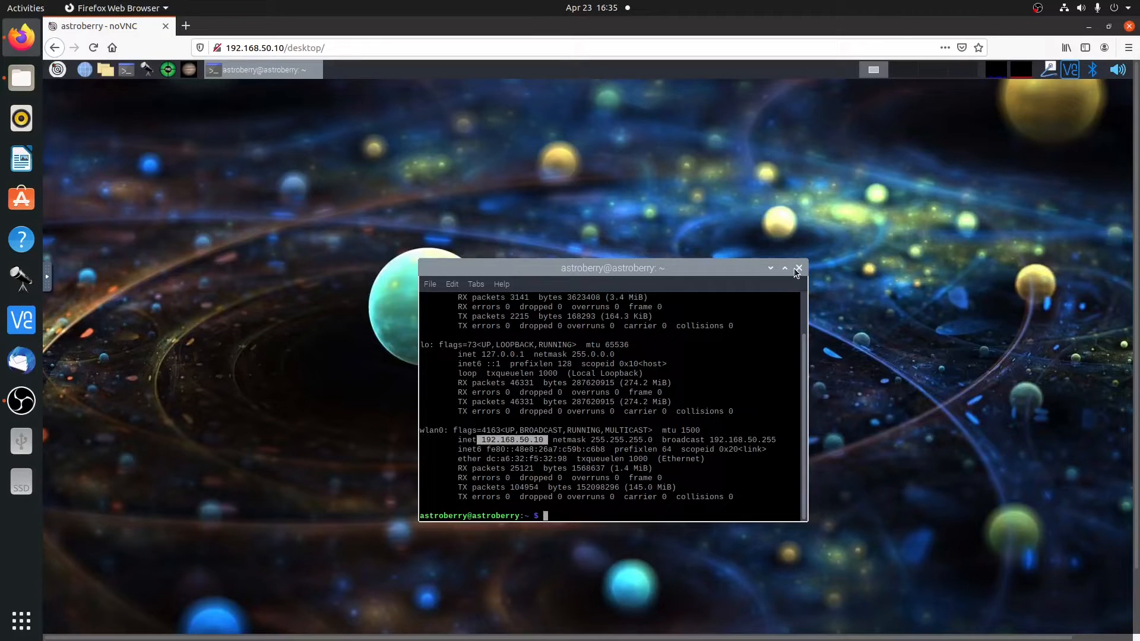
left_click(797, 268)
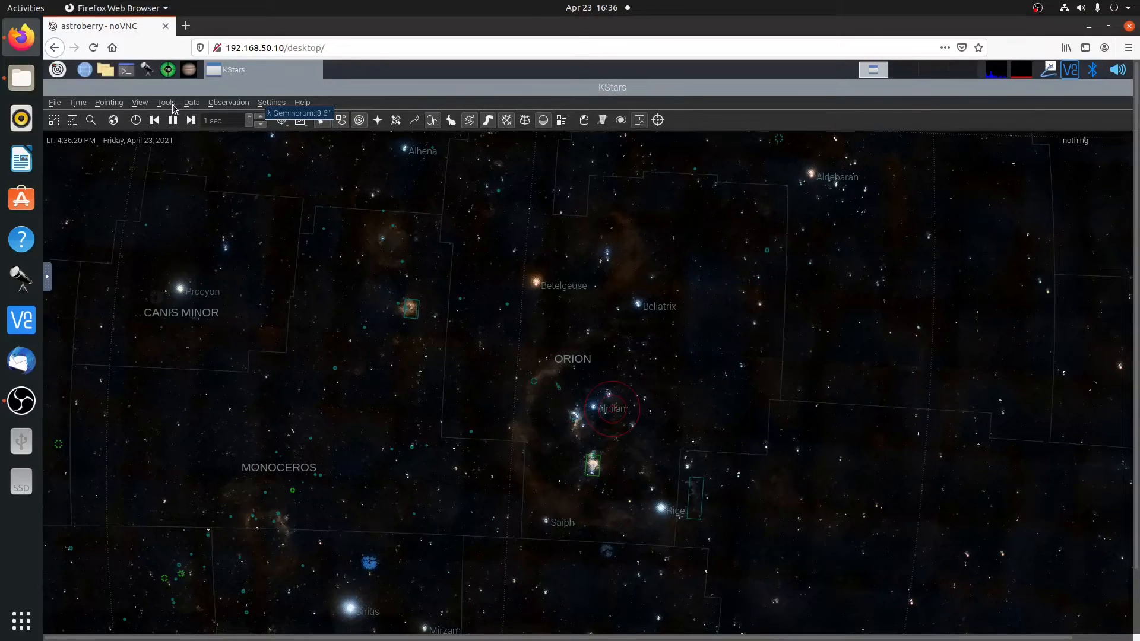
Step: Run the LX200 Basic telescope driver in Local mode from the INDI Device Manager
left_click(166, 102)
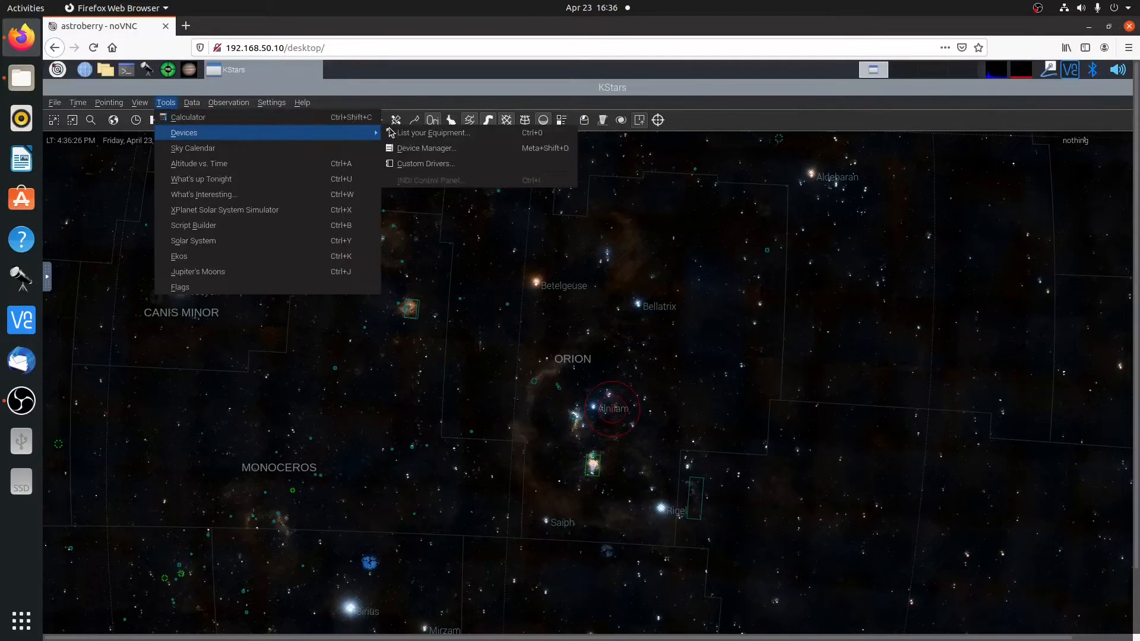
mouse_move(424, 156)
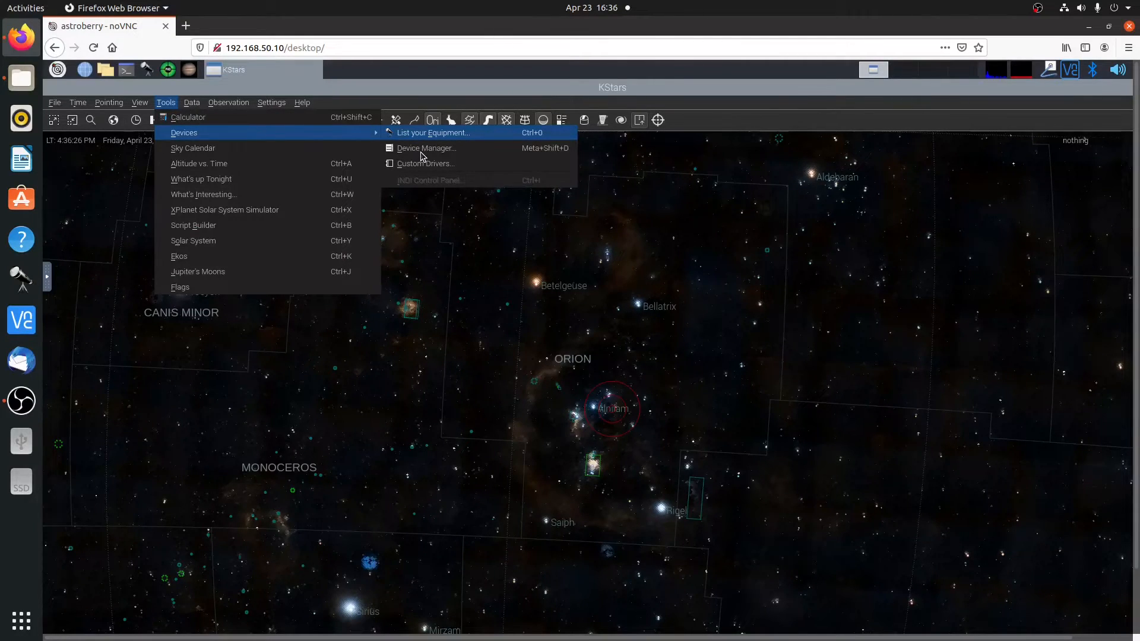
left_click(426, 148)
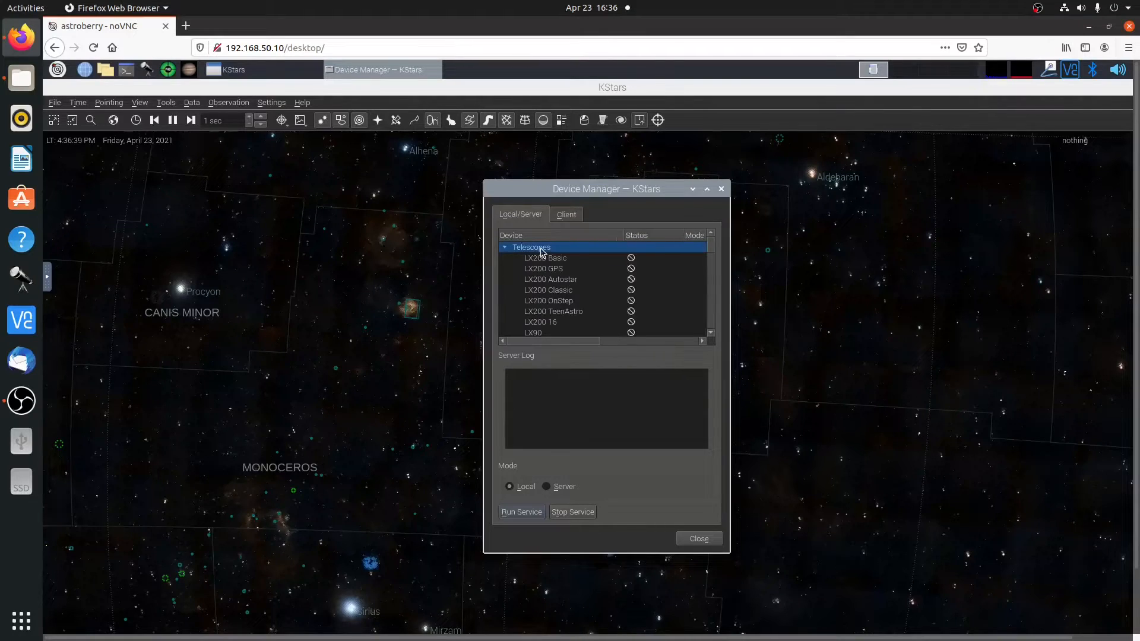
mouse_move(544, 262)
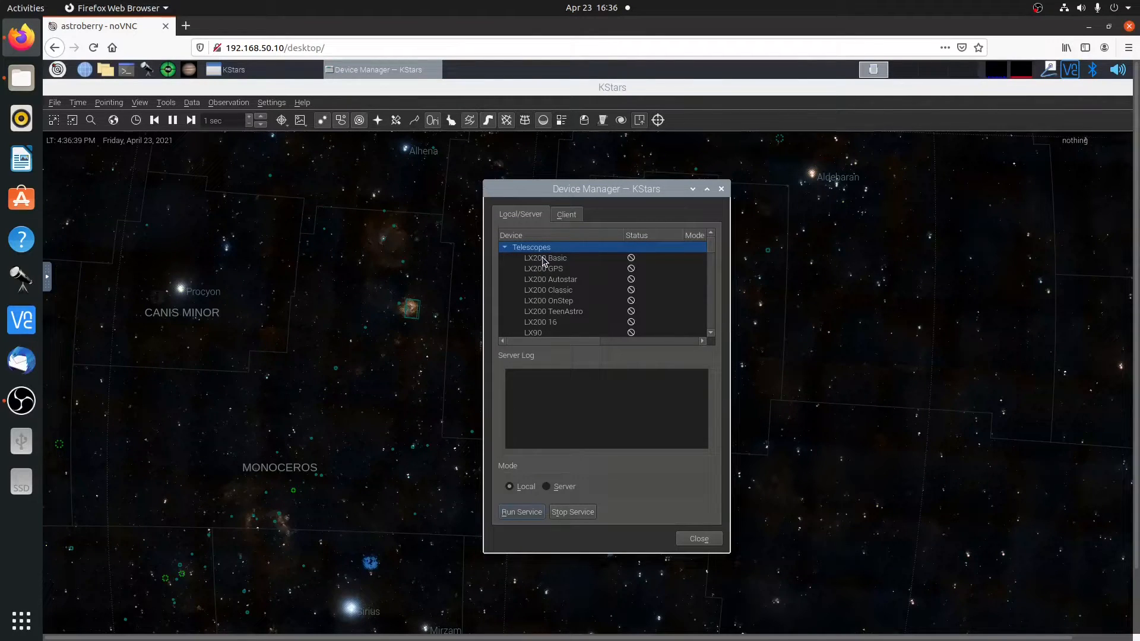
left_click(545, 258)
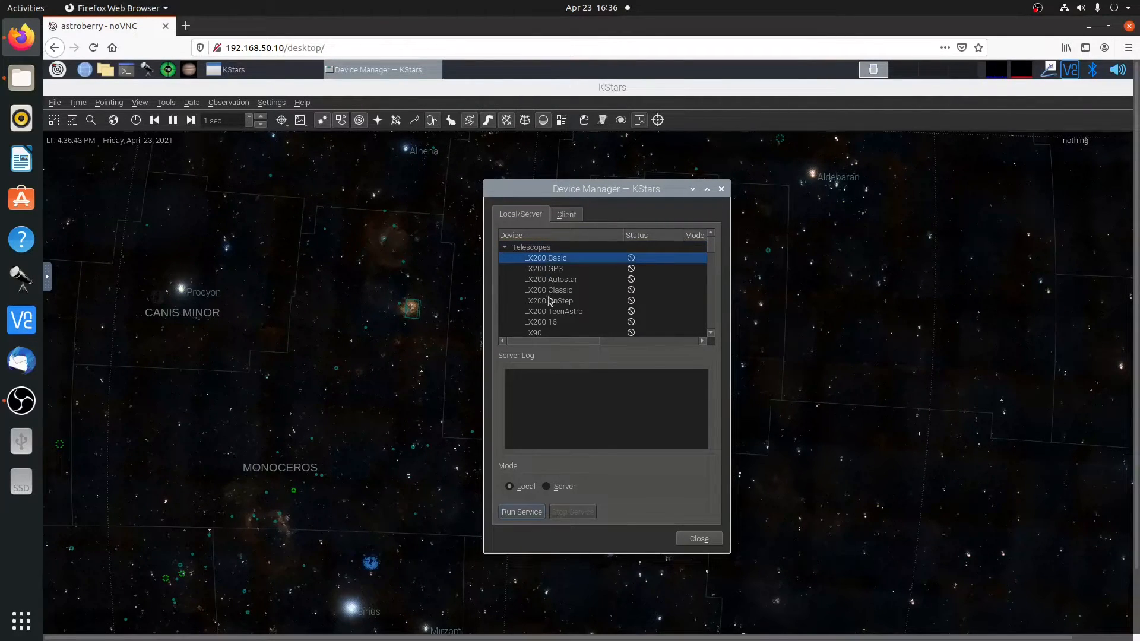
left_click(520, 511)
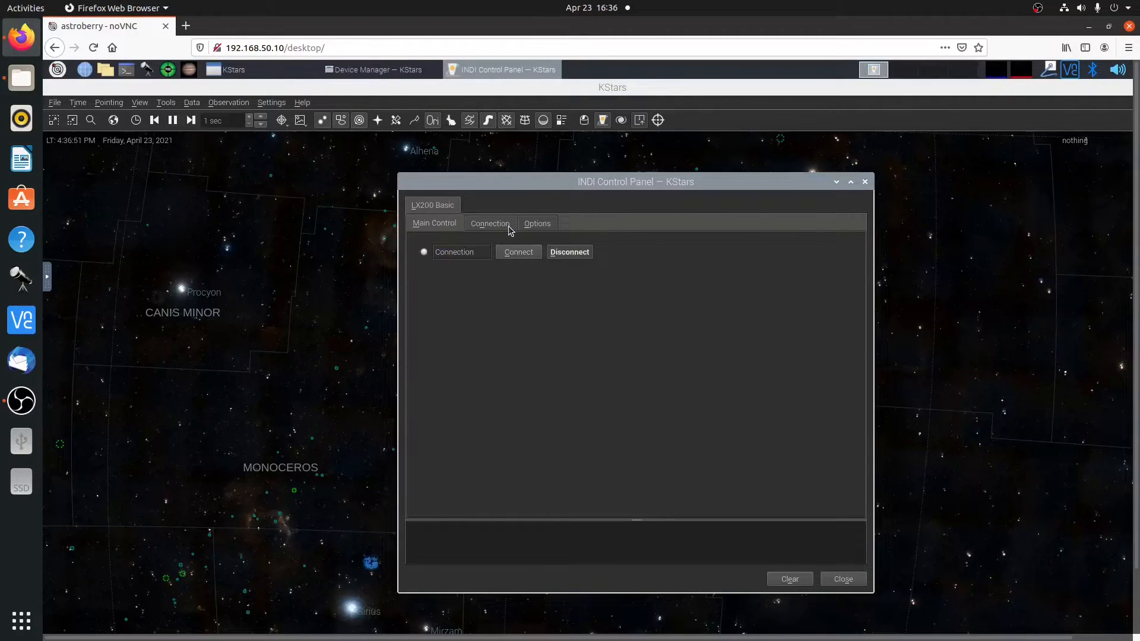
Step: Set the LX200 Basic connection to Ethernet at 192.168.50.5:49152 and connect the mount
left_click(489, 223)
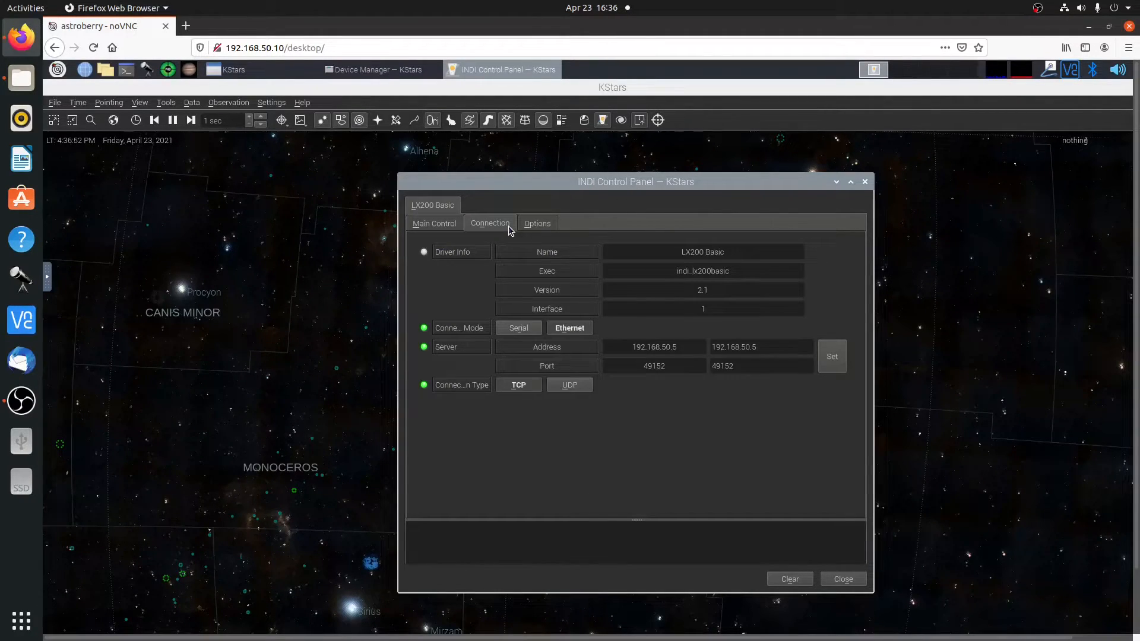
mouse_move(517, 335)
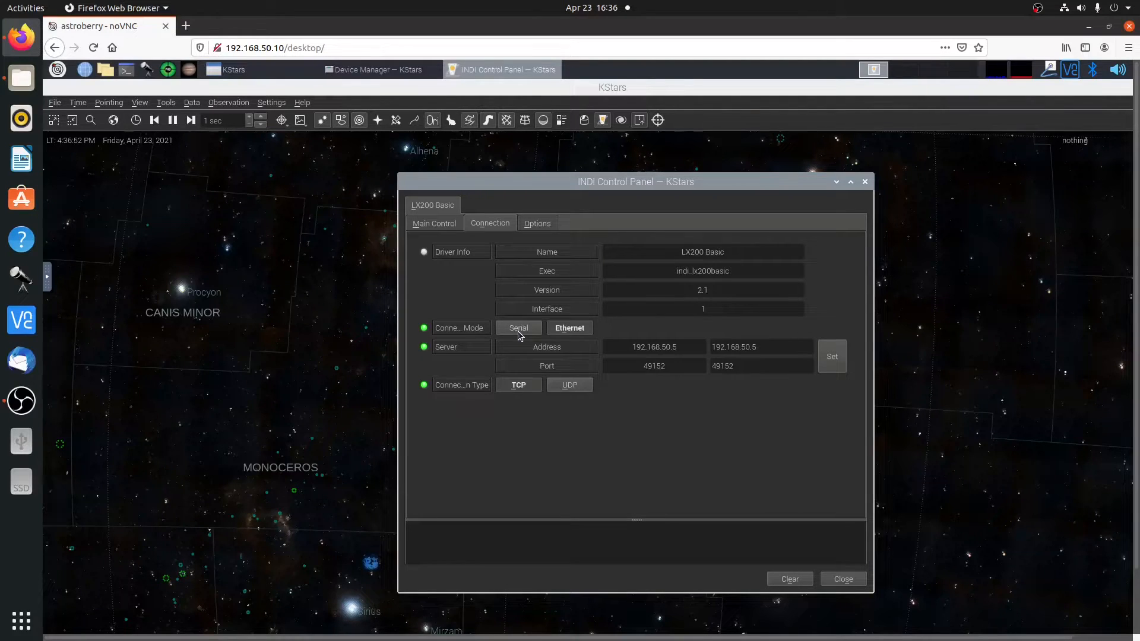
left_click(518, 328)
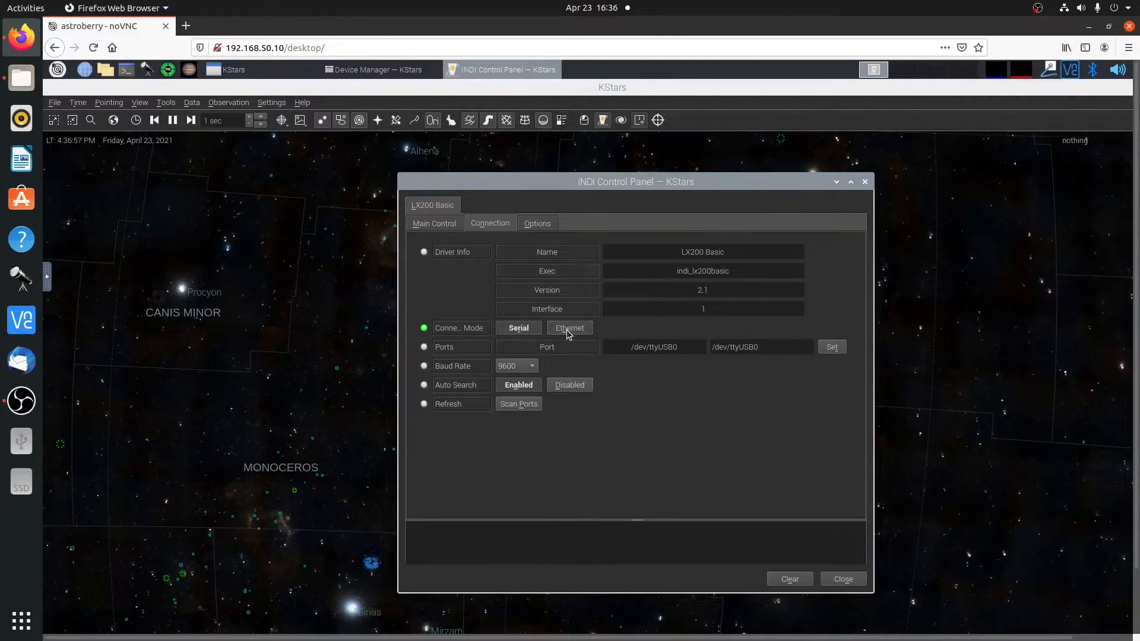
left_click(569, 328)
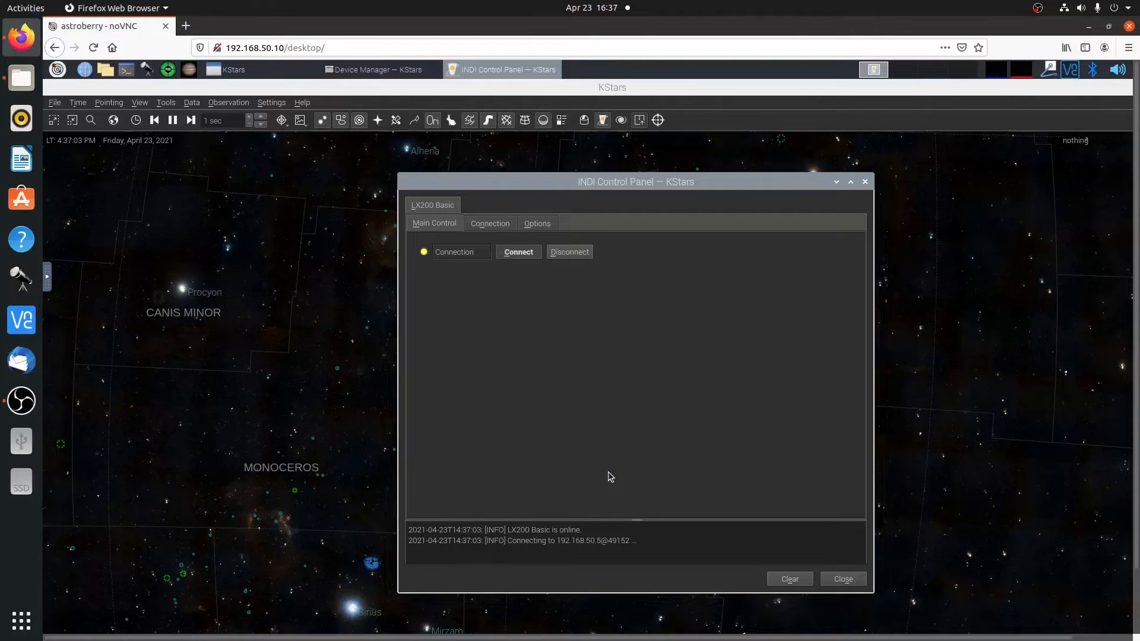
left_click(518, 251)
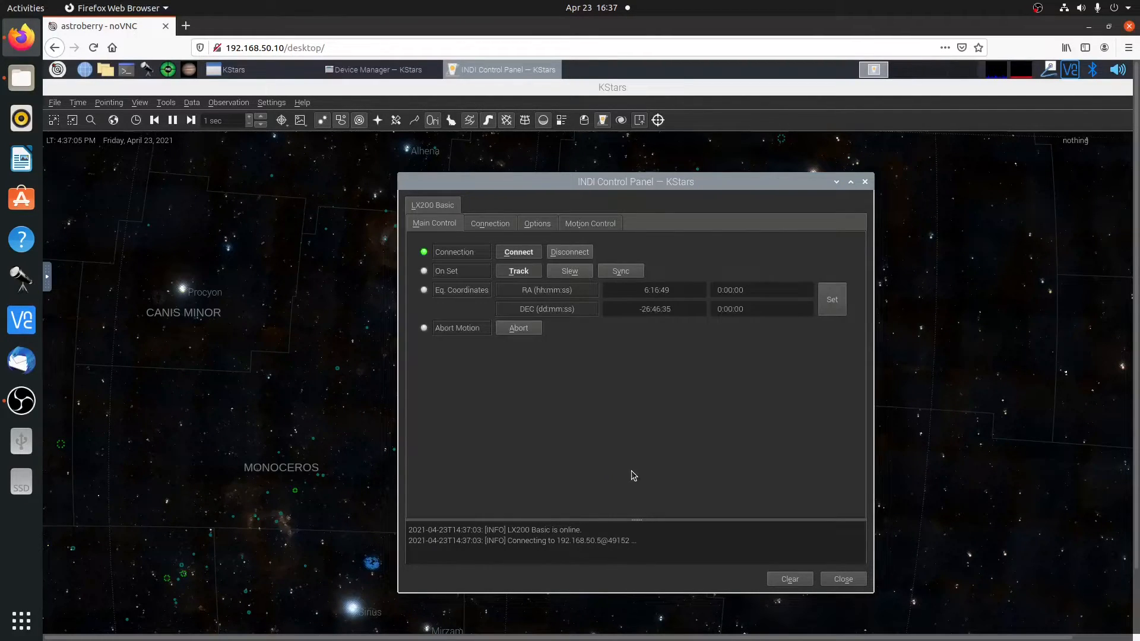
mouse_move(840, 579)
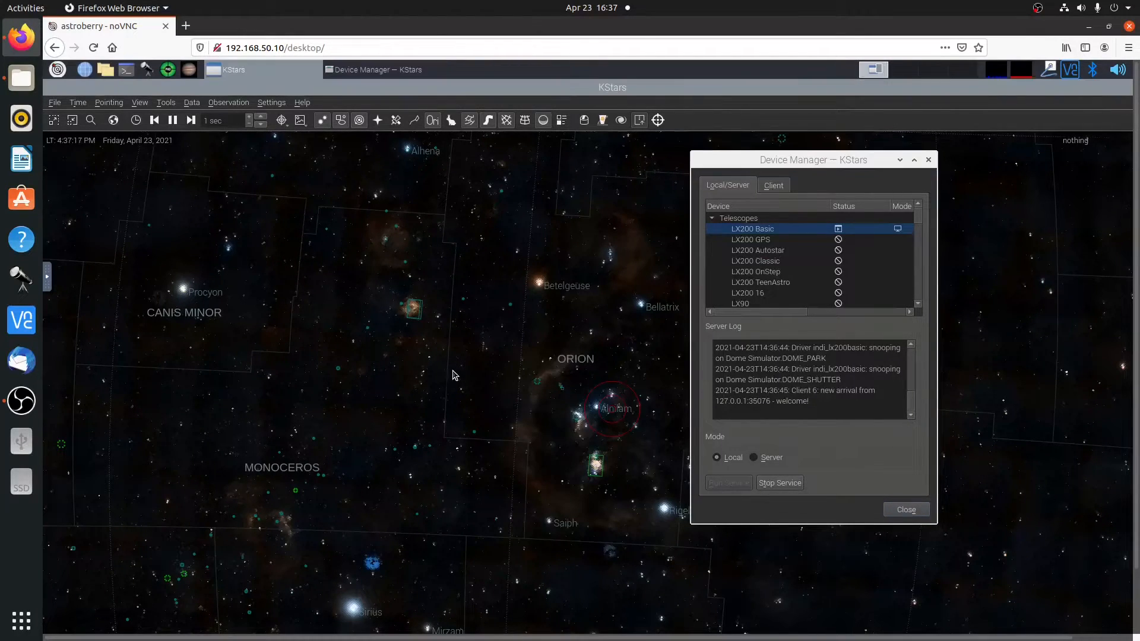
Step: Send the LX200 Basic mount to a sky-map point near Columba using Goto
right_click(452, 376)
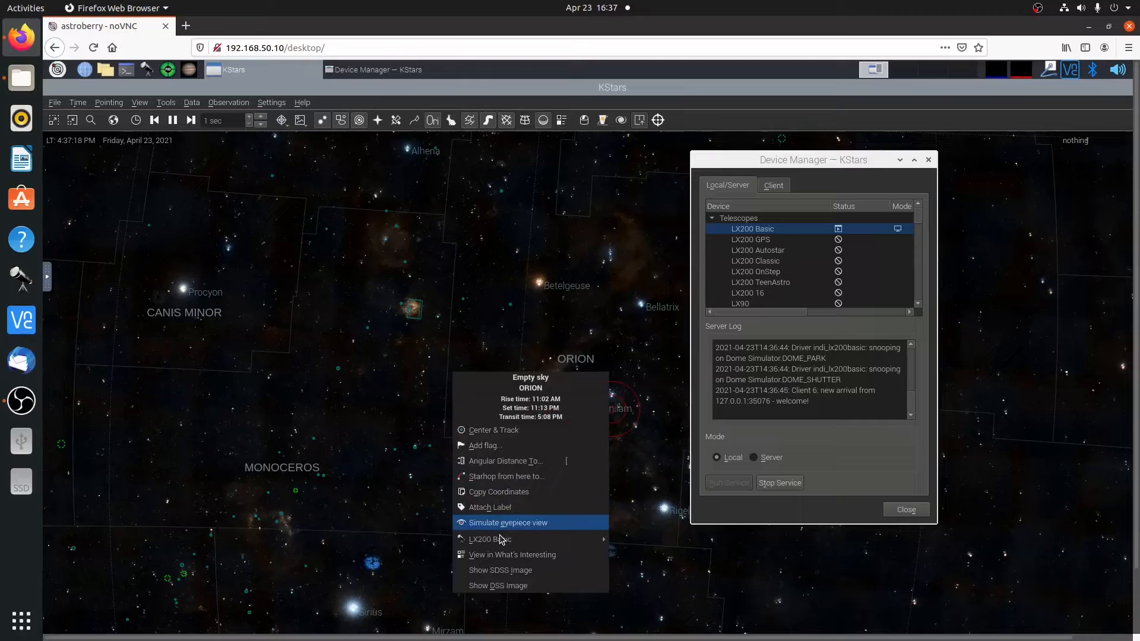
mouse_move(506, 544)
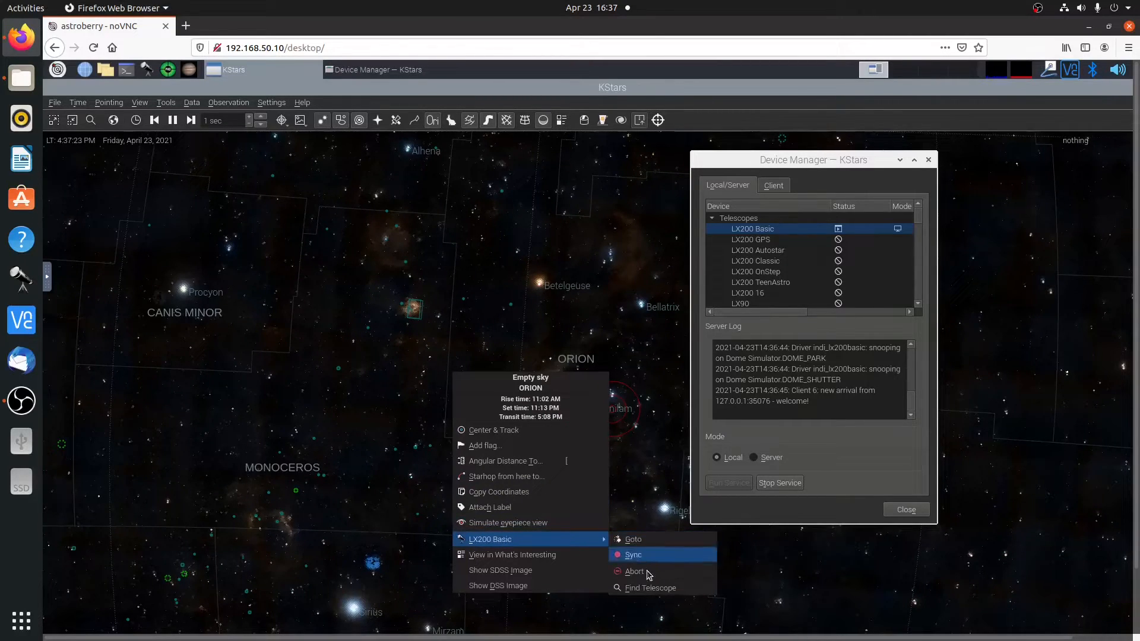
left_click(632, 538)
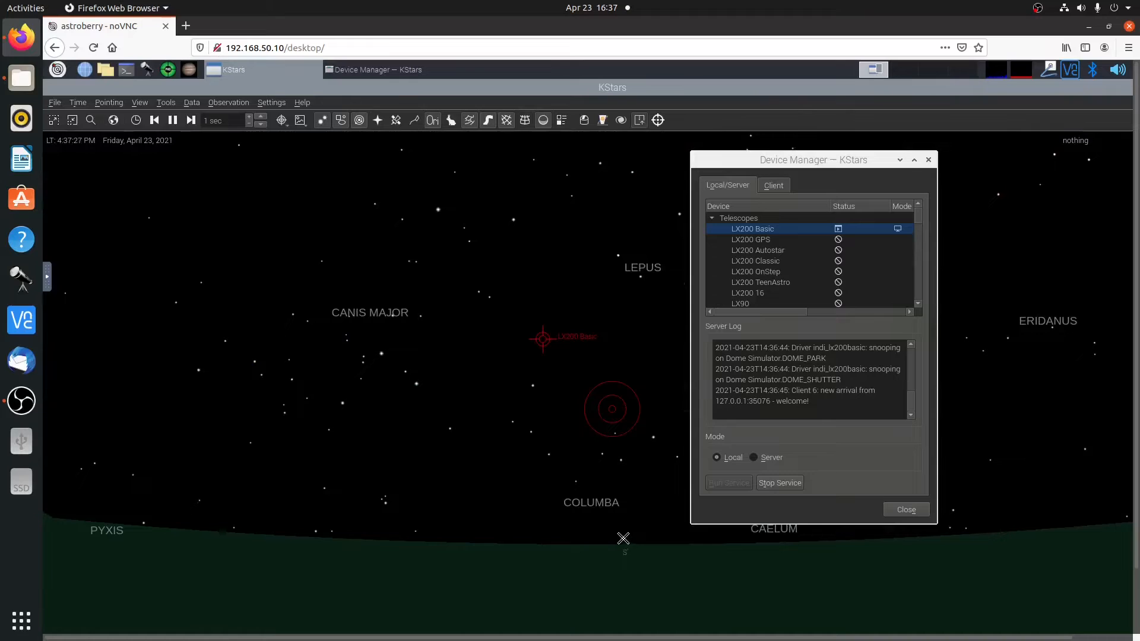
right_click(623, 408)
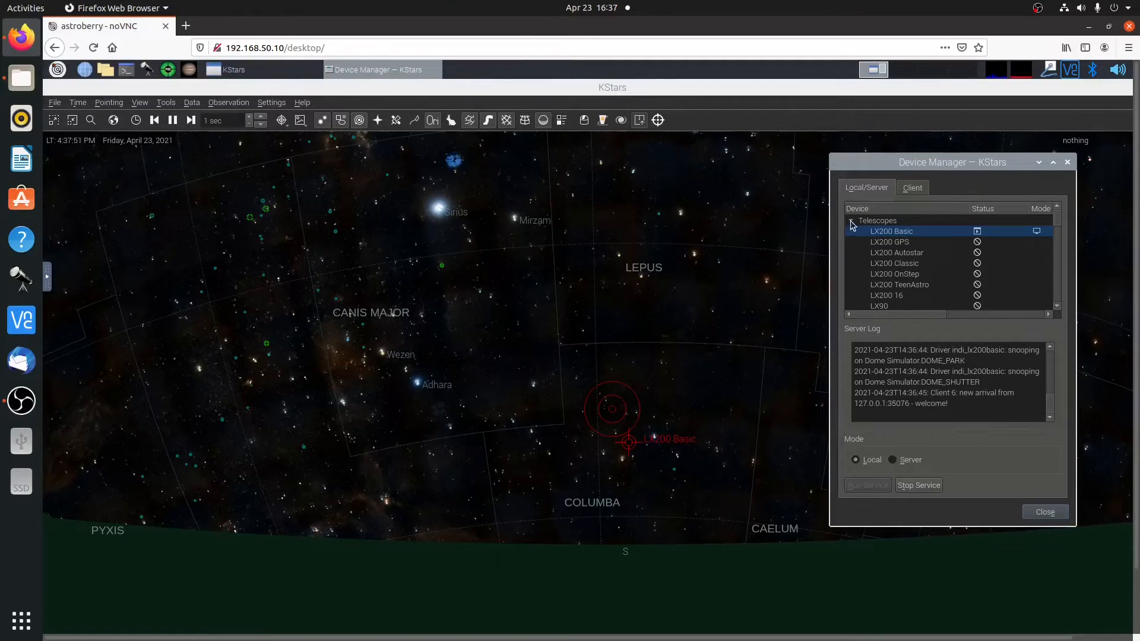
Step: Run the SkySafari driver from the Auxiliary group, with Telescopes collapsed
left_click(852, 220)
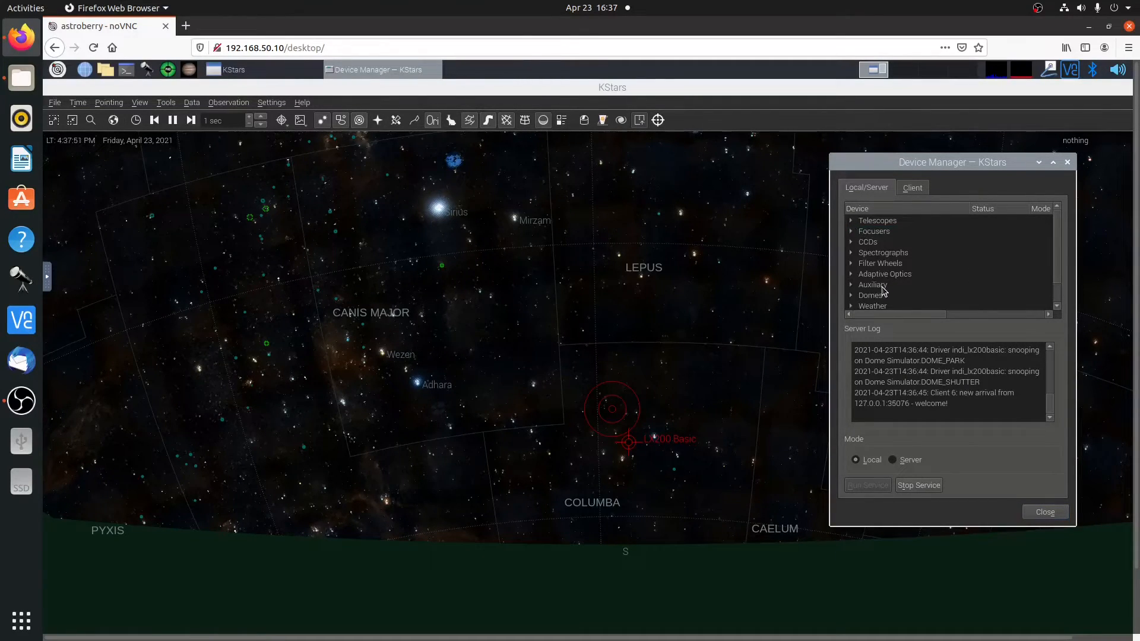
left_click(851, 284)
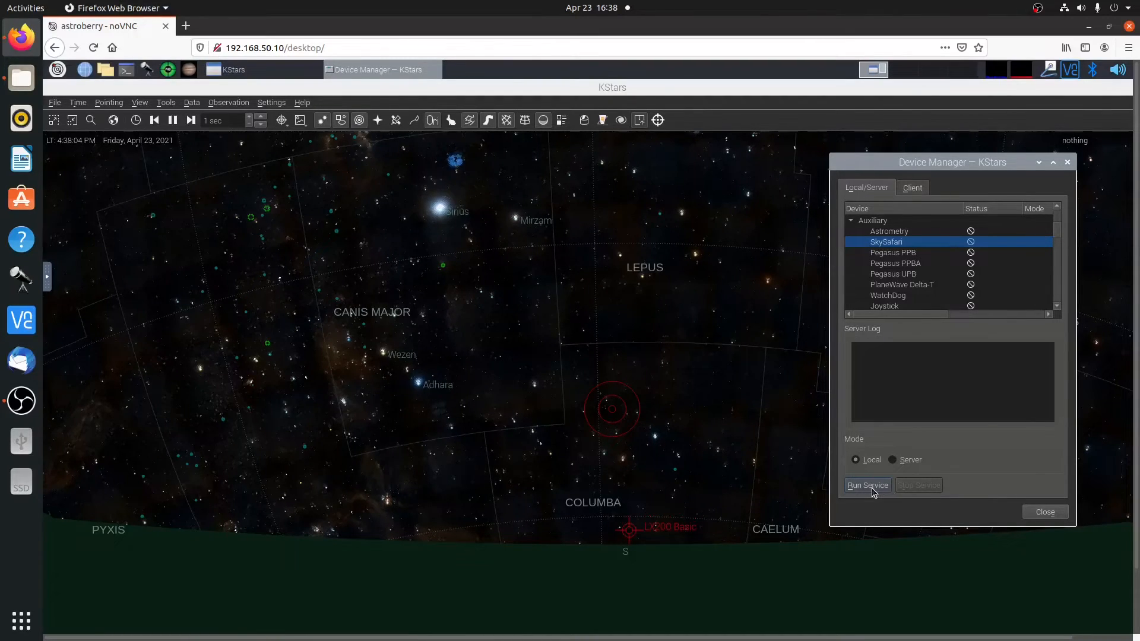
left_click(866, 485)
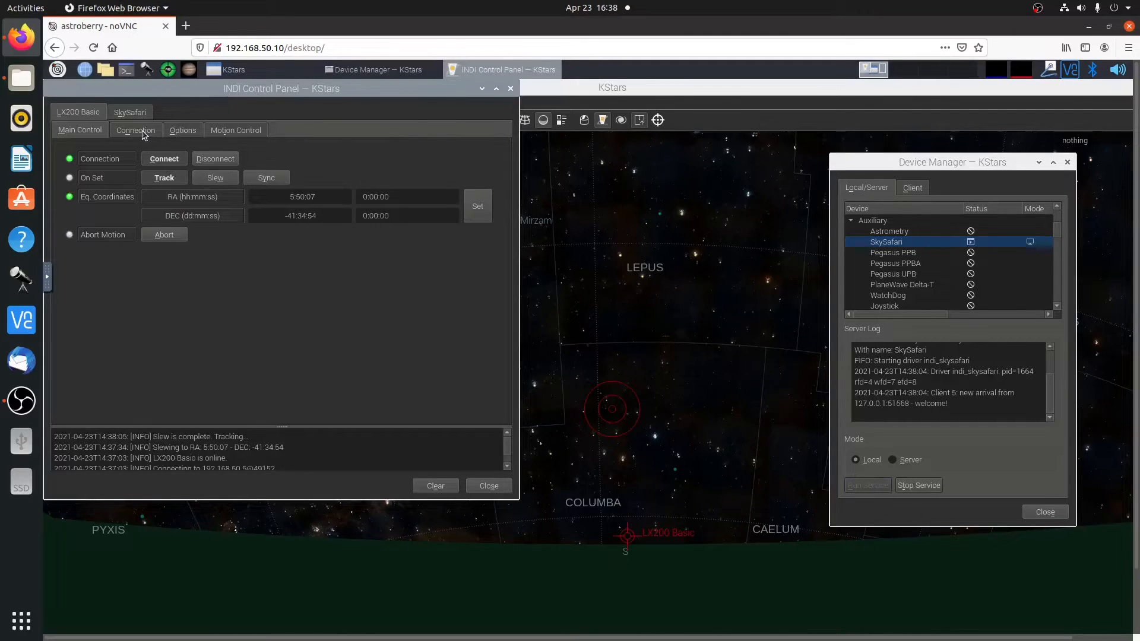
Step: Save the SkySafari driver configuration from its Options tab
left_click(135, 129)
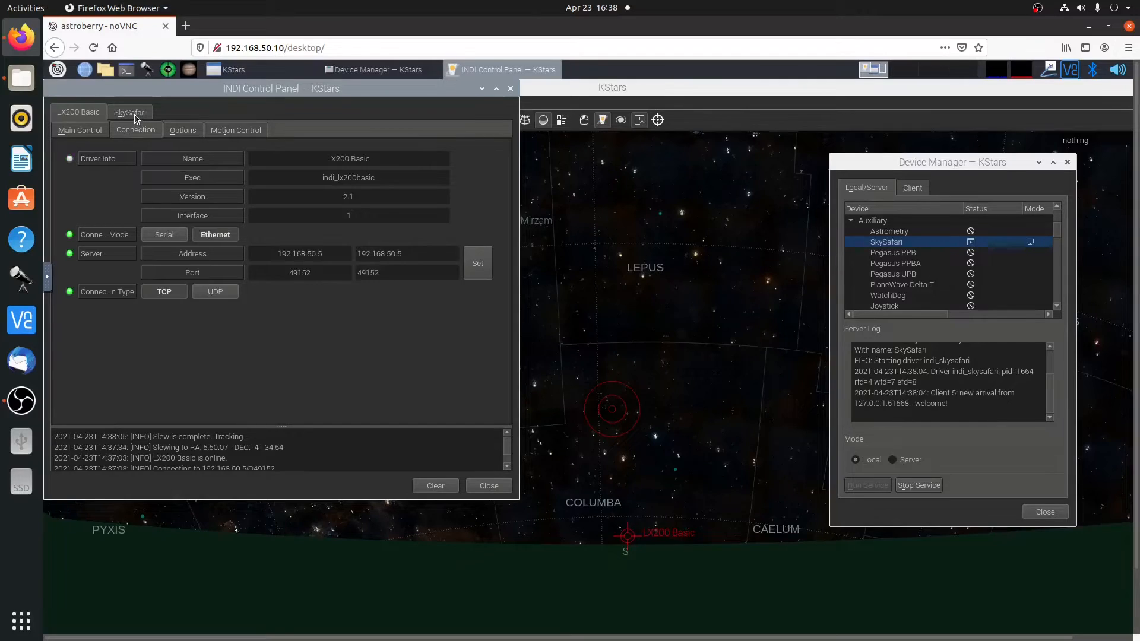
left_click(130, 112)
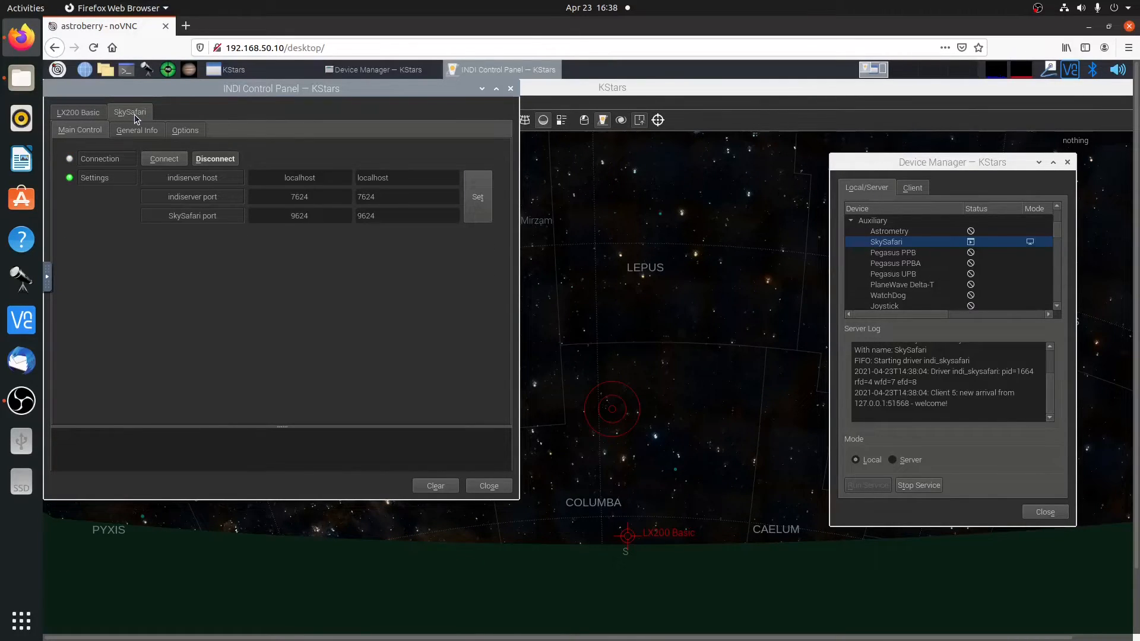
left_click(136, 130)
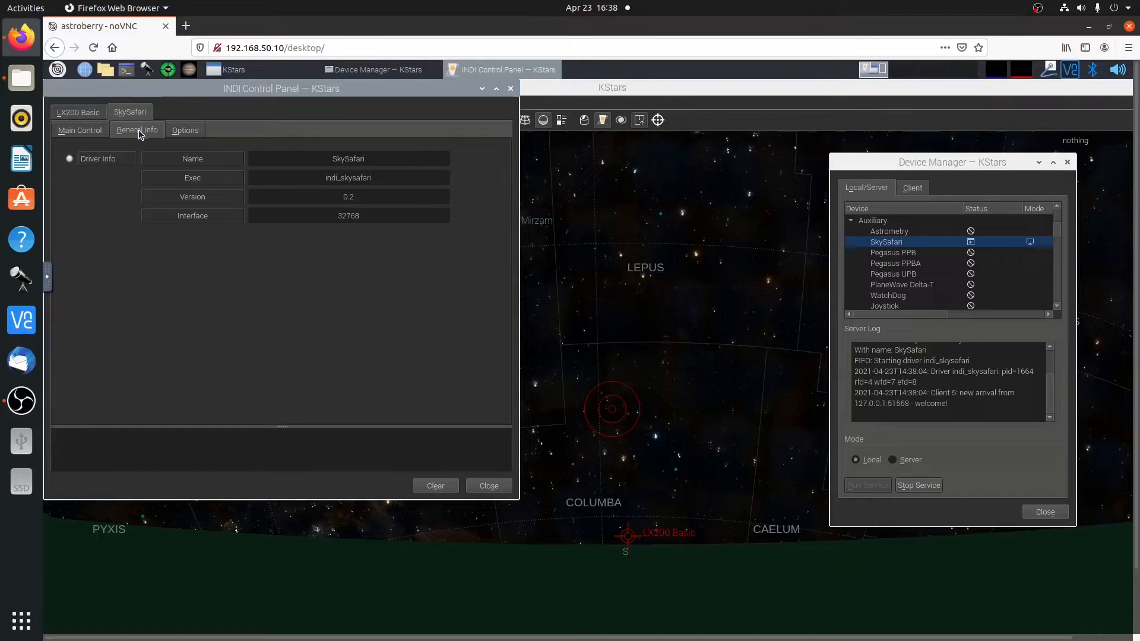
left_click(185, 130)
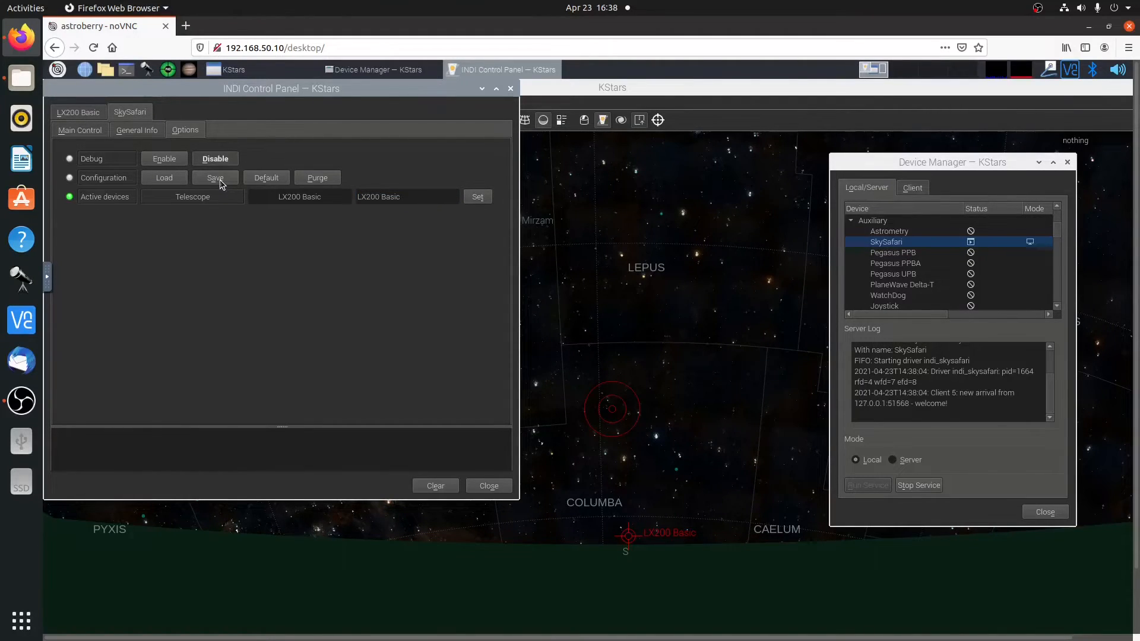
left_click(214, 178)
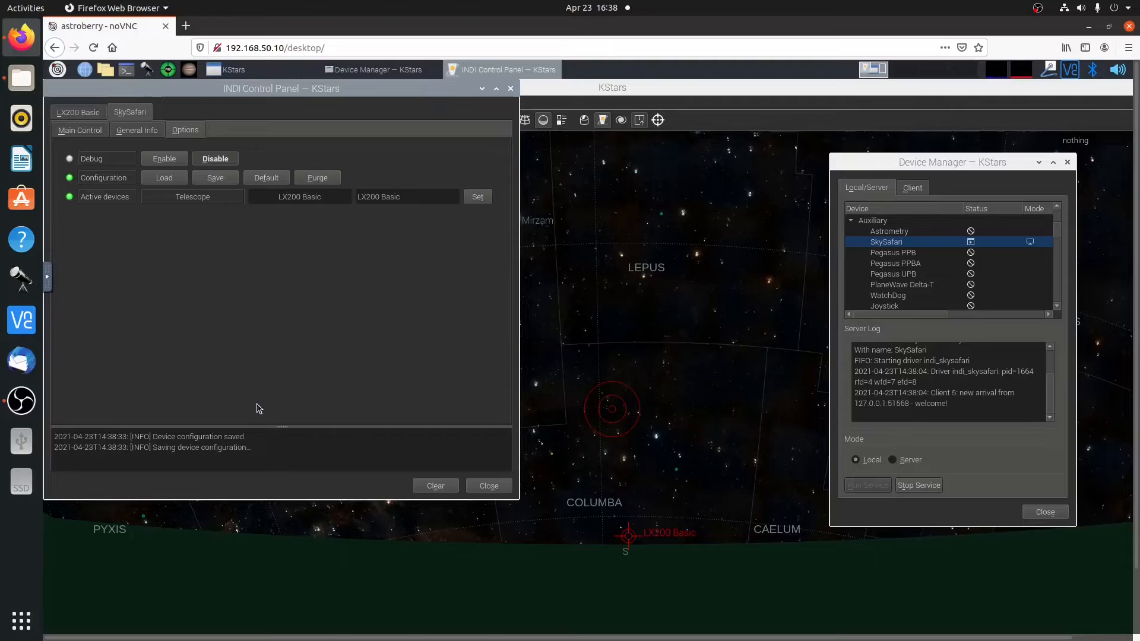
mouse_move(160, 201)
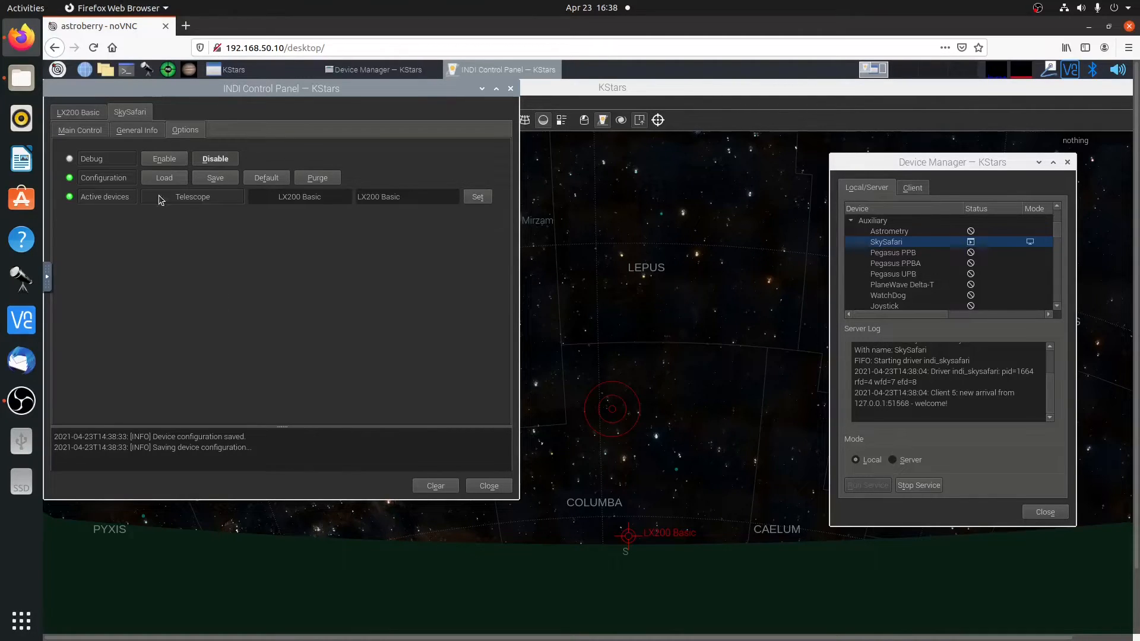
Step: Review the SkySafari connection settings, selecting the SkySafari port value 9624
left_click(137, 129)
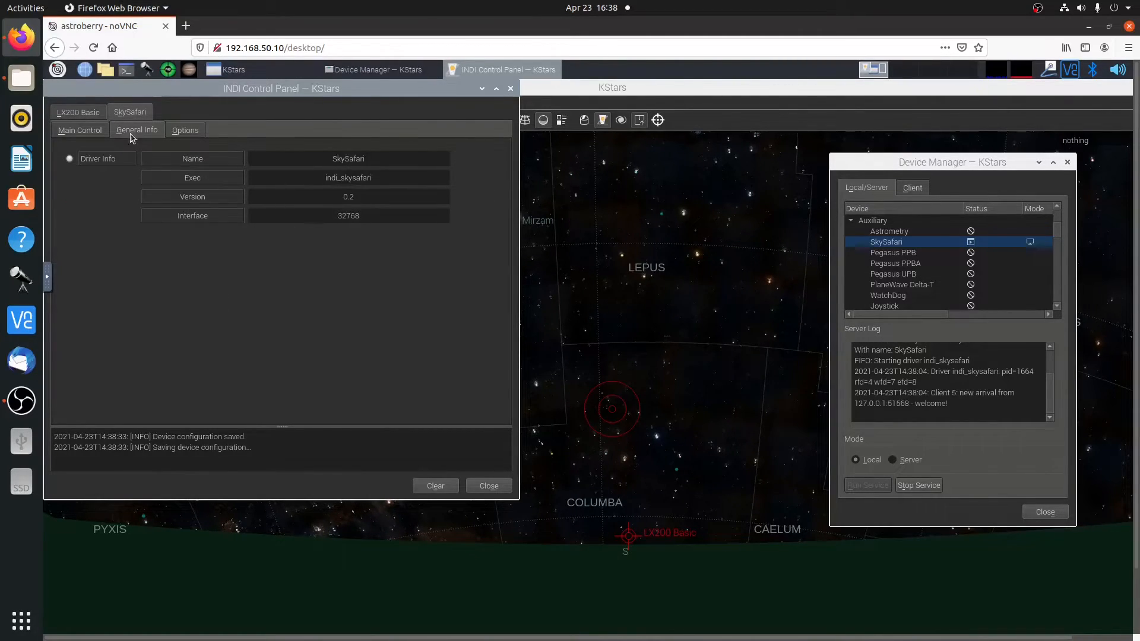
left_click(79, 129)
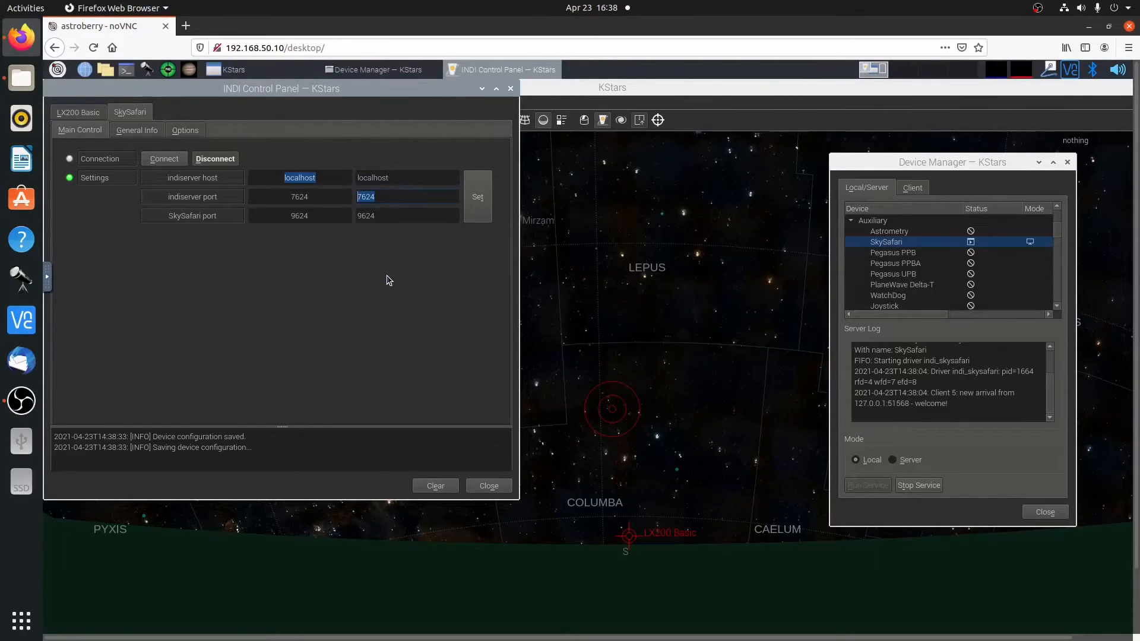
left_click(381, 215)
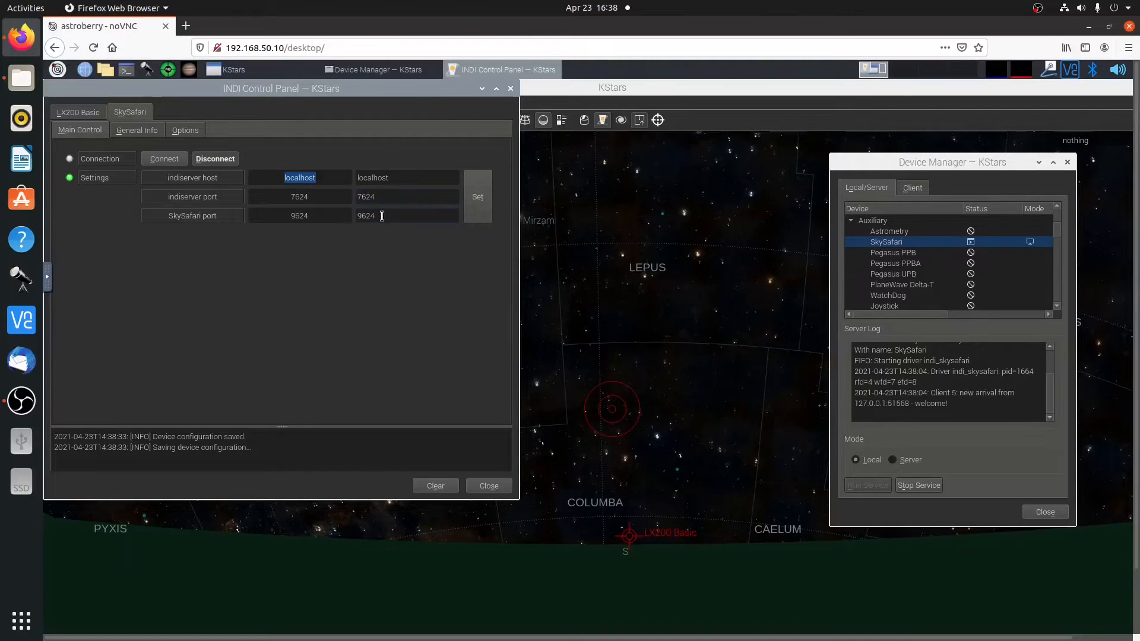
double_click(366, 215)
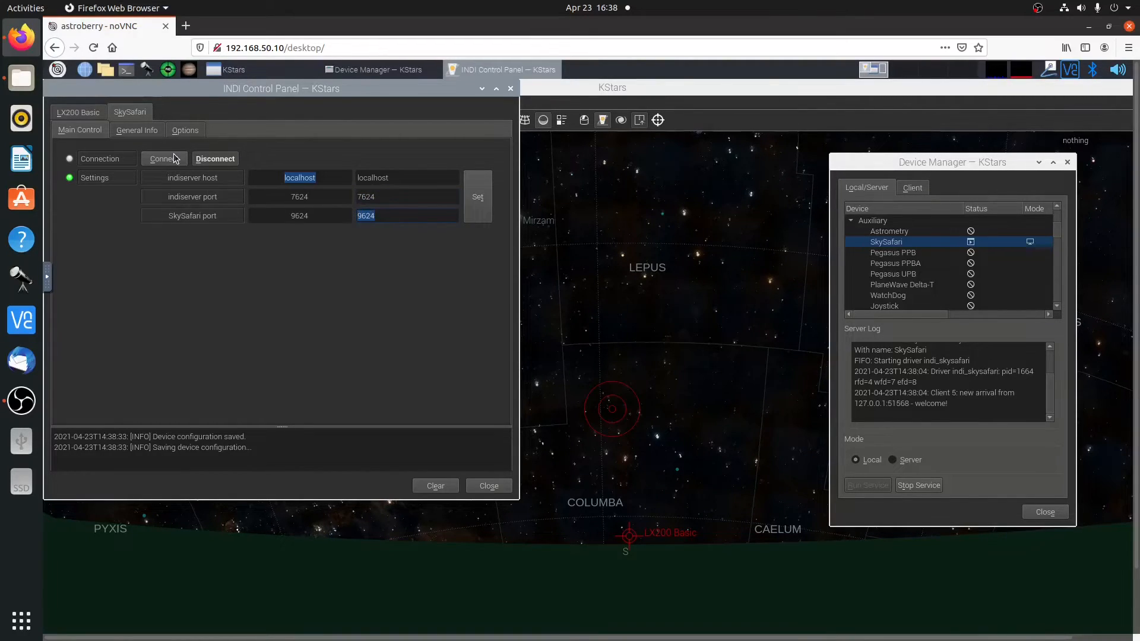